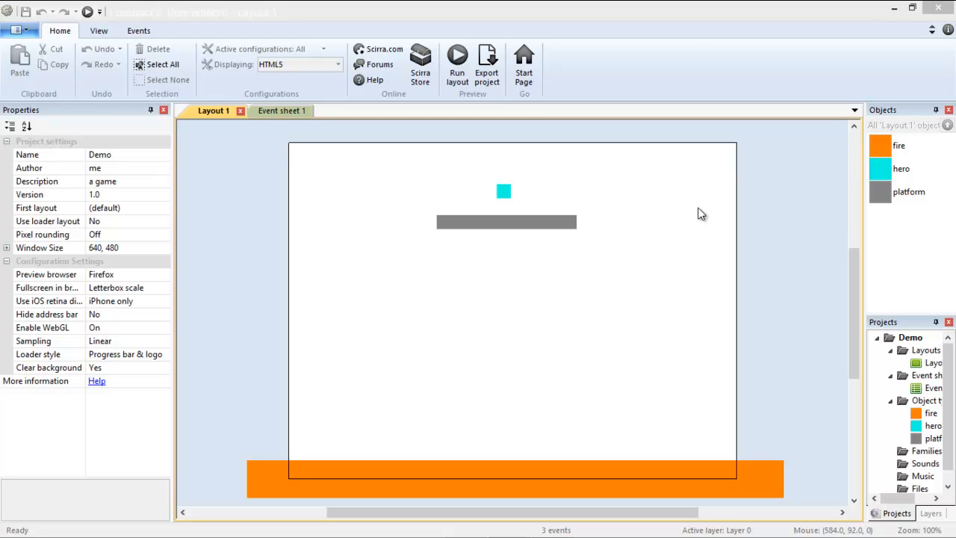
{"action": "mouse_move", "coordinate": [533, 292]}
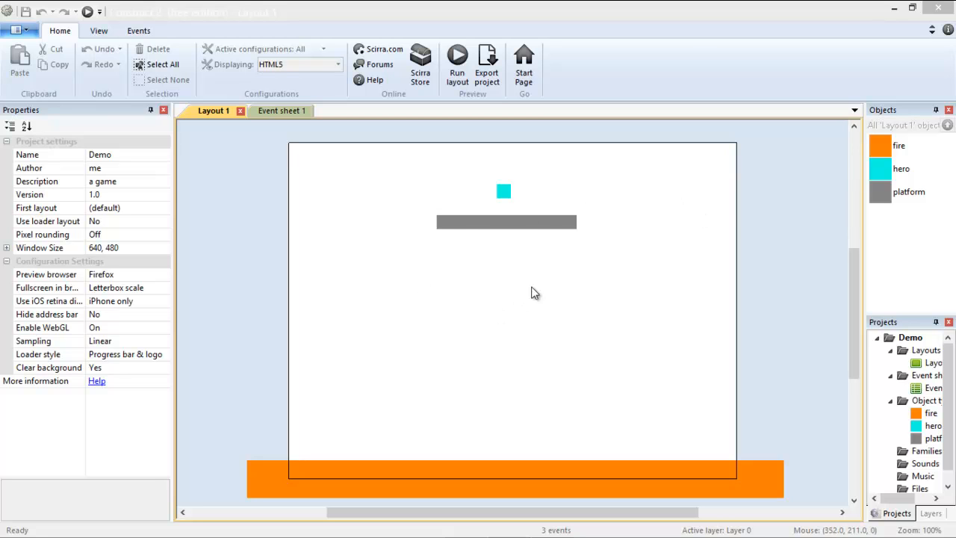
{"action": "mouse_move", "coordinate": [547, 290]}
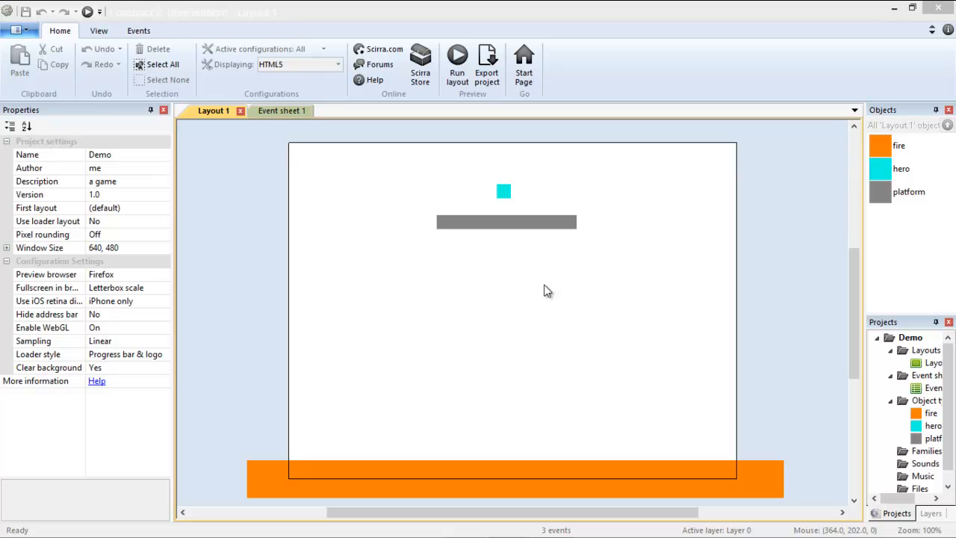
{"action": "mouse_move", "coordinate": [597, 275]}
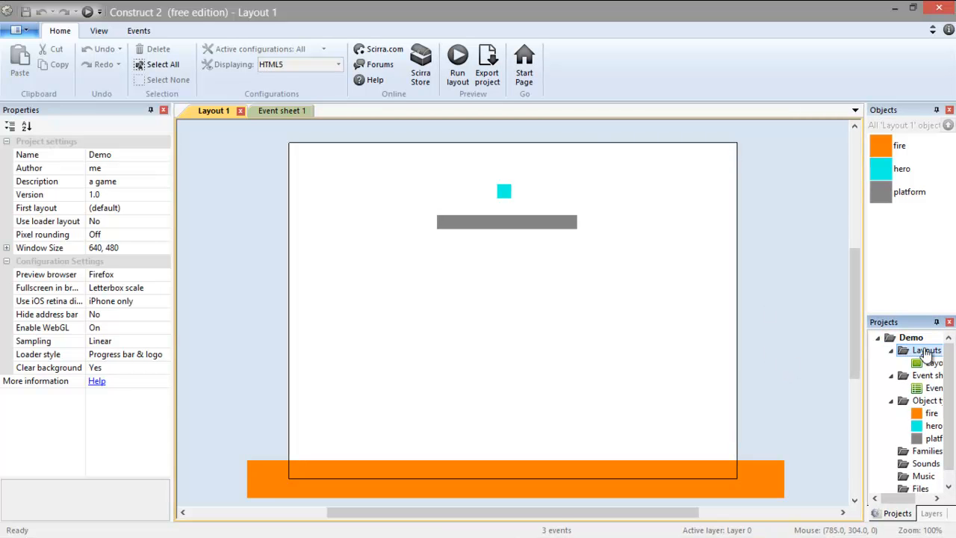
- Add Layout 2 with its own event sheet and size it 640 by 480
{"action": "right_click", "coordinate": [926, 350]}
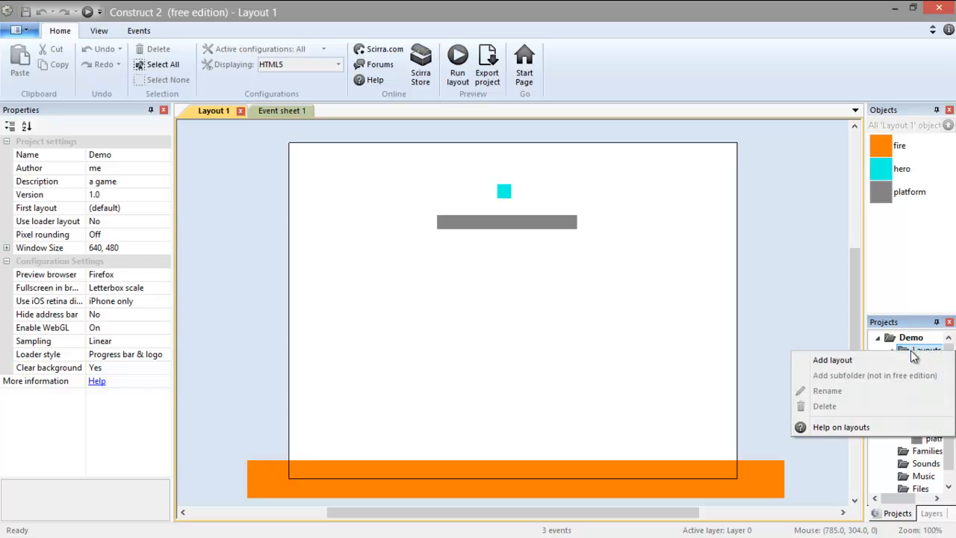
{"action": "left_click", "coordinate": [832, 360]}
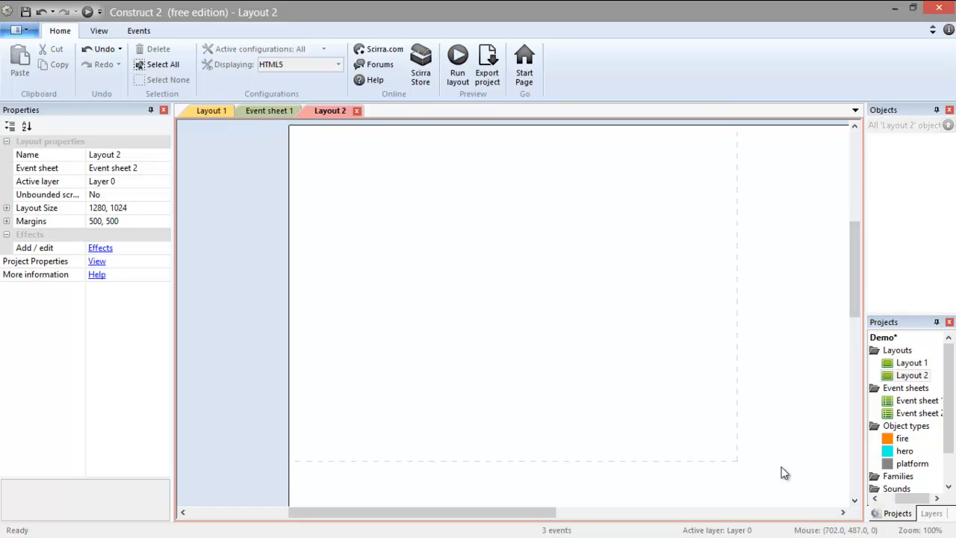
{"action": "mouse_move", "coordinate": [740, 464]}
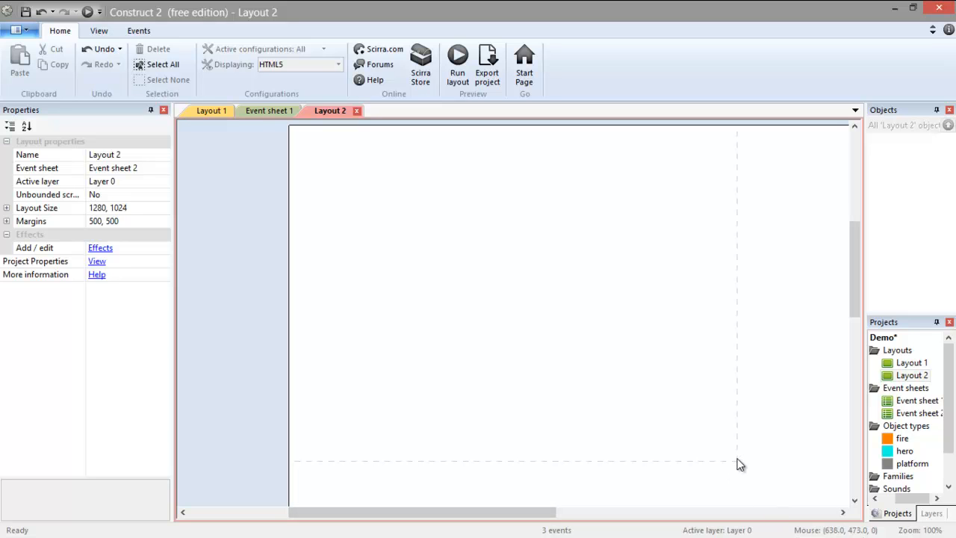
{"action": "mouse_move", "coordinate": [147, 229]}
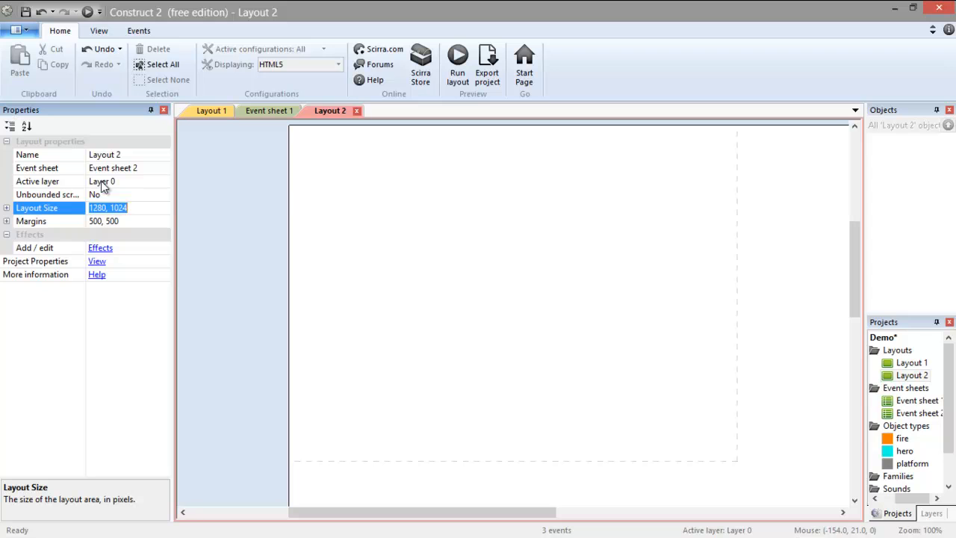
{"action": "type", "text": "640, 480"}
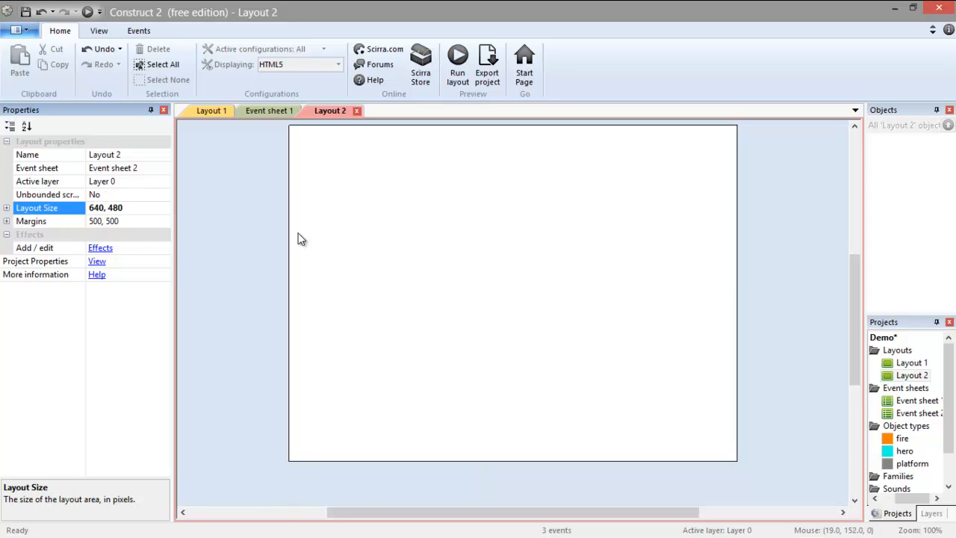
{"action": "scroll", "scroll_direction": "down", "scroll_amount": 3}
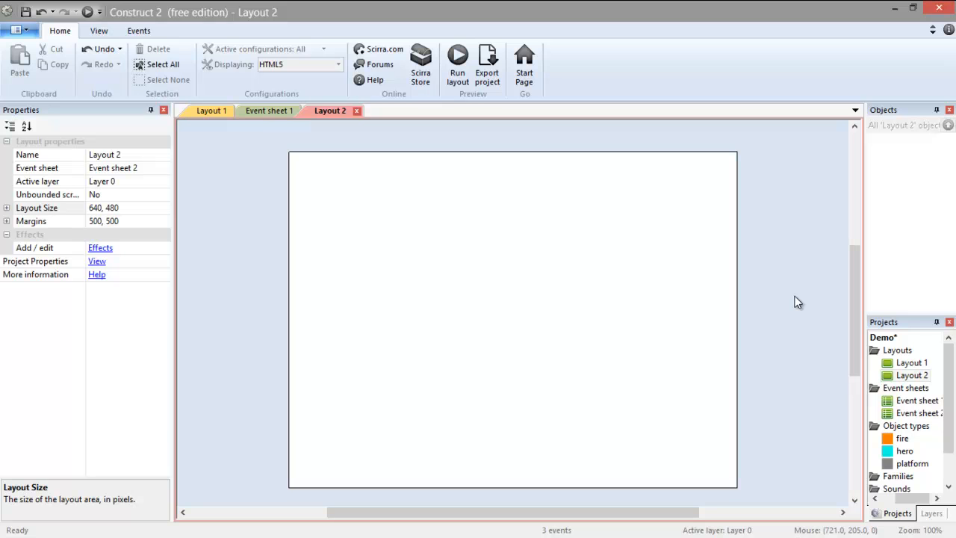
{"action": "mouse_move", "coordinate": [332, 289]}
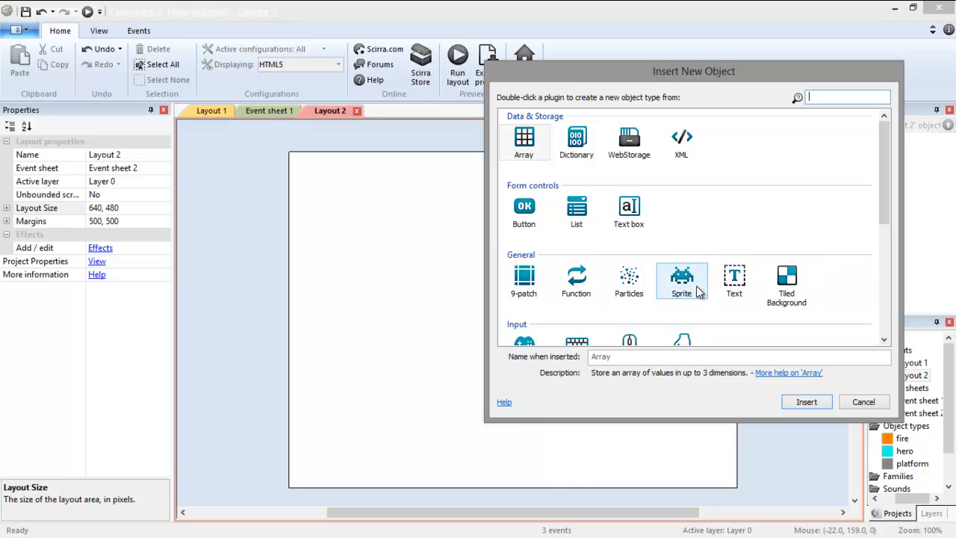
- Insert a Tiled Background object into Layout 2 with a solid green image
{"action": "left_click", "coordinate": [787, 284]}
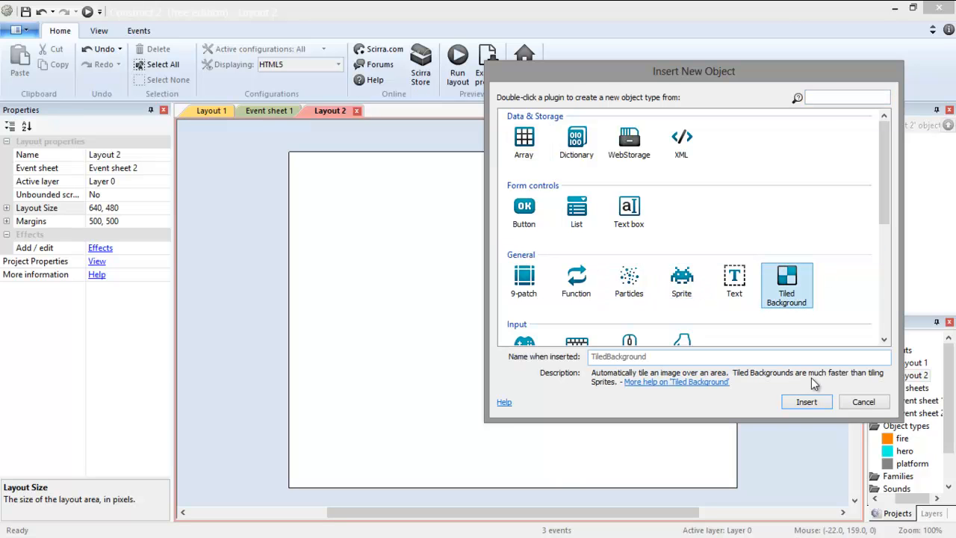
{"action": "left_click", "coordinate": [805, 402]}
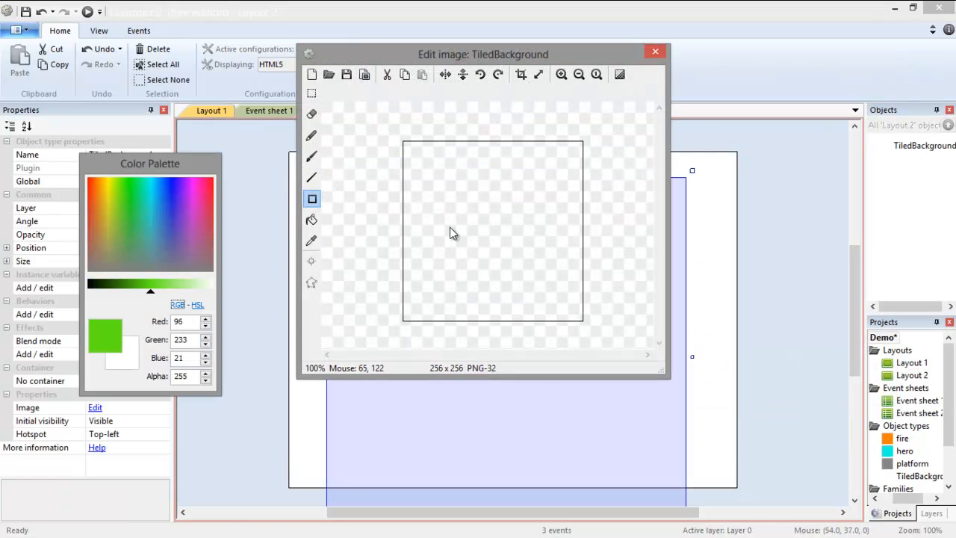
{"action": "mouse_move", "coordinate": [460, 230]}
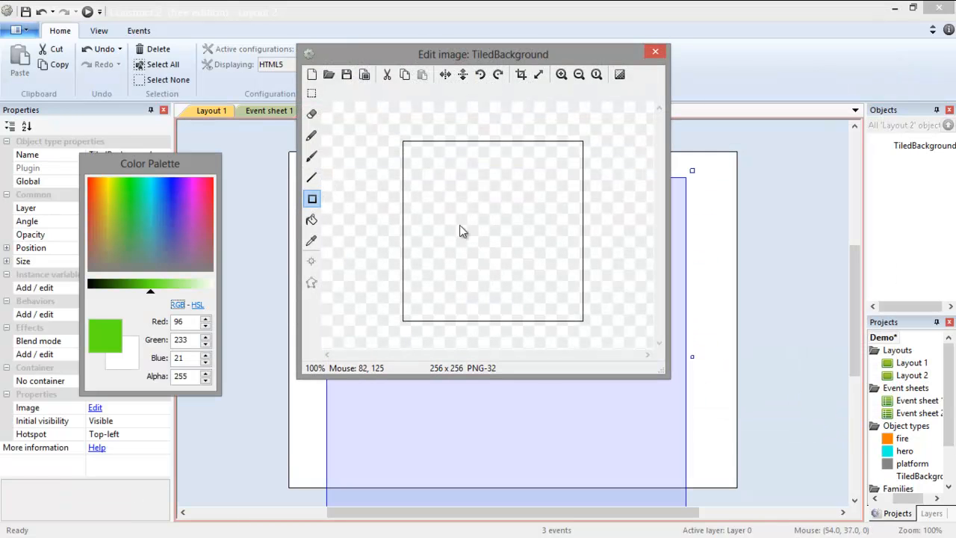
{"action": "mouse_move", "coordinate": [125, 207]}
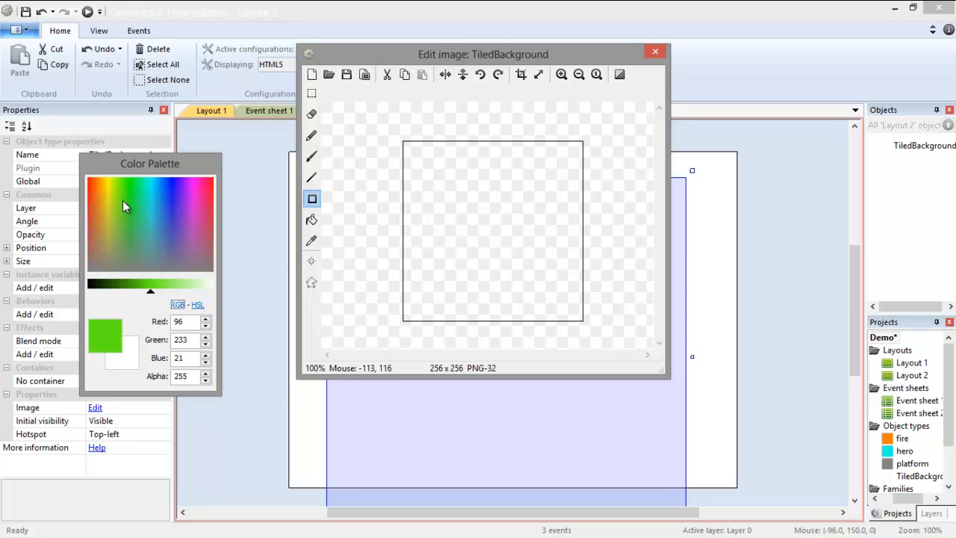
{"action": "mouse_move", "coordinate": [377, 213]}
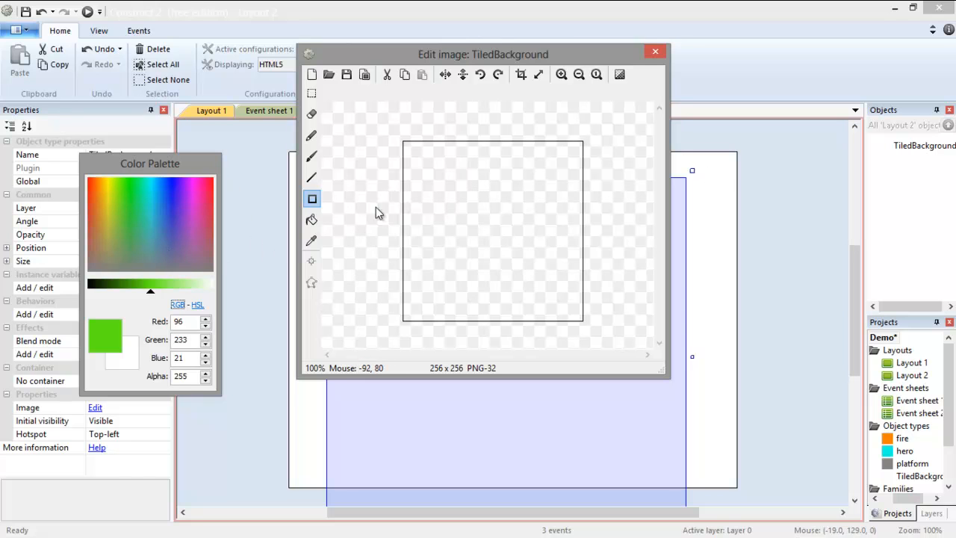
{"action": "mouse_move", "coordinate": [411, 186]}
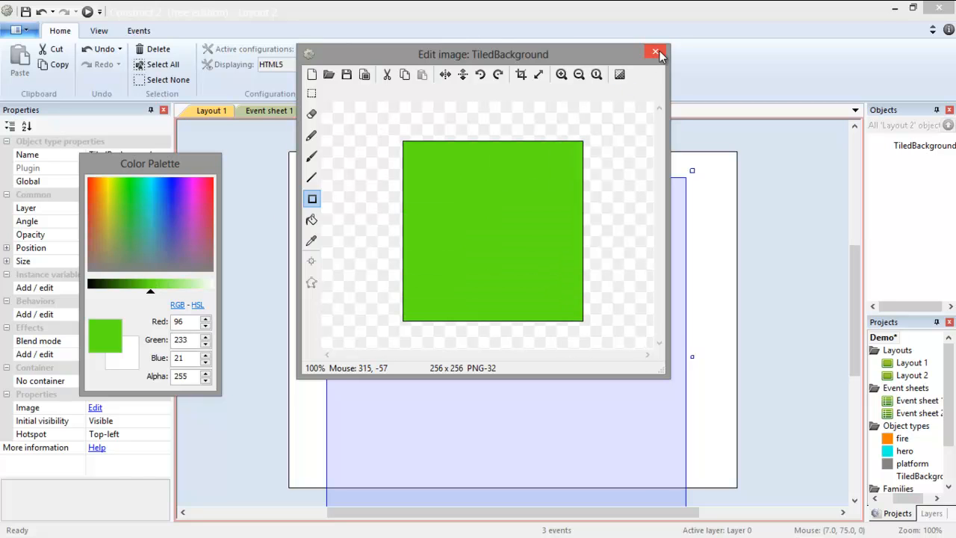
{"action": "left_click", "coordinate": [655, 53]}
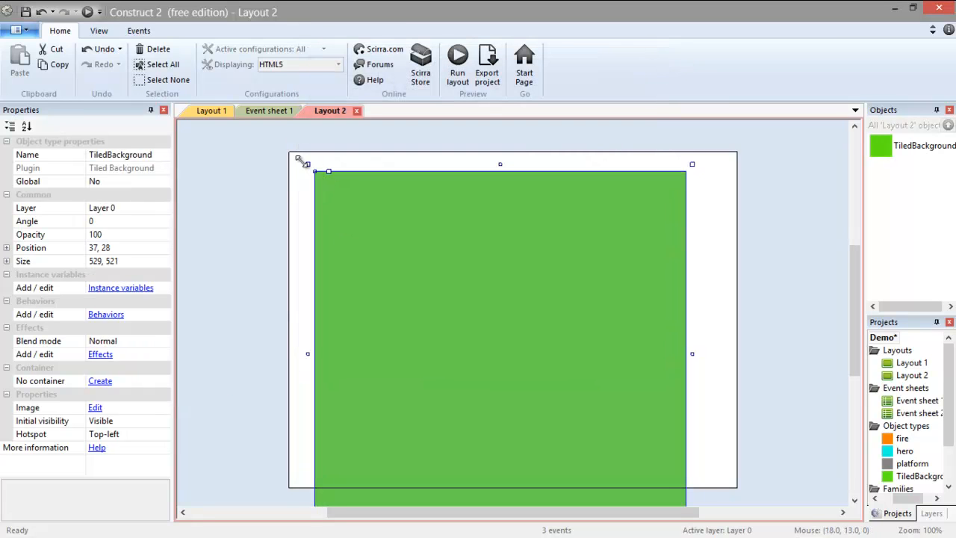
- Drag the green background's corners and edges until it overhangs every side of Layout 2
{"action": "left_click_drag", "start_coordinate": [315, 171], "coordinate": [287, 146]}
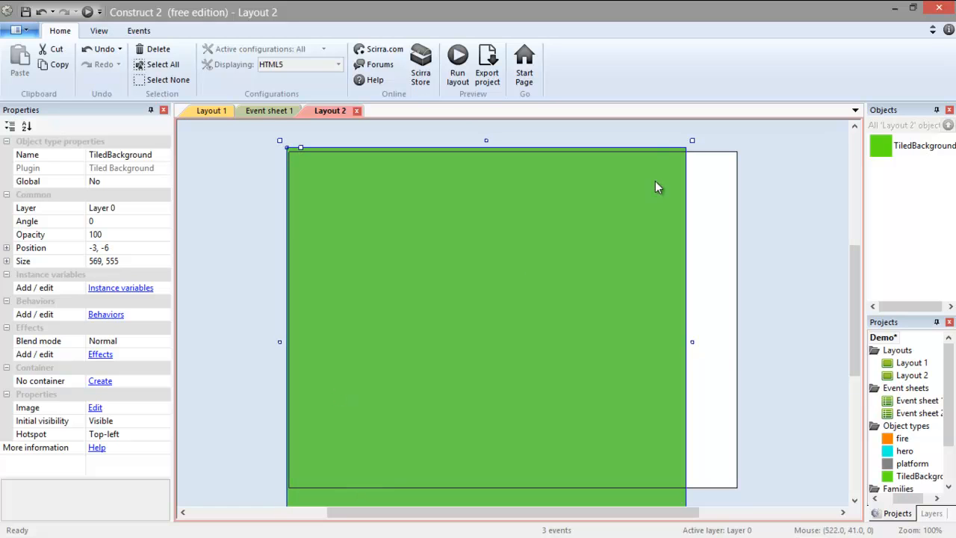
{"action": "left_click_drag", "start_coordinate": [692, 140], "coordinate": [759, 138]}
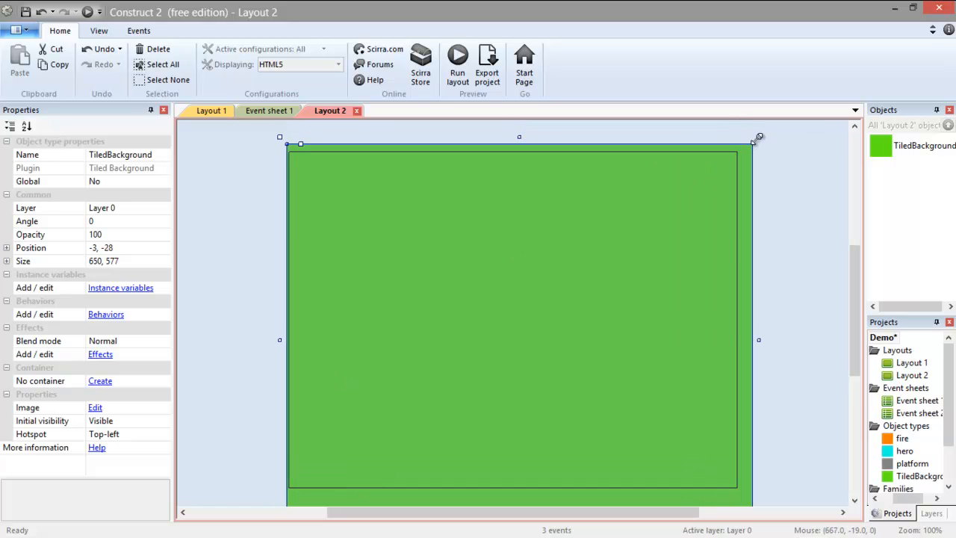
{"action": "left_click_drag", "start_coordinate": [759, 137], "coordinate": [748, 141]}
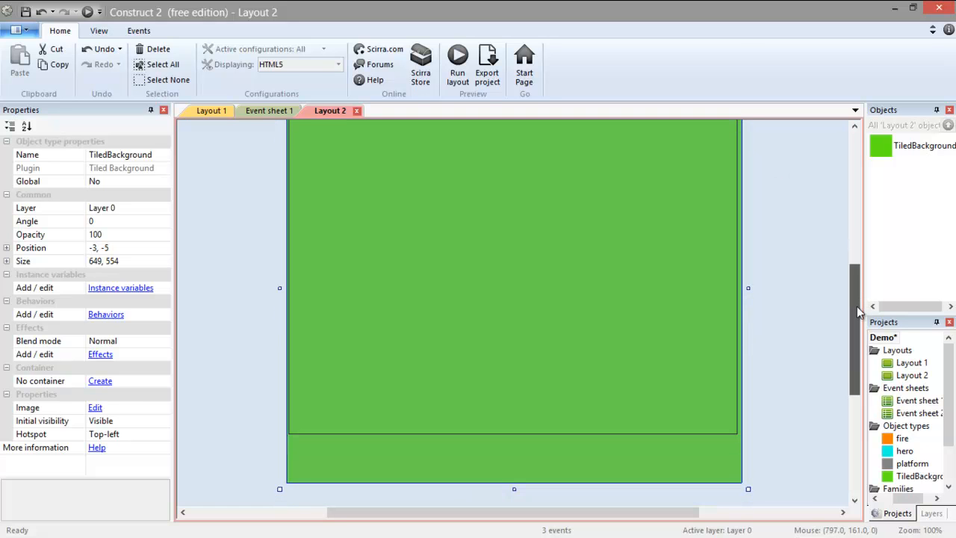
{"action": "left_click_drag", "start_coordinate": [748, 489], "coordinate": [749, 445]}
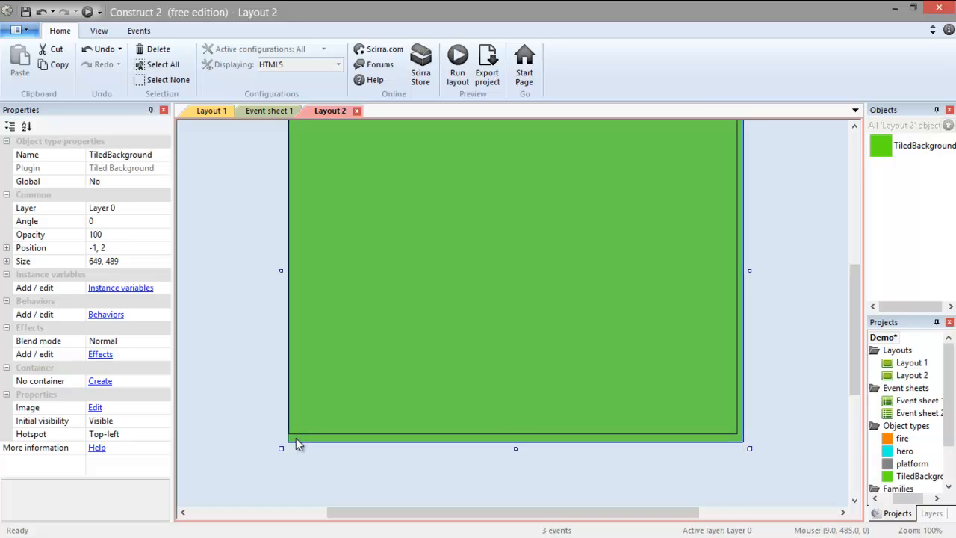
{"action": "left_click_drag", "start_coordinate": [281, 448], "coordinate": [279, 446]}
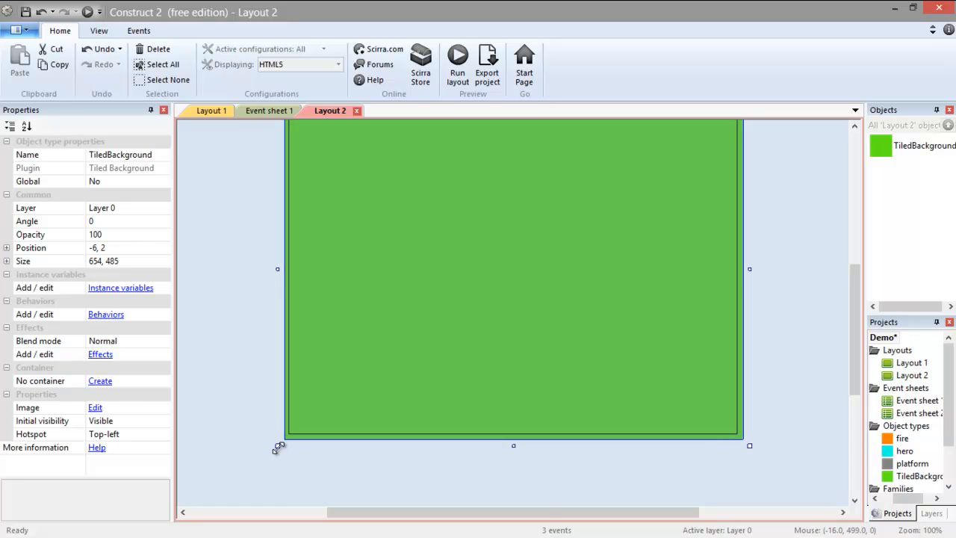
{"action": "scroll", "scroll_direction": "down", "scroll_amount": 3}
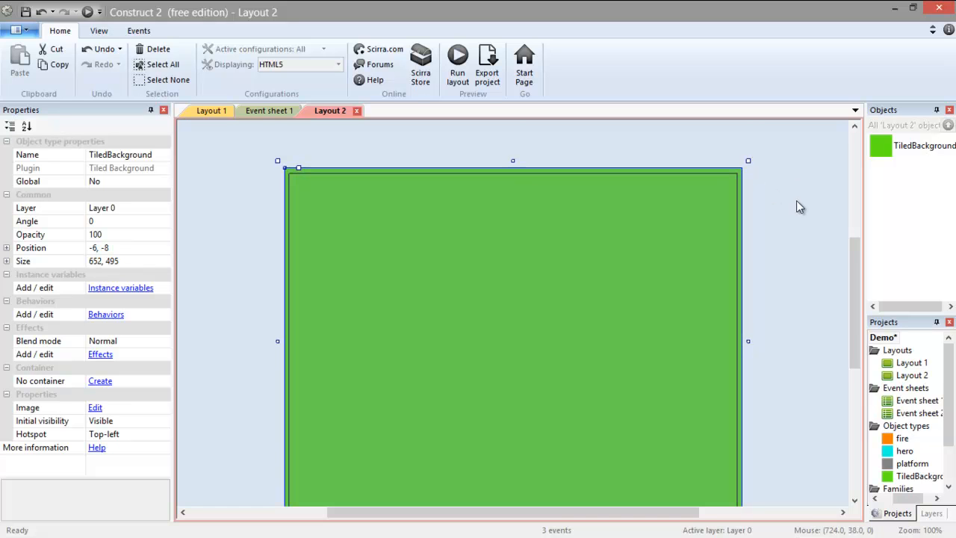
- Rename the TiledBackground object to 'background'
{"action": "right_click", "coordinate": [924, 145]}
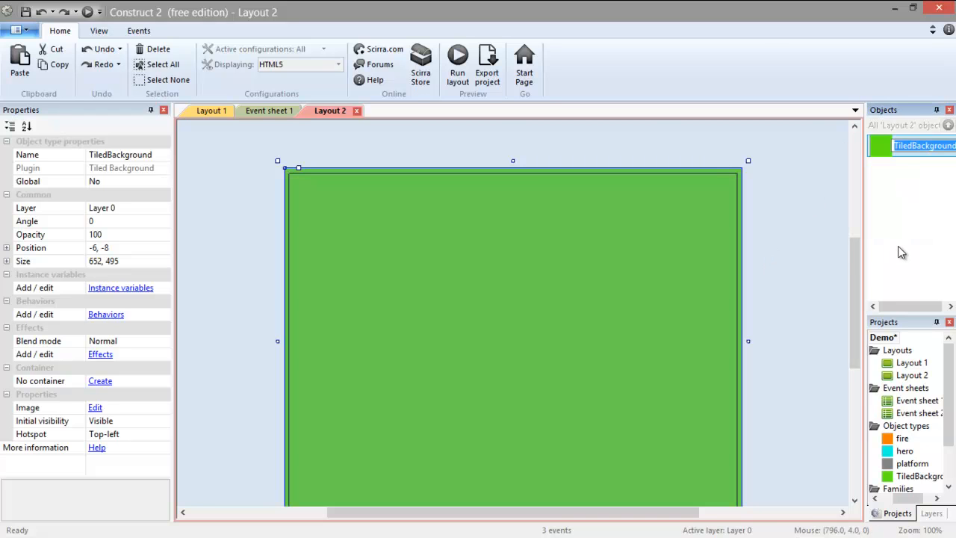
{"action": "type", "text": "background"}
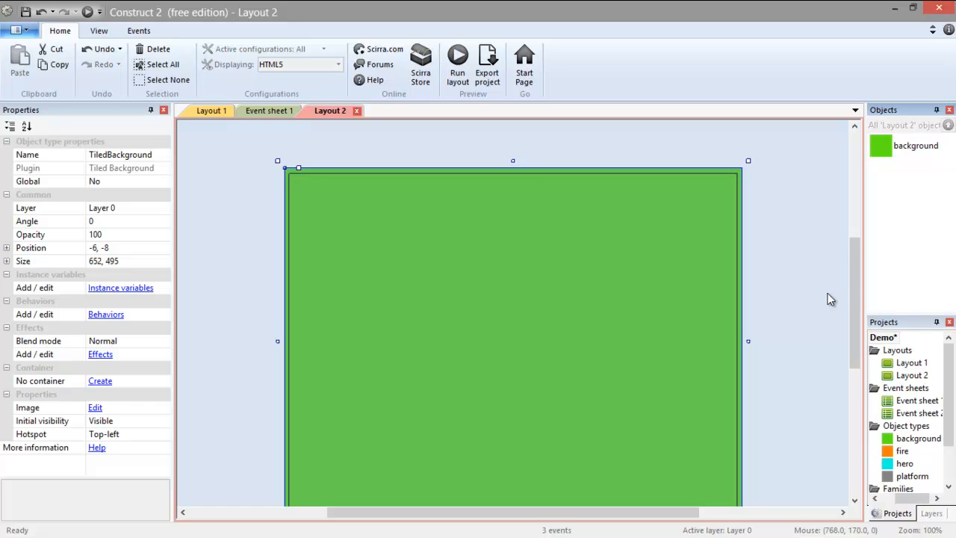
{"action": "mouse_move", "coordinate": [849, 291]}
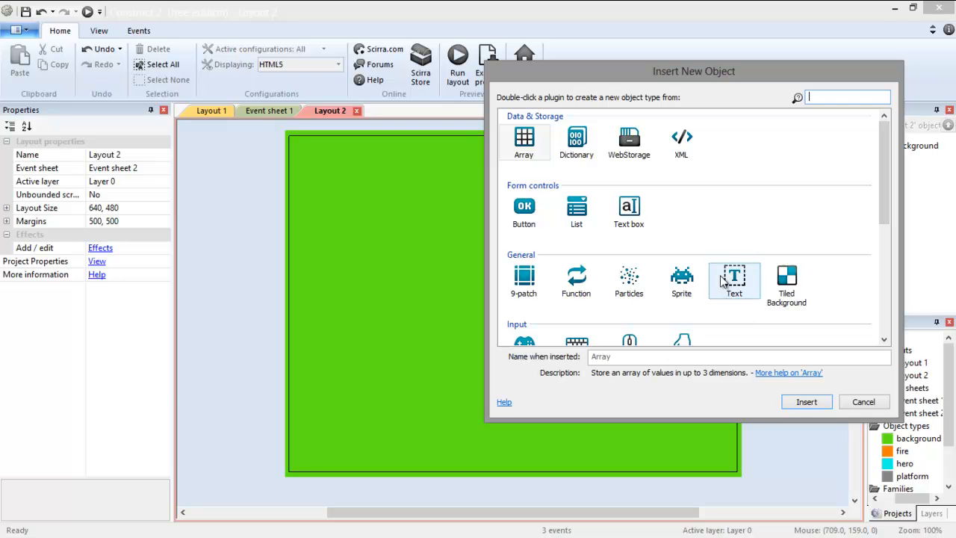
- Insert a Text object on Layout 2 and set its Text property to 'DEMO'
{"action": "left_click", "coordinate": [733, 280]}
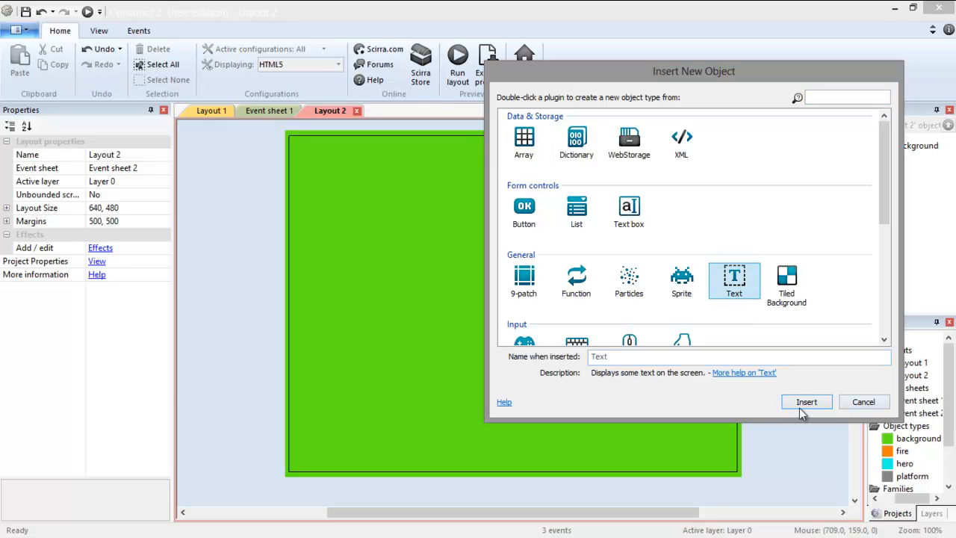
{"action": "left_click", "coordinate": [806, 402]}
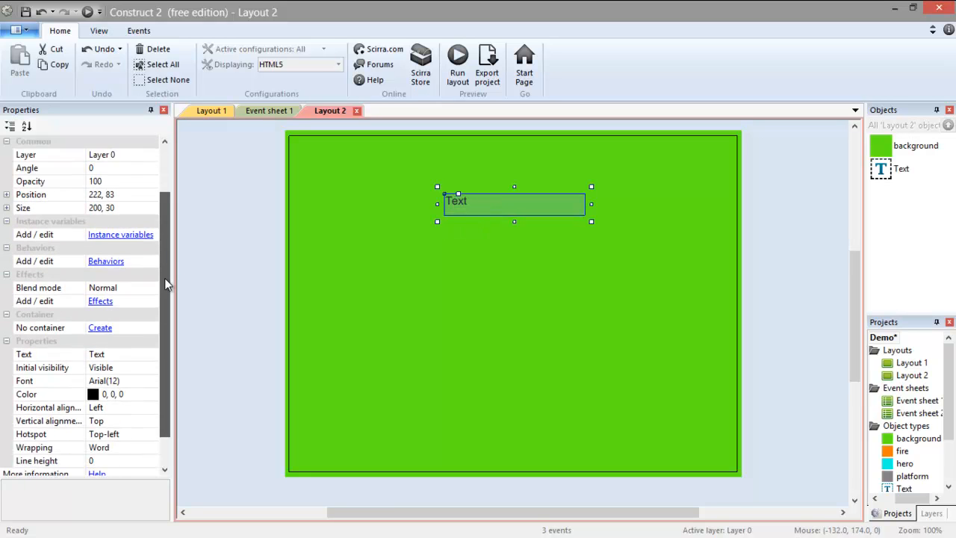
{"action": "scroll", "scroll_direction": "down", "scroll_amount": 3}
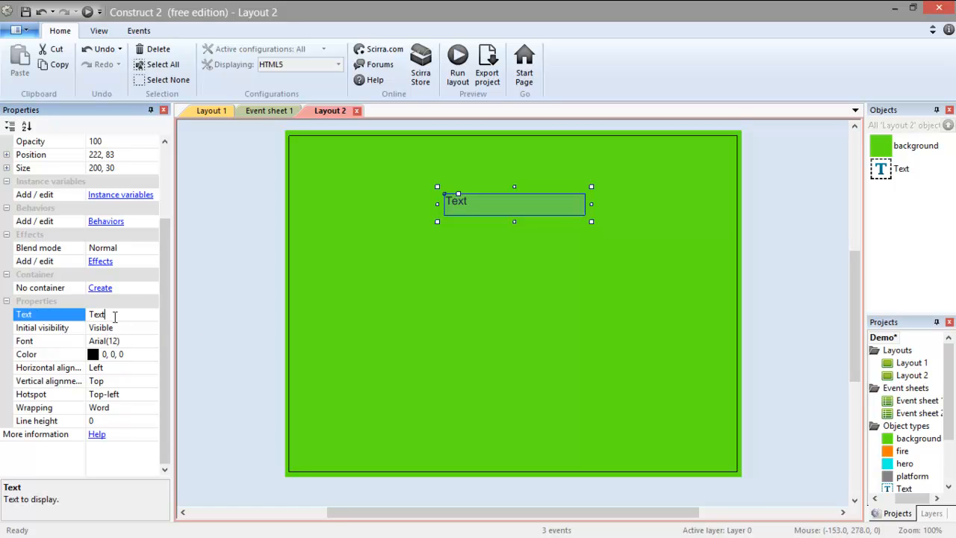
{"action": "left_click", "coordinate": [97, 313]}
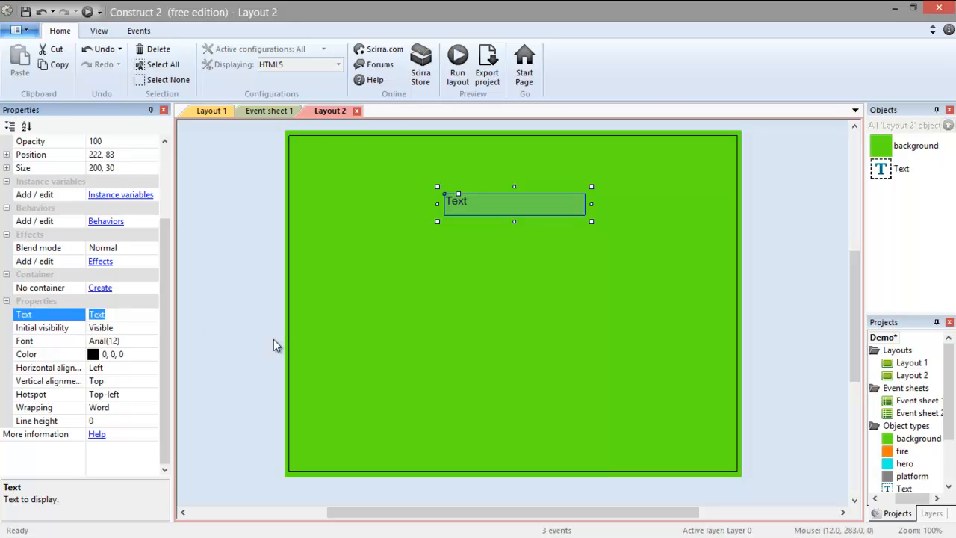
{"action": "mouse_move", "coordinate": [268, 348]}
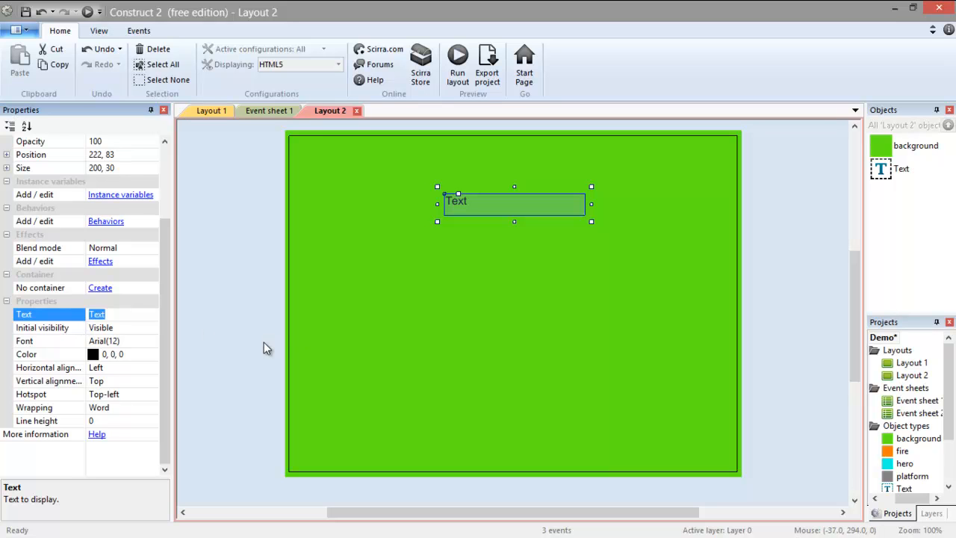
{"action": "type", "text": "DEMO"}
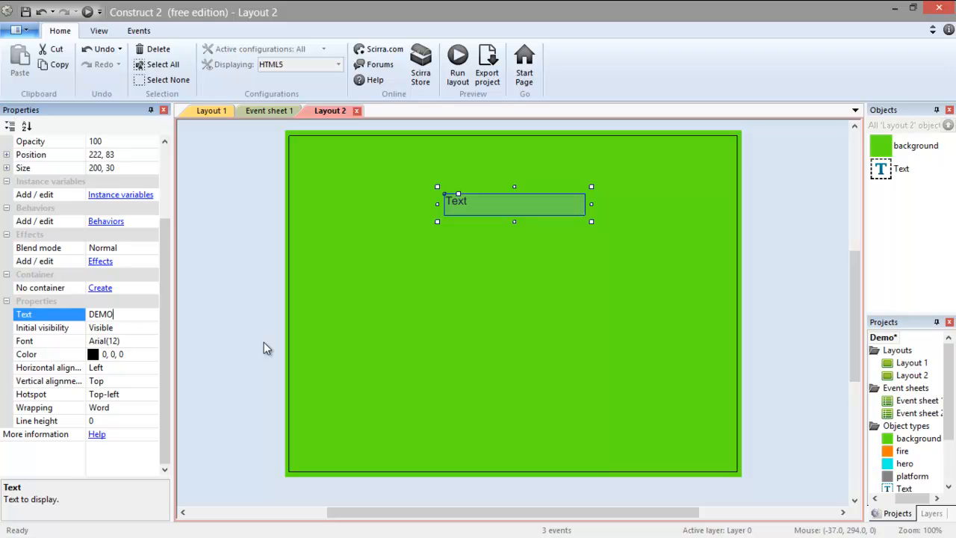
{"action": "mouse_move", "coordinate": [304, 290]}
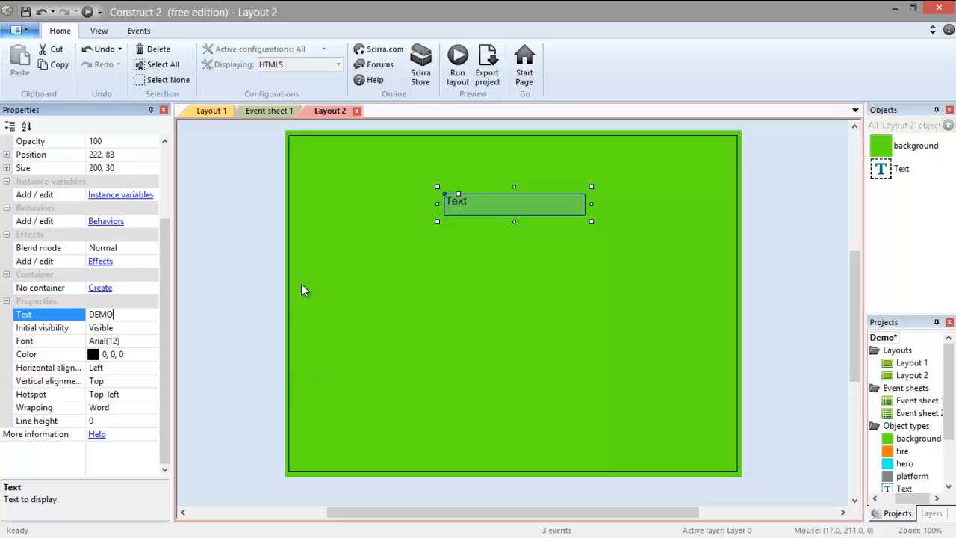
{"action": "mouse_move", "coordinate": [144, 336]}
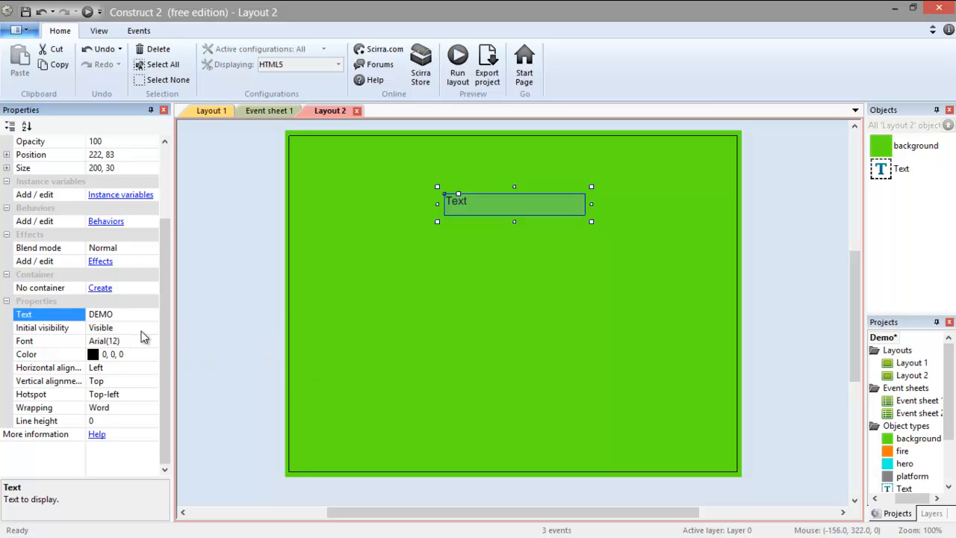
{"action": "left_click", "coordinate": [105, 314]}
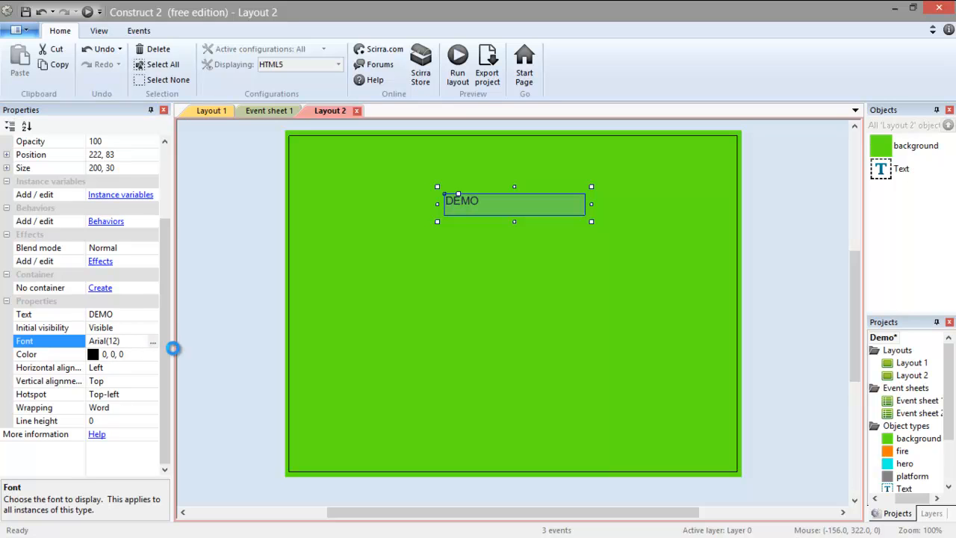
- Set the DEMO text's font to Arial size 48 in the Font dialog
{"action": "left_click", "coordinate": [153, 341]}
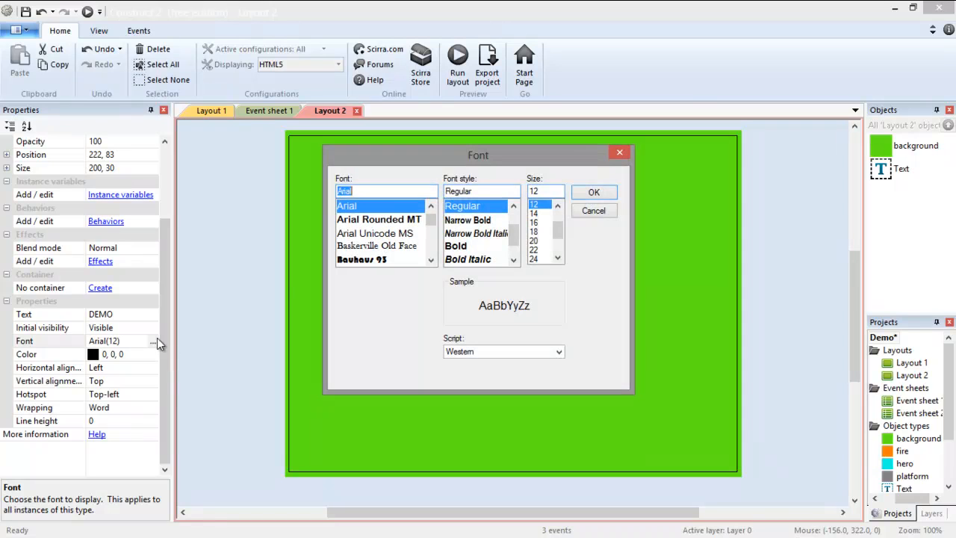
{"action": "scroll", "scroll_direction": "down", "scroll_amount": 3}
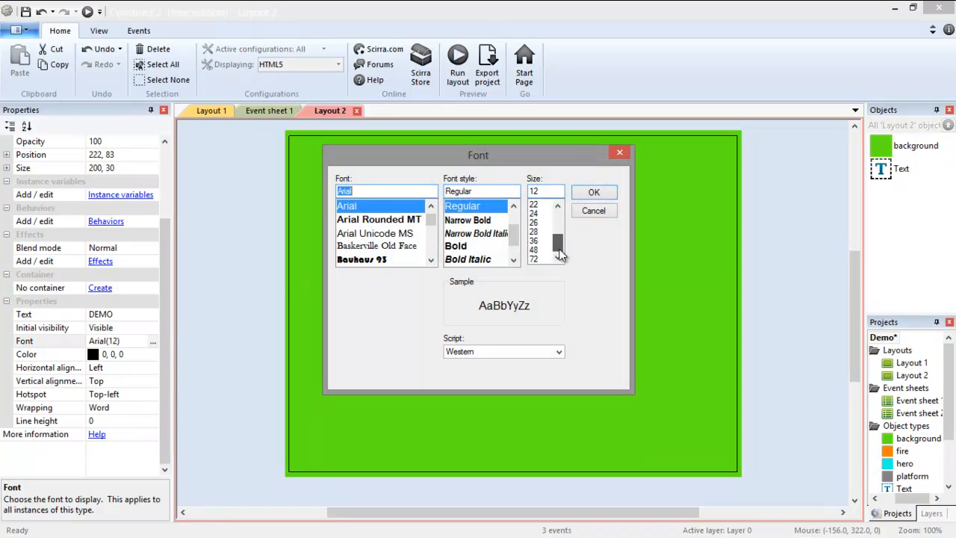
{"action": "left_click", "coordinate": [533, 249]}
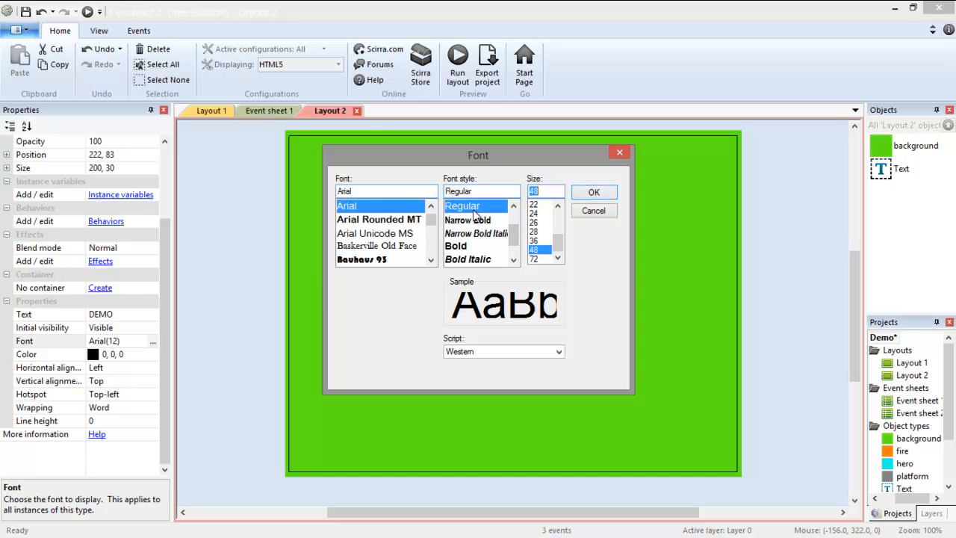
{"action": "left_click", "coordinate": [593, 192]}
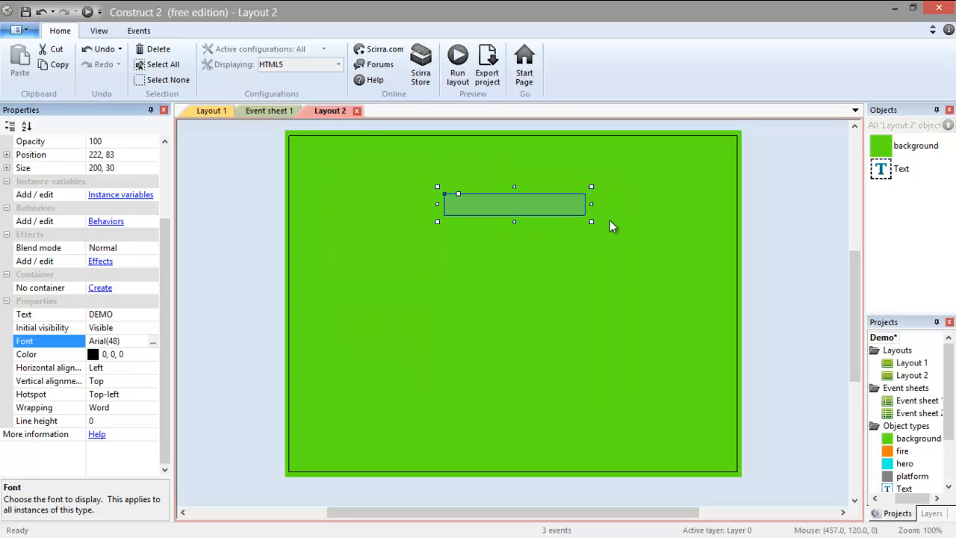
{"action": "mouse_move", "coordinate": [544, 232]}
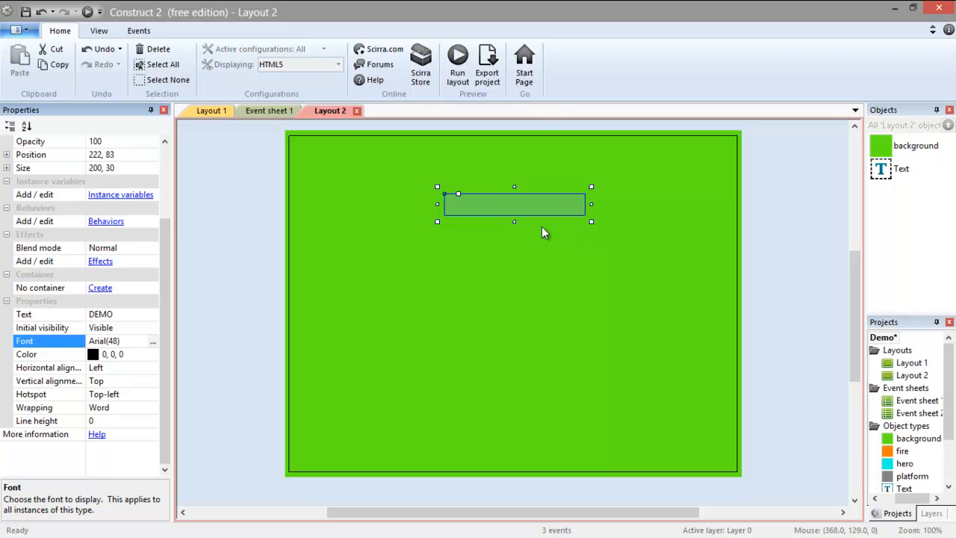
{"action": "mouse_move", "coordinate": [523, 230]}
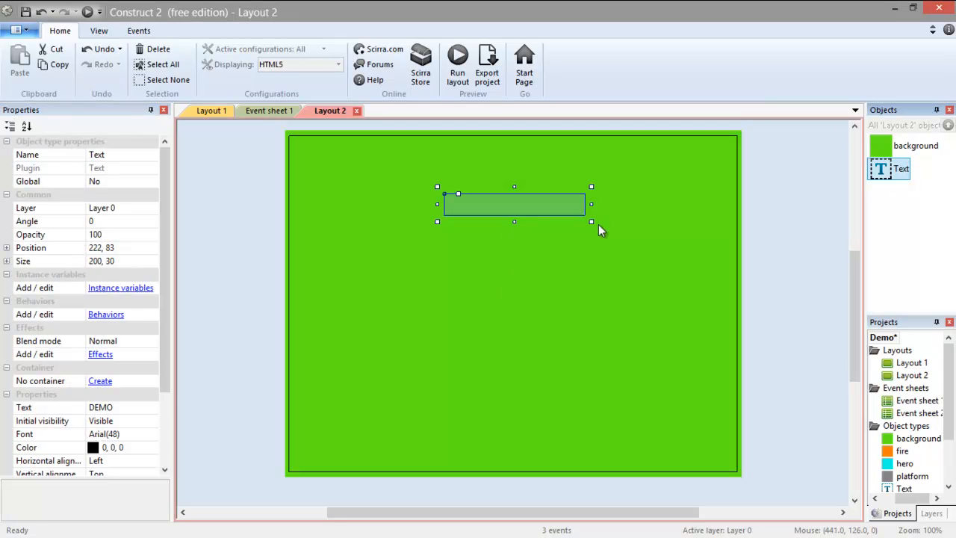
- Enlarge the DEMO text box to fit the title and move it higher
{"action": "left_click_drag", "start_coordinate": [591, 222], "coordinate": [670, 301]}
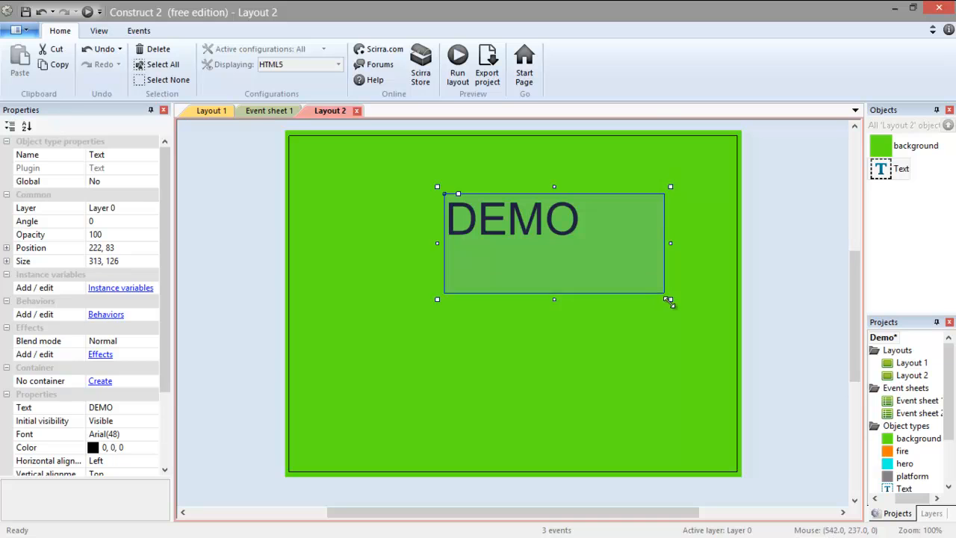
{"action": "left_click_drag", "start_coordinate": [669, 301], "coordinate": [622, 284]}
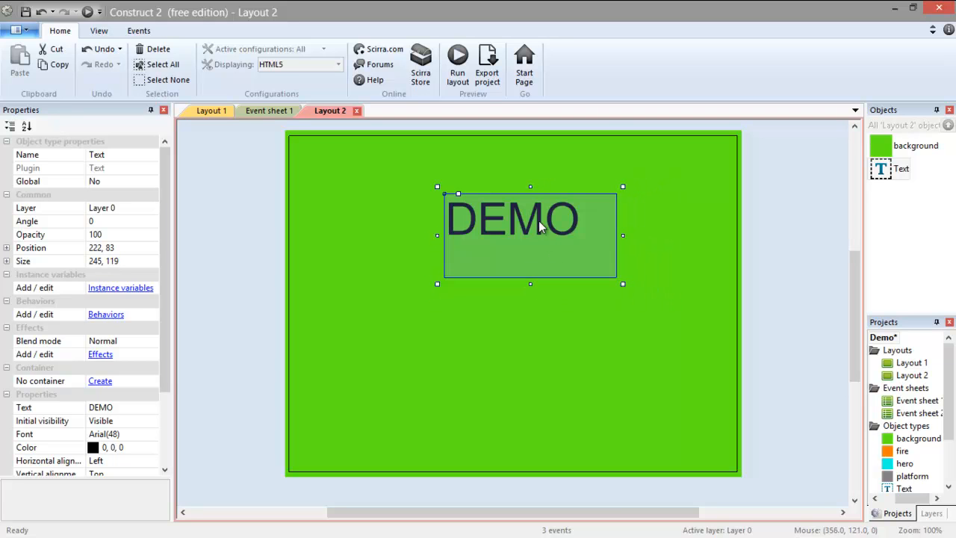
{"action": "left_click_drag", "start_coordinate": [531, 235], "coordinate": [514, 218]}
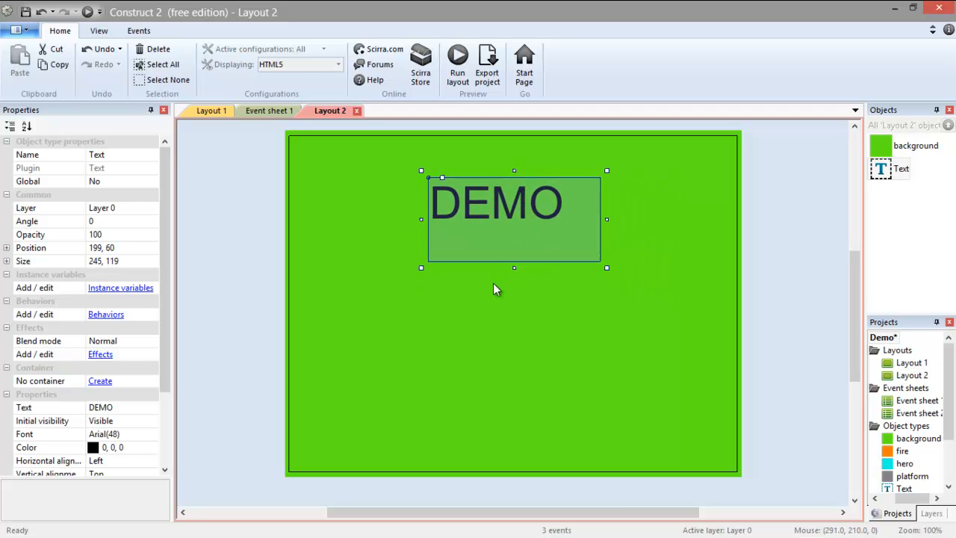
{"action": "mouse_move", "coordinate": [274, 313]}
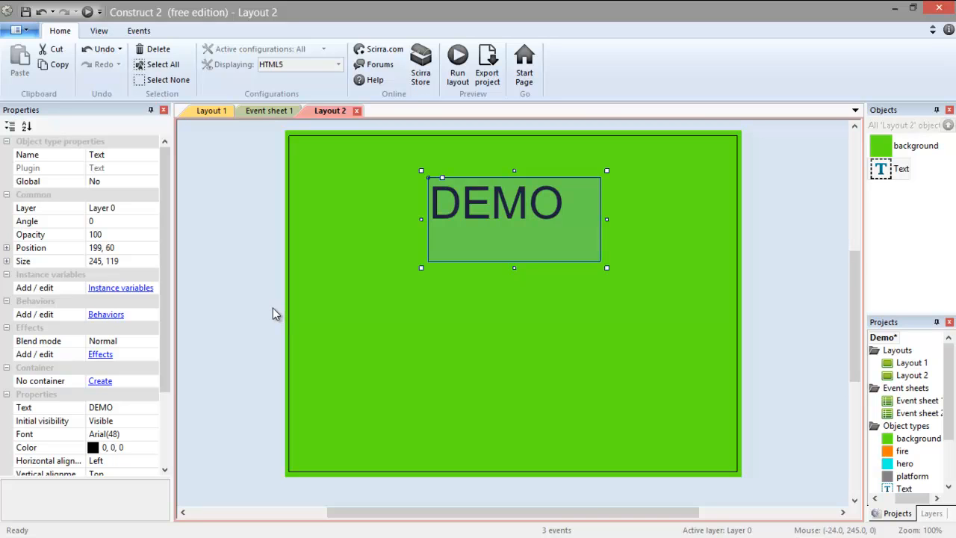
{"action": "mouse_move", "coordinate": [261, 329]}
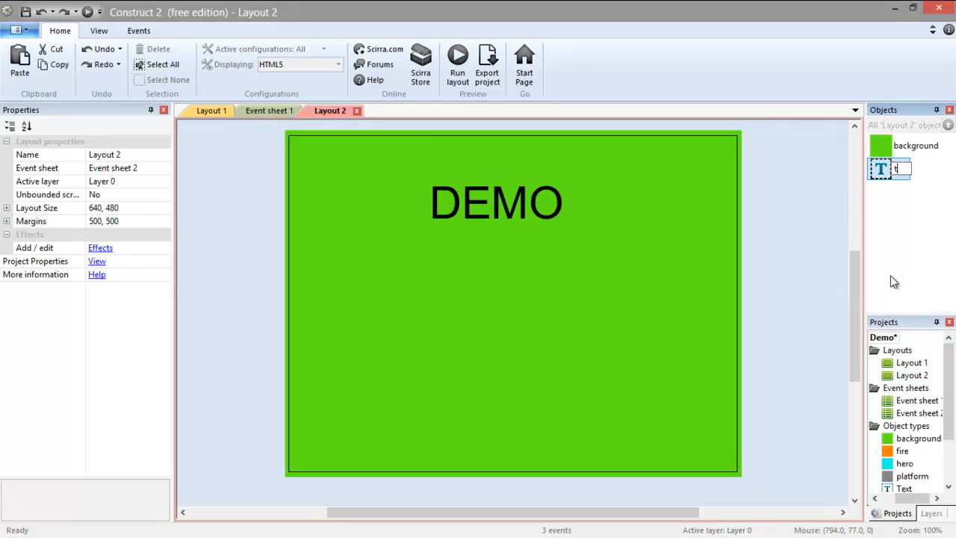
- Rename the DEMO Text object to 'title'
{"action": "type", "text": "title"}
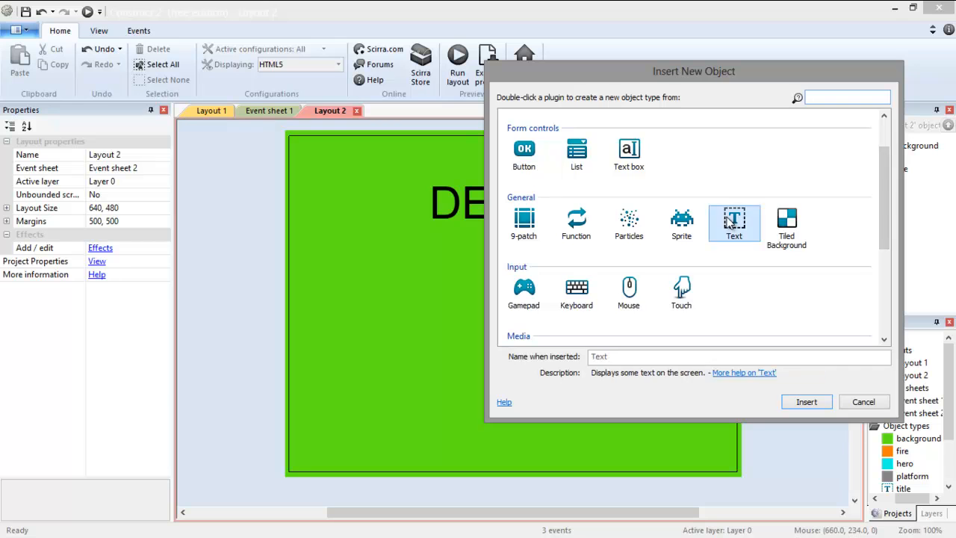
- Place a Text object below the title reading 'Your last score was: 0'
{"action": "left_click", "coordinate": [806, 402]}
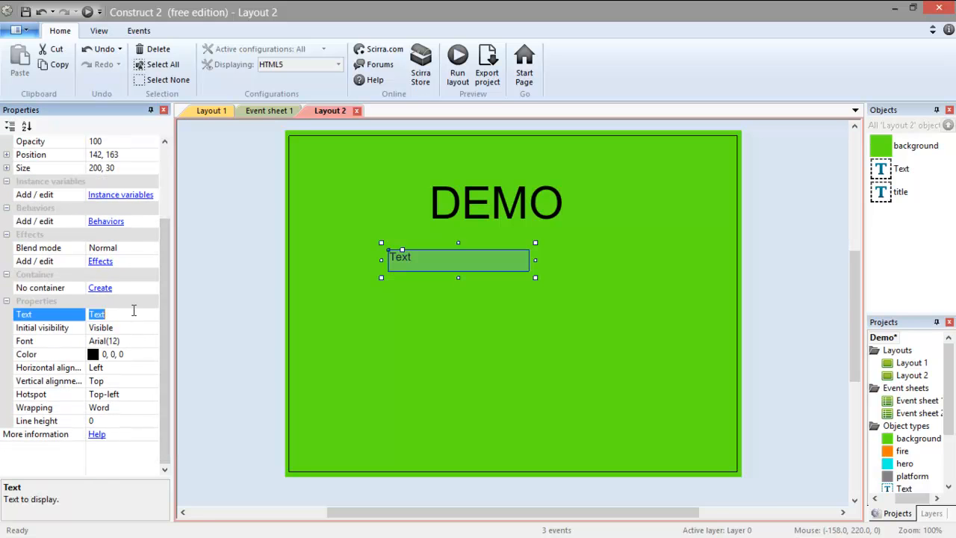
{"action": "type", "text": "Your las"}
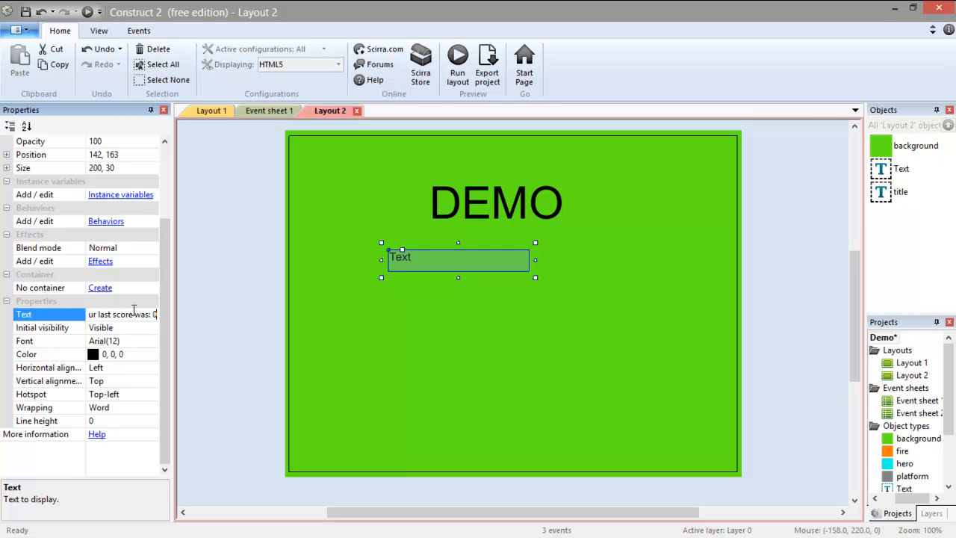
{"action": "type", "text": "Your last score was: 0"}
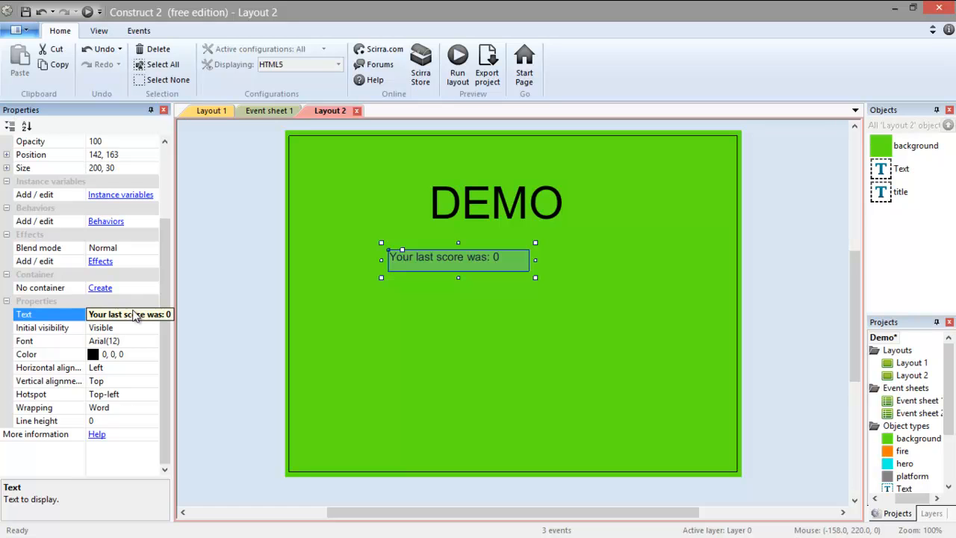
{"action": "left_click_drag", "start_coordinate": [457, 257], "coordinate": [462, 270]}
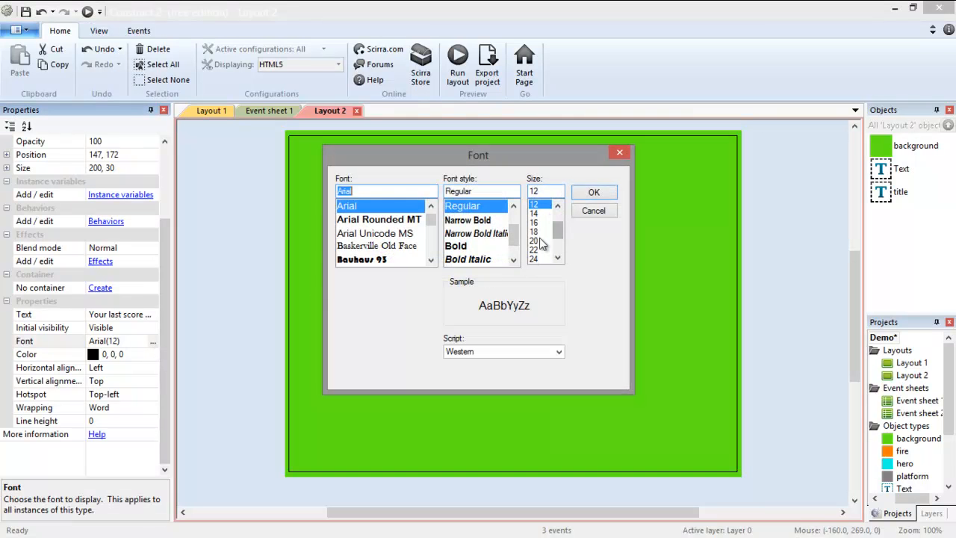
- Set the score text to font size 20 and widen its box beneath the DEMO title
{"action": "left_click", "coordinate": [594, 192]}
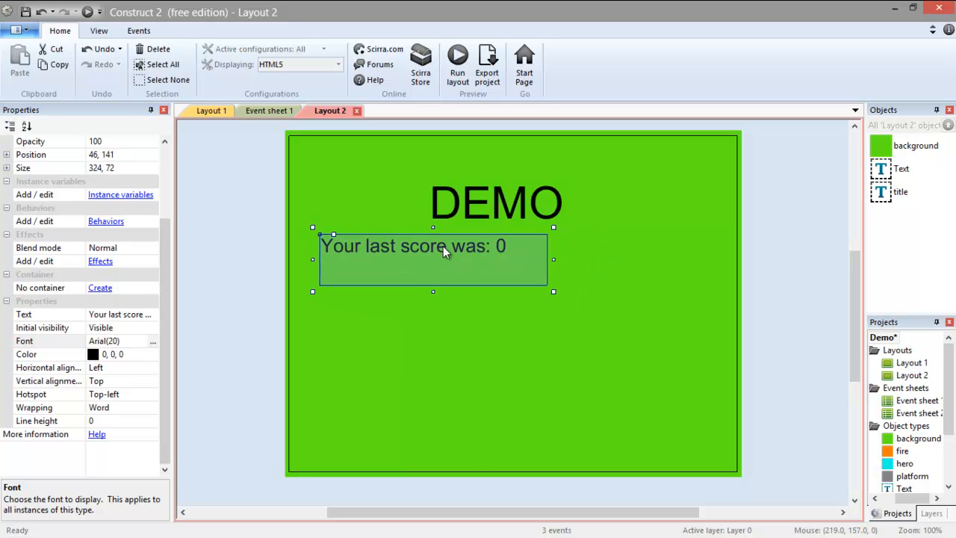
{"action": "left_click_drag", "start_coordinate": [441, 245], "coordinate": [441, 249]}
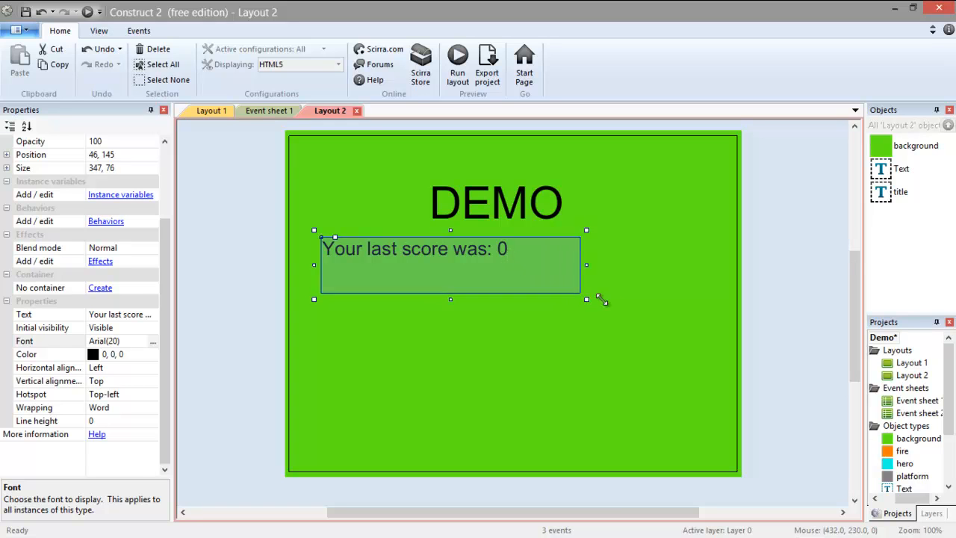
{"action": "left_click_drag", "start_coordinate": [586, 299], "coordinate": [725, 335]}
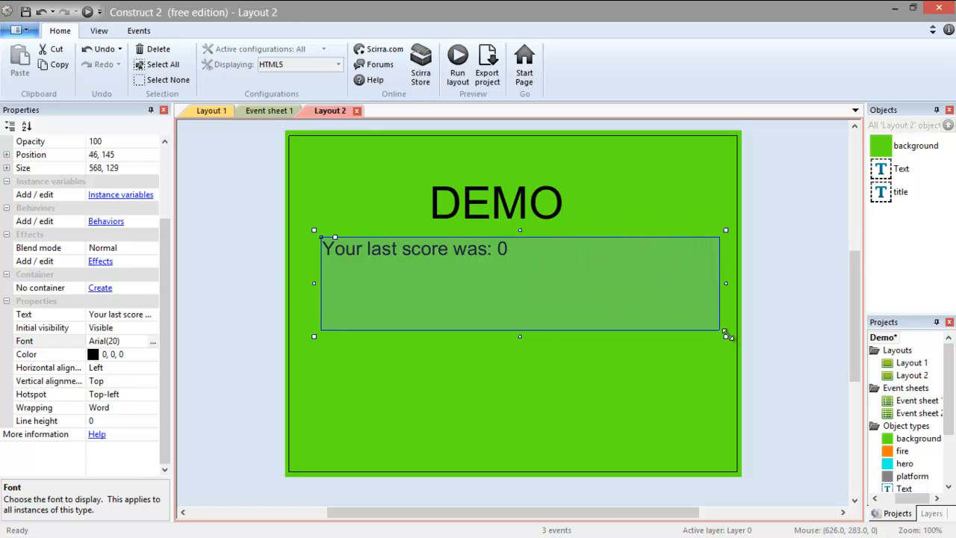
{"action": "left_click_drag", "start_coordinate": [726, 335], "coordinate": [728, 335]}
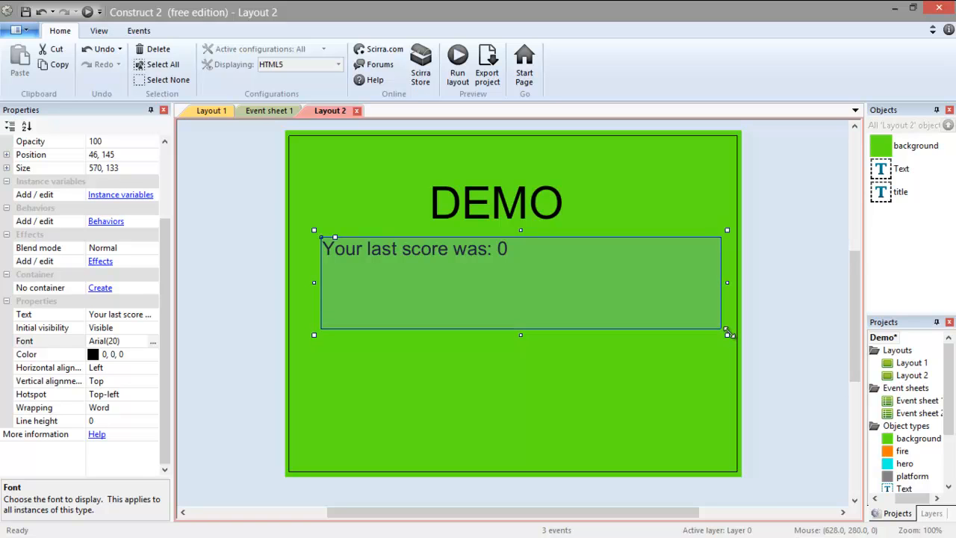
{"action": "left_click_drag", "start_coordinate": [520, 333], "coordinate": [520, 327]}
{"action": "type", "text": "score"}
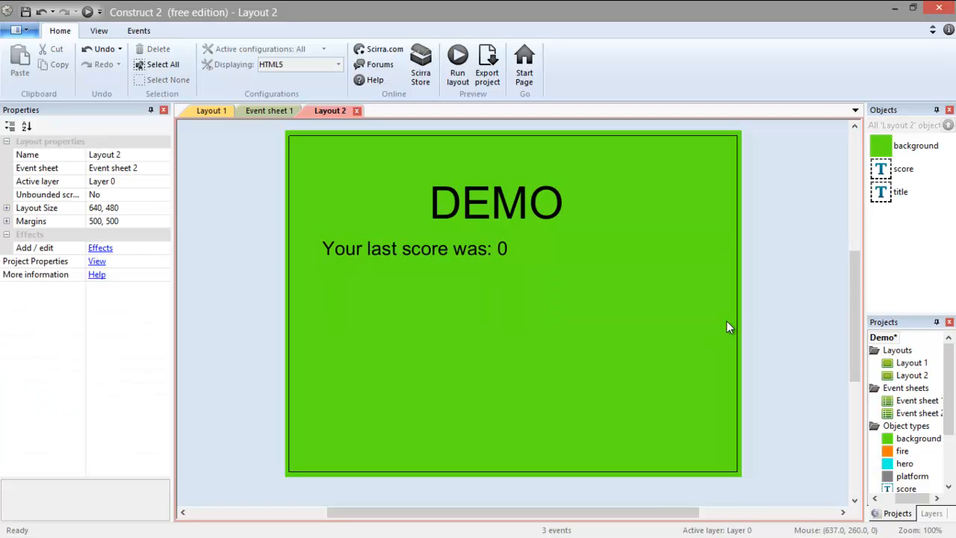
- Insert a new Button object into Layout 2, placed below the score text
{"action": "right_click", "coordinate": [729, 328]}
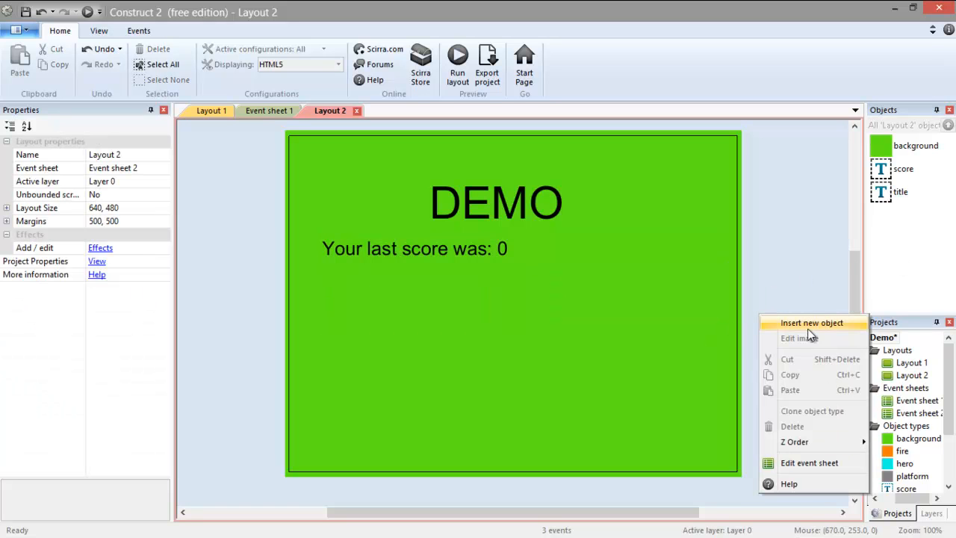
{"action": "left_click", "coordinate": [811, 322]}
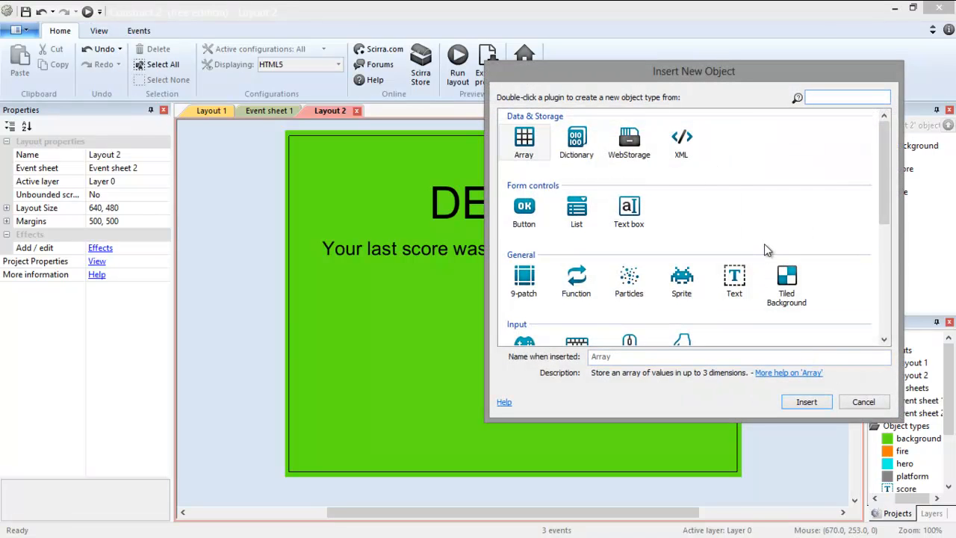
{"action": "scroll", "scroll_direction": "down", "scroll_amount": 3}
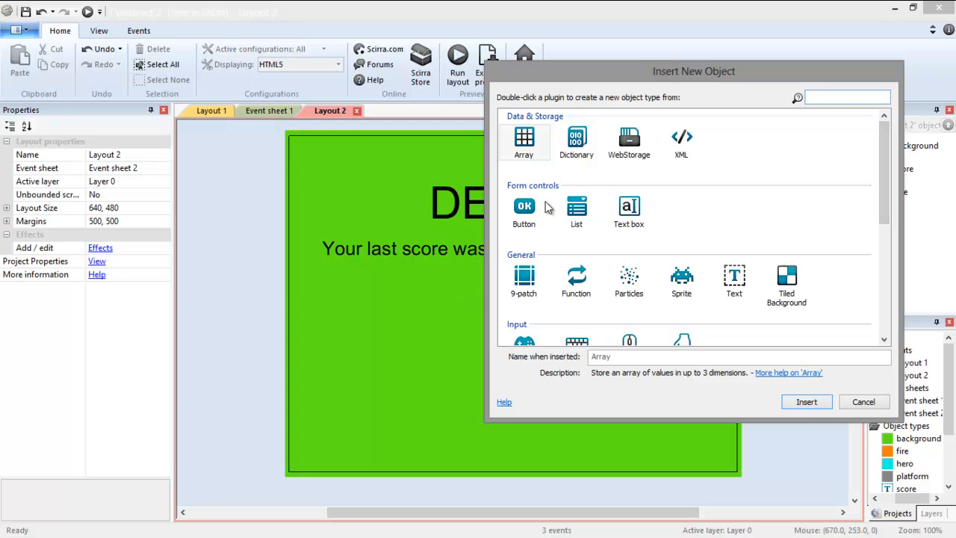
{"action": "left_click", "coordinate": [863, 401]}
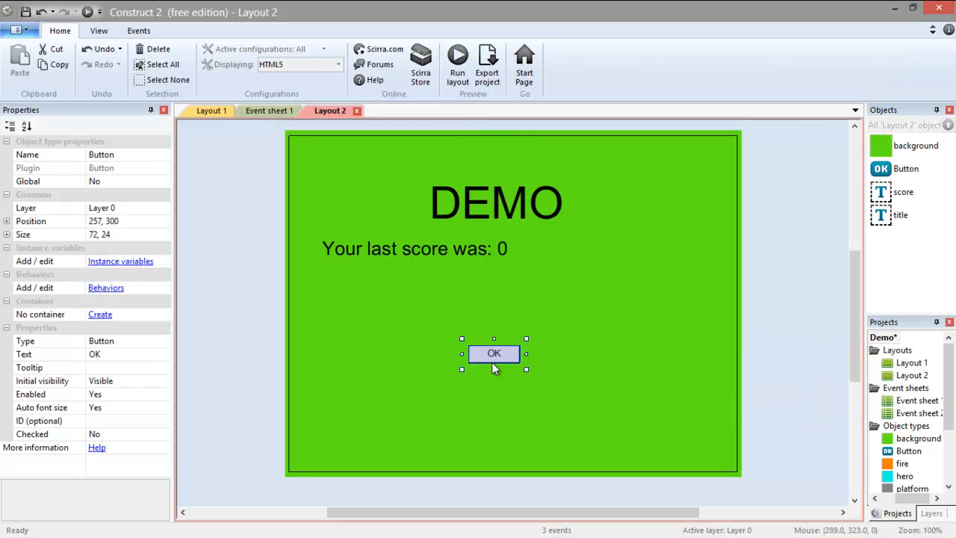
{"action": "mouse_move", "coordinate": [189, 341]}
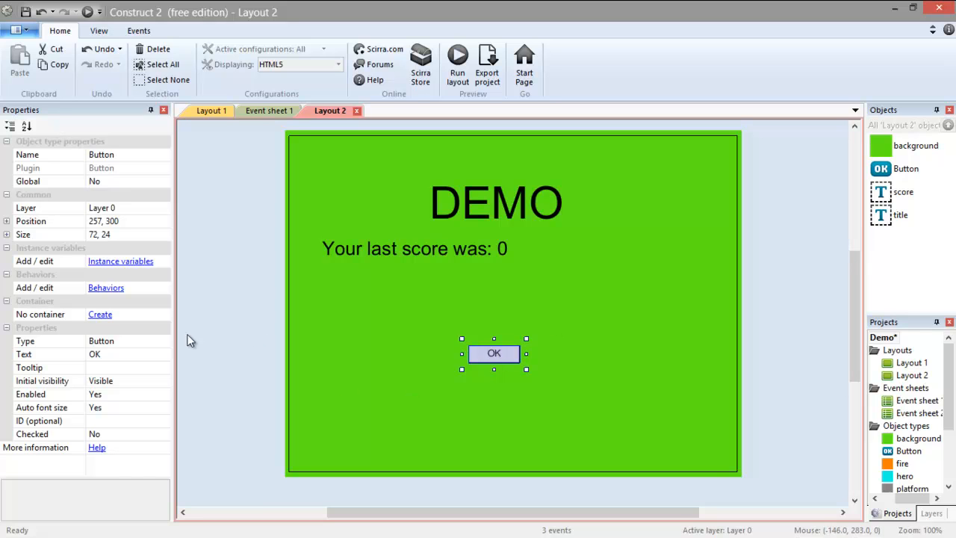
{"action": "mouse_move", "coordinate": [105, 362]}
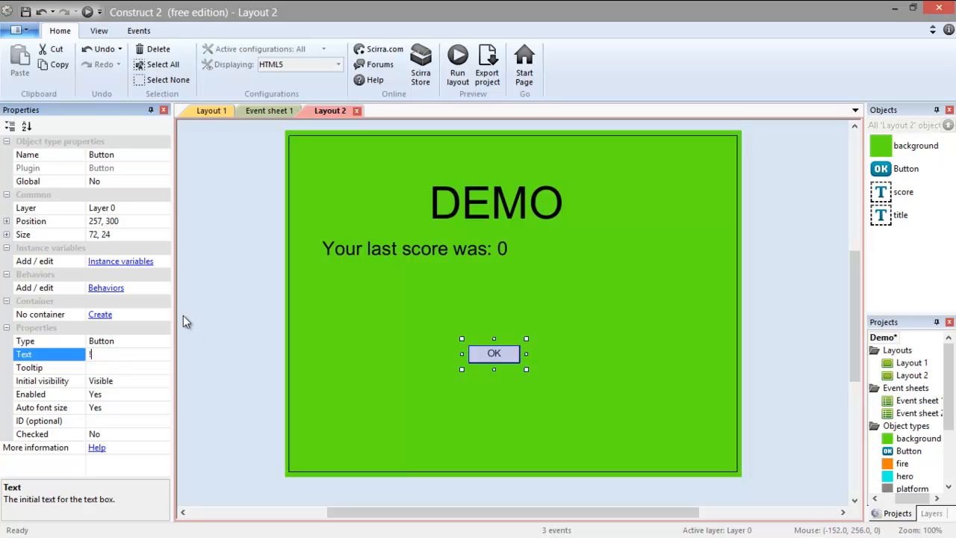
- Change the button's text to !!PLAY!! and nudge it slightly upward beneath the score text
{"action": "type", "text": "!!PLAY!!"}
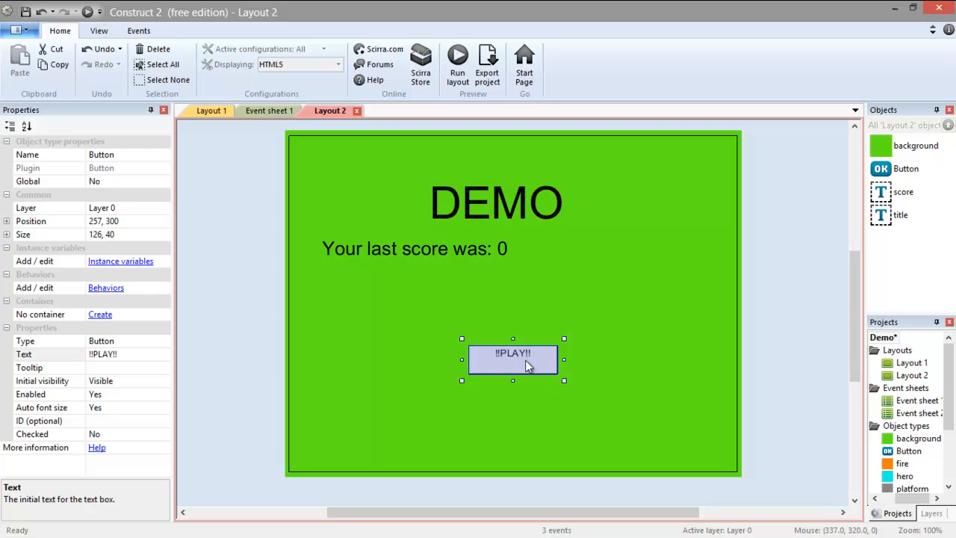
{"action": "left_click_drag", "start_coordinate": [512, 358], "coordinate": [510, 352]}
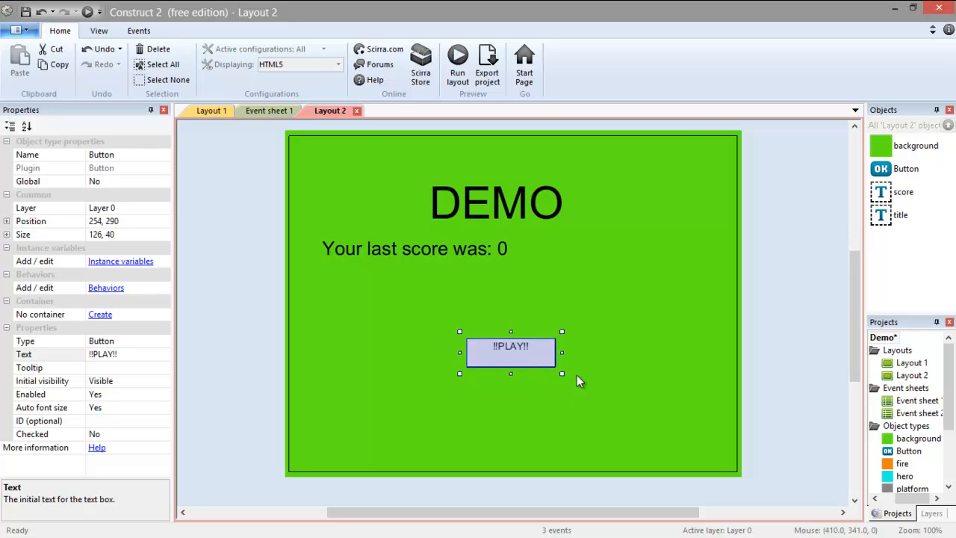
{"action": "left_click", "coordinate": [413, 248]}
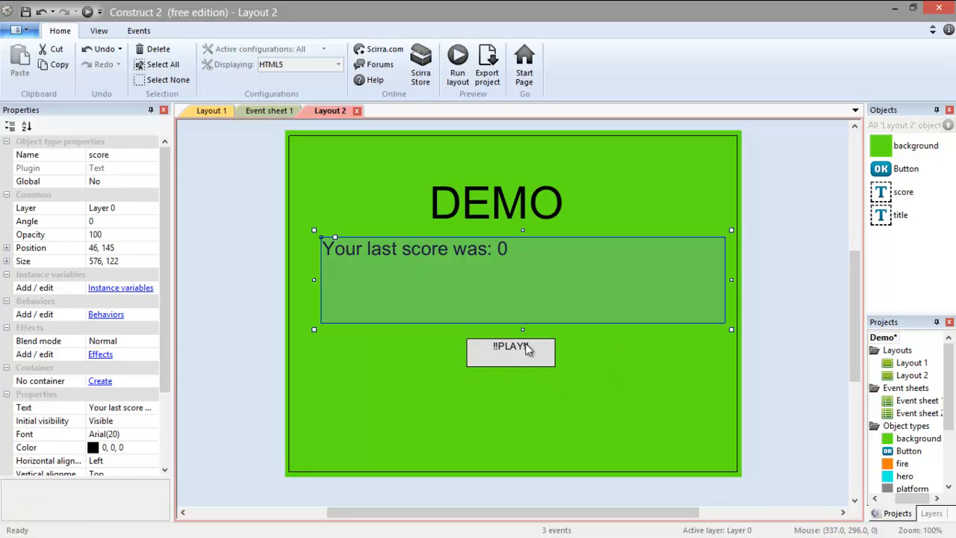
{"action": "left_click", "coordinate": [510, 352]}
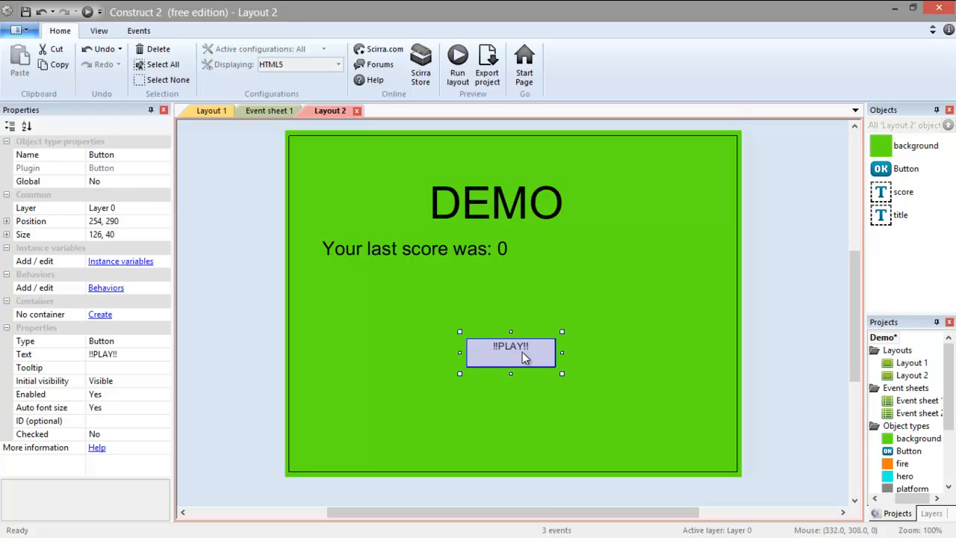
{"action": "mouse_move", "coordinate": [650, 294]}
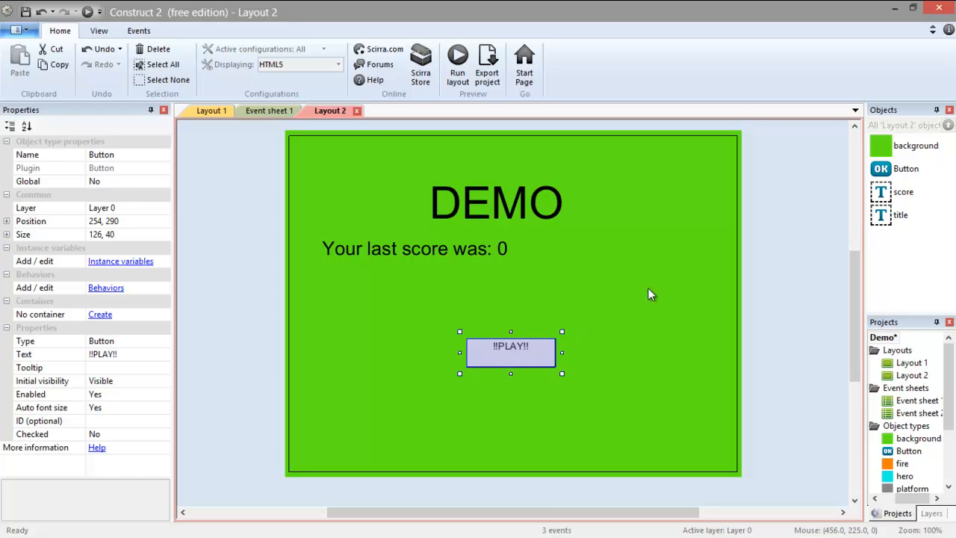
{"action": "mouse_move", "coordinate": [432, 266]}
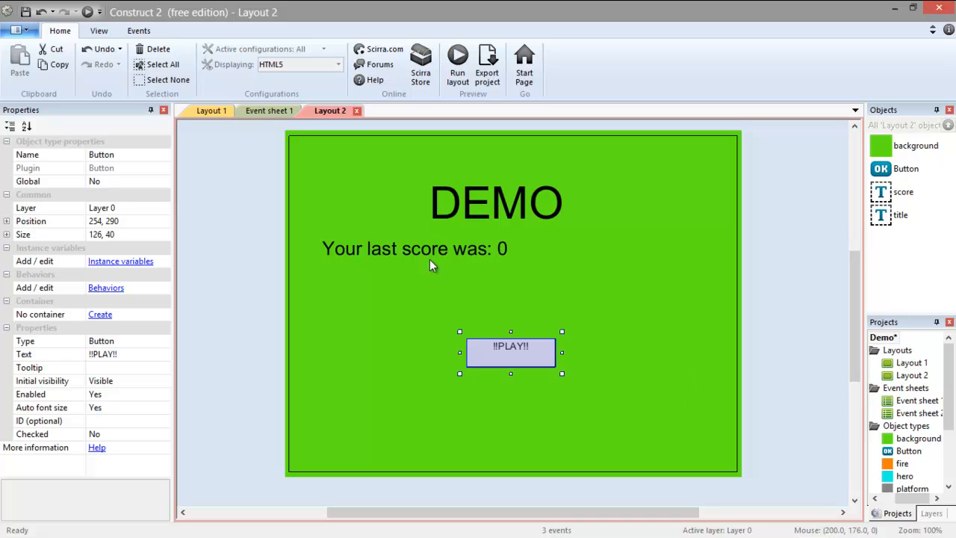
{"action": "mouse_move", "coordinate": [516, 360]}
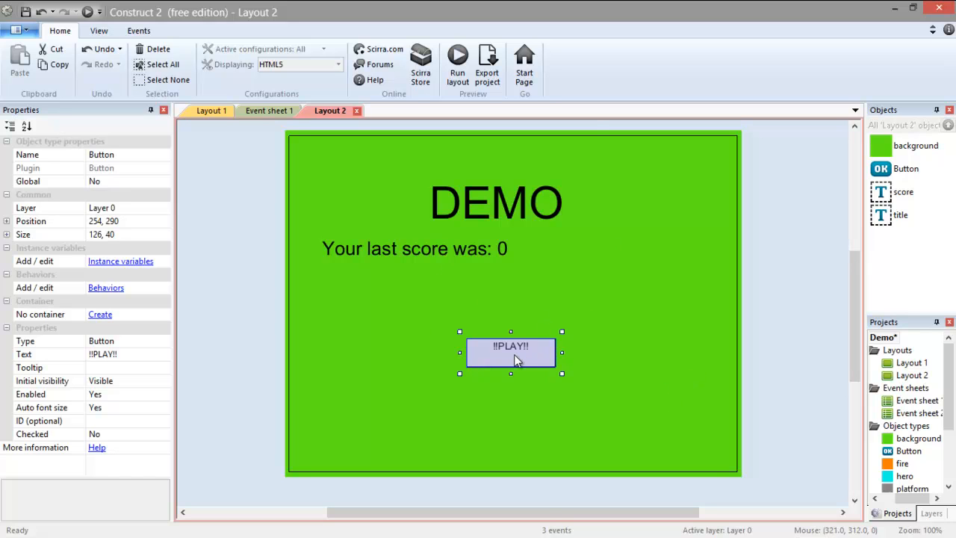
{"action": "mouse_move", "coordinate": [517, 354]}
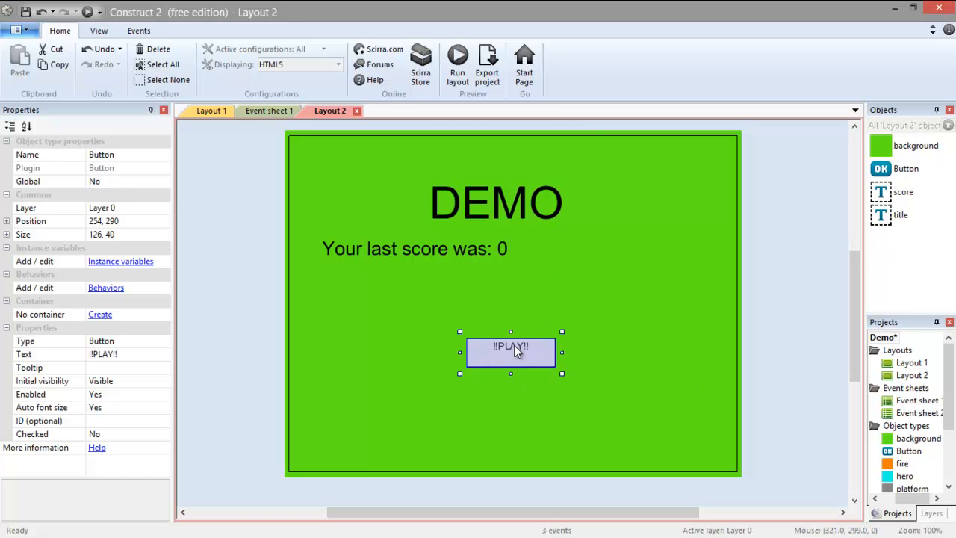
{"action": "mouse_move", "coordinate": [774, 282]}
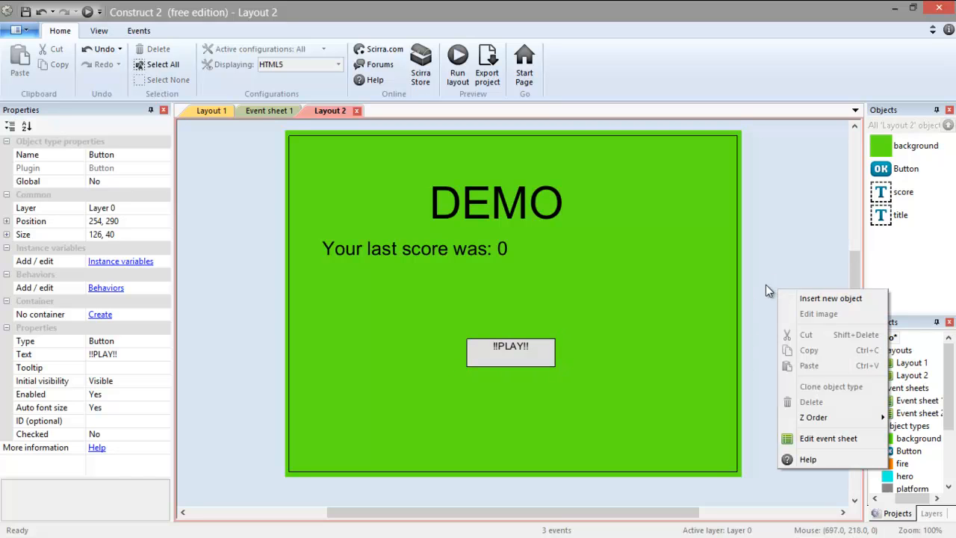
{"action": "mouse_move", "coordinate": [822, 438]}
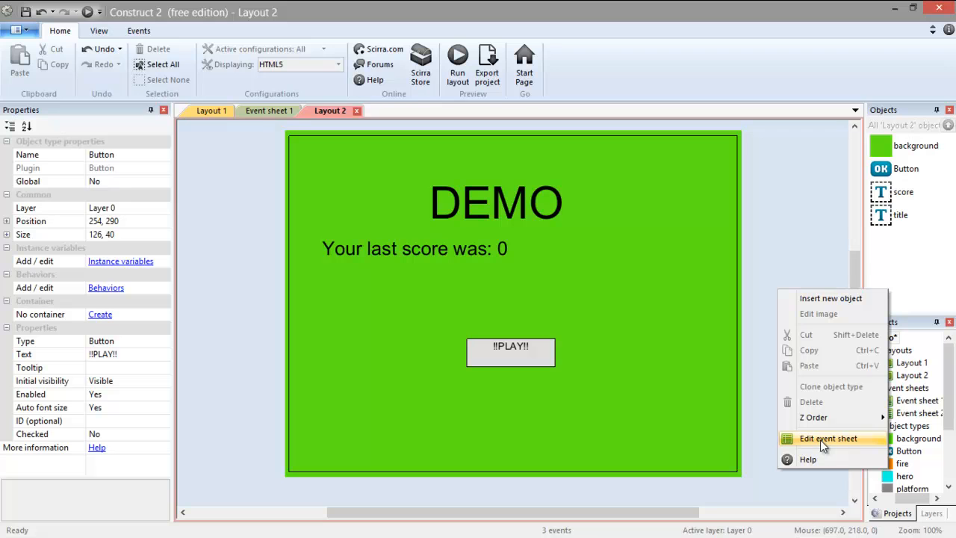
- Open Event sheet 2, Layout 2's still-empty event sheet
{"action": "left_click", "coordinate": [827, 438]}
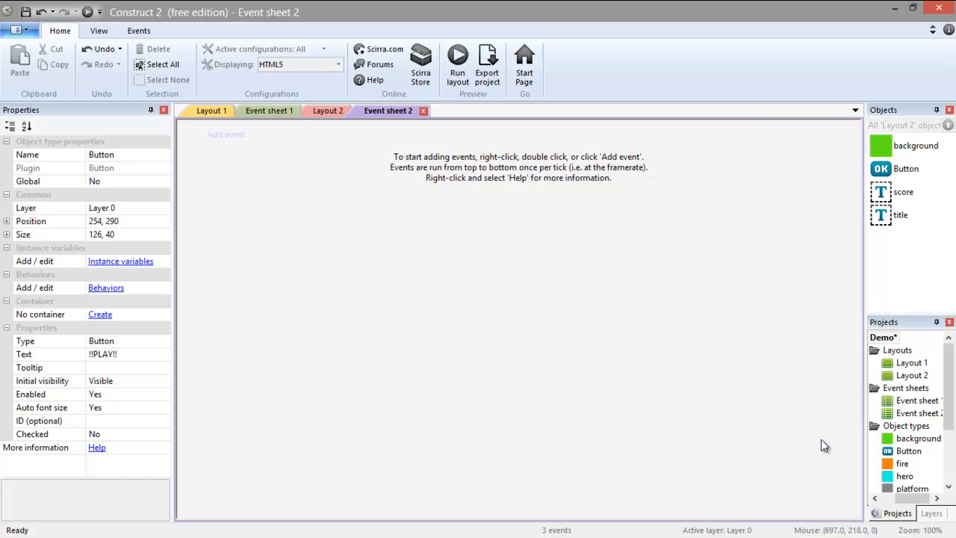
{"action": "mouse_move", "coordinate": [518, 236]}
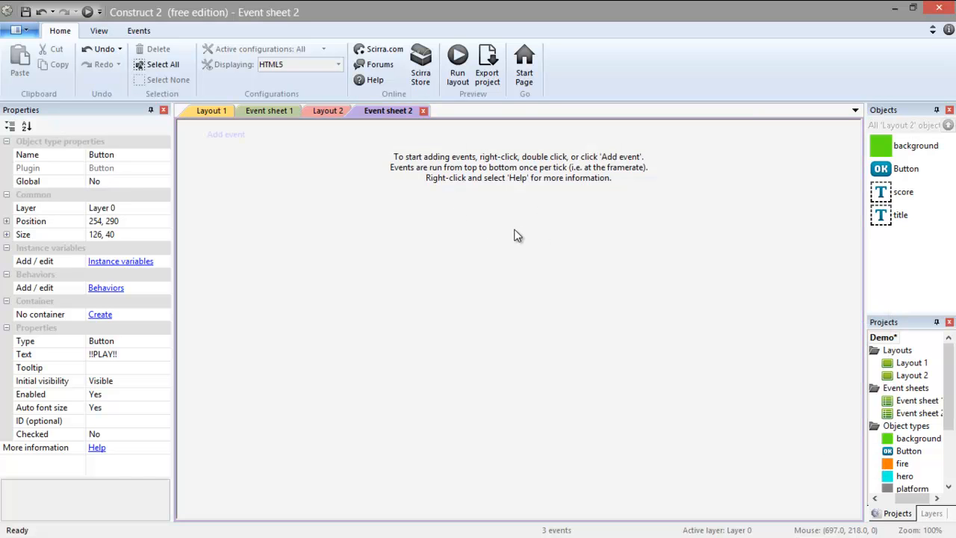
{"action": "mouse_move", "coordinate": [327, 110]}
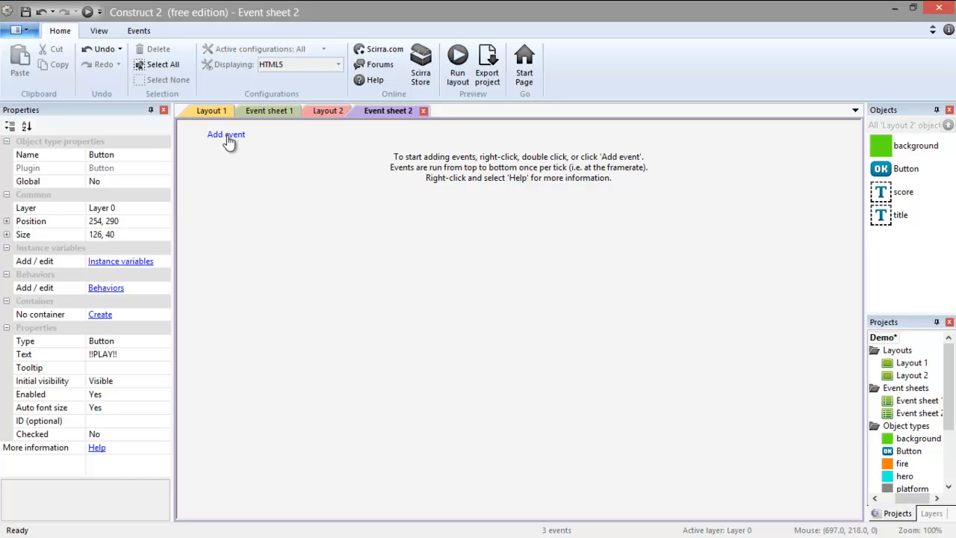
- Add an event: Button On clicked triggers System Go to layout Layout 1
{"action": "left_click", "coordinate": [225, 134]}
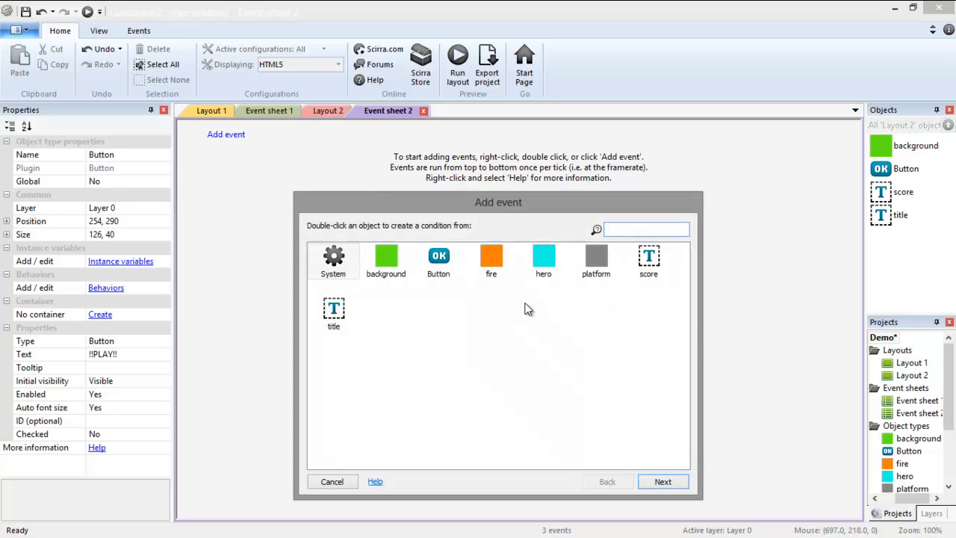
{"action": "mouse_move", "coordinate": [458, 301]}
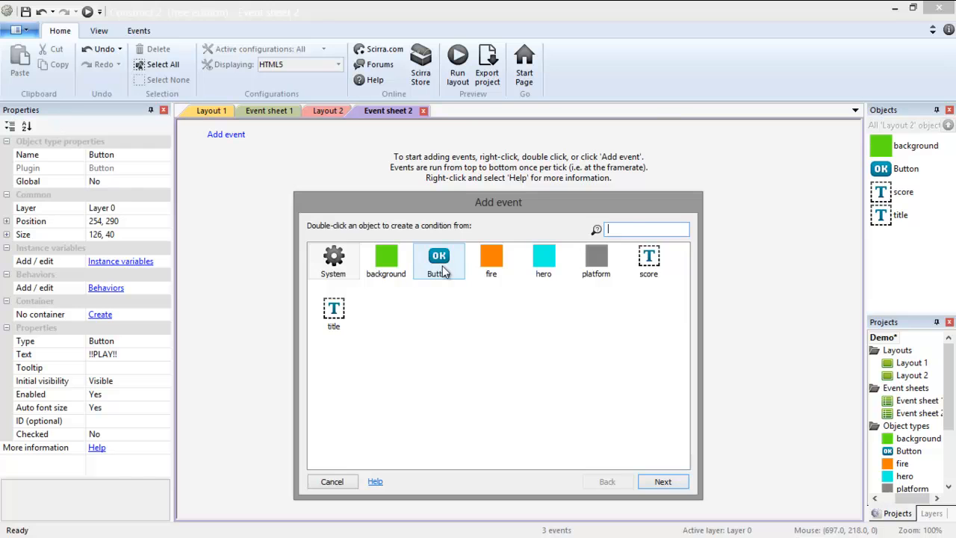
{"action": "double_click", "coordinate": [439, 262]}
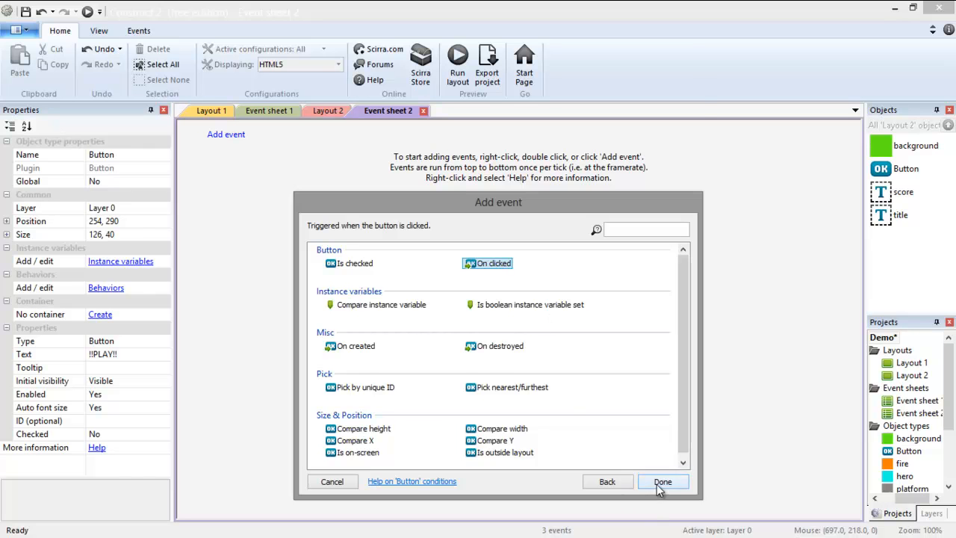
{"action": "left_click", "coordinate": [662, 481]}
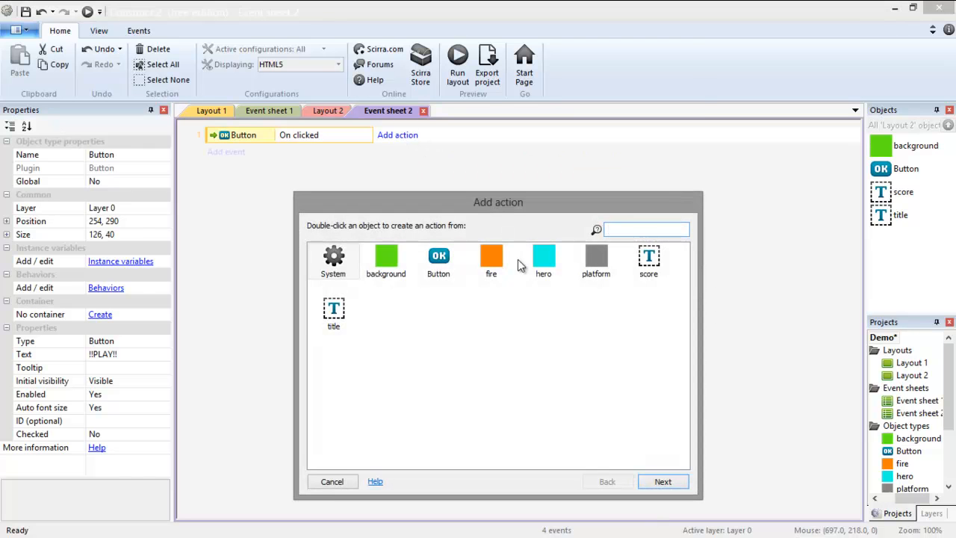
{"action": "double_click", "coordinate": [333, 261]}
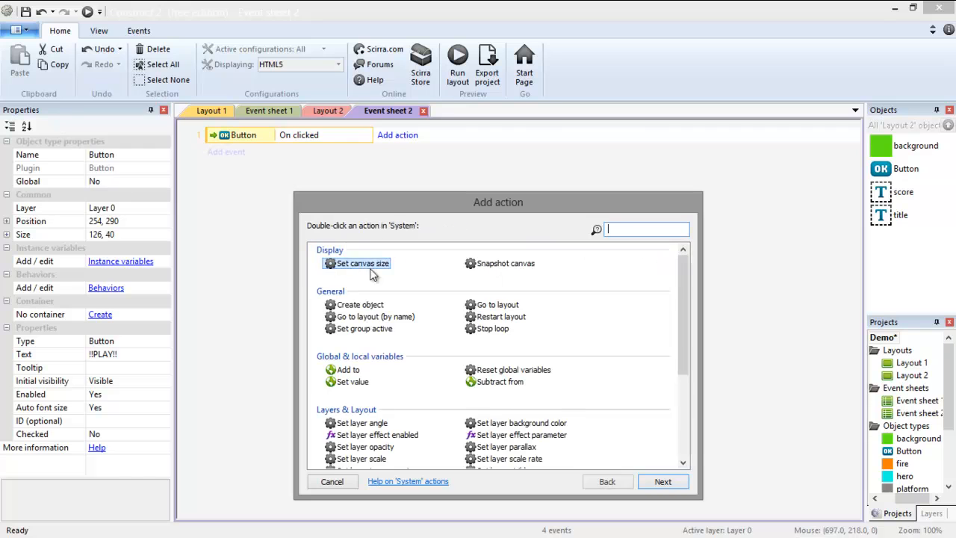
{"action": "mouse_move", "coordinate": [502, 300]}
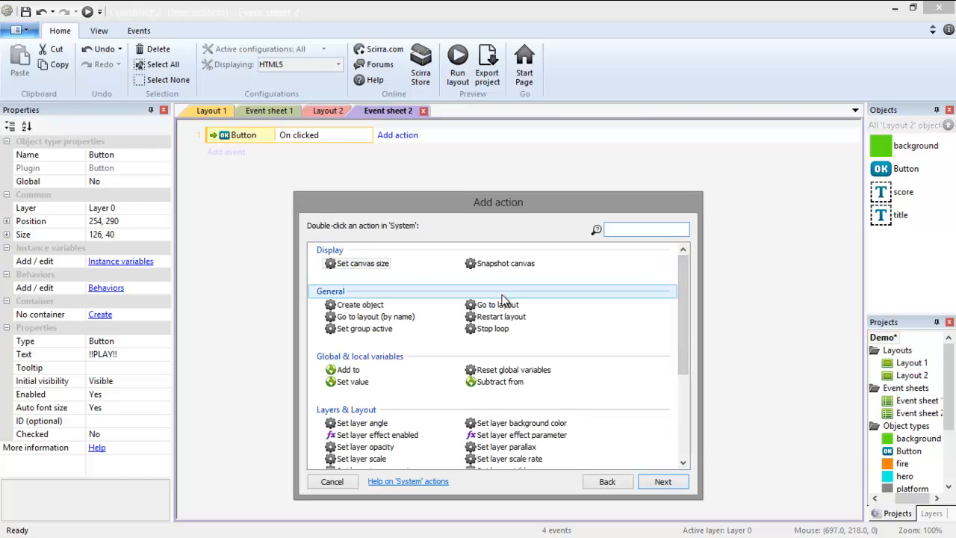
{"action": "double_click", "coordinate": [496, 304]}
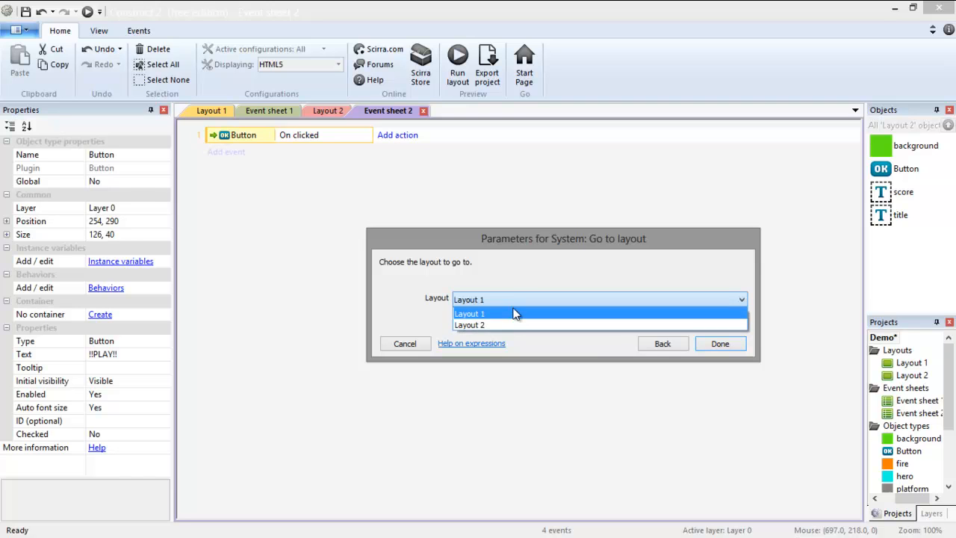
{"action": "mouse_move", "coordinate": [523, 325]}
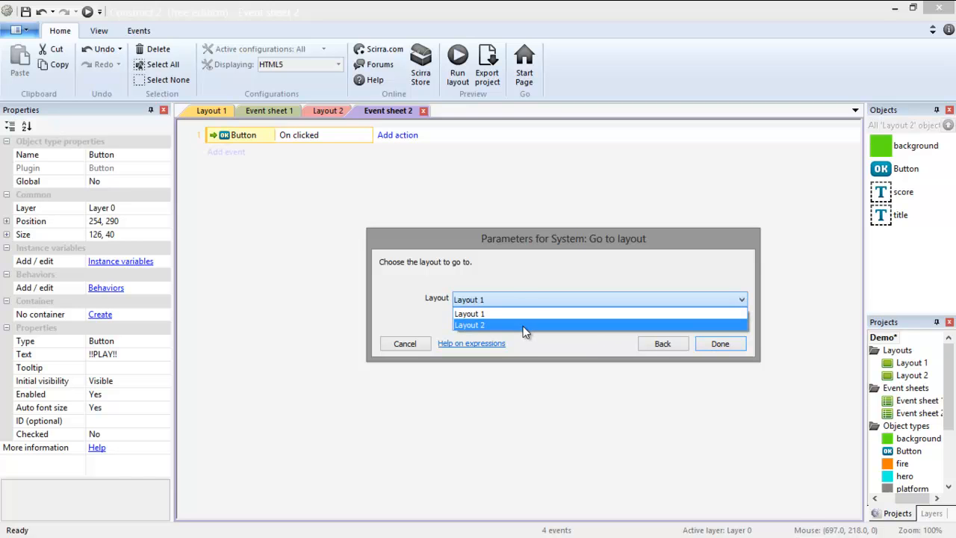
{"action": "mouse_move", "coordinate": [530, 313]}
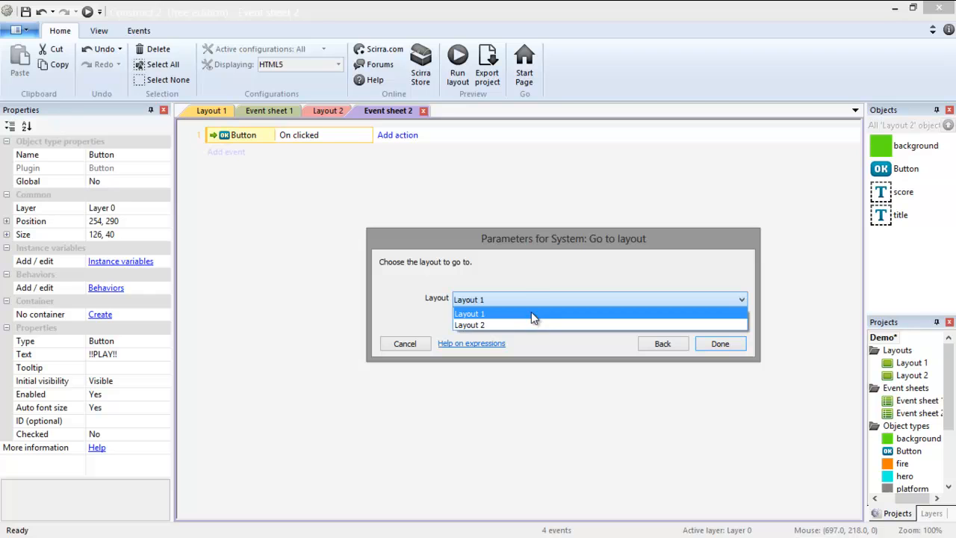
{"action": "left_click", "coordinate": [719, 343]}
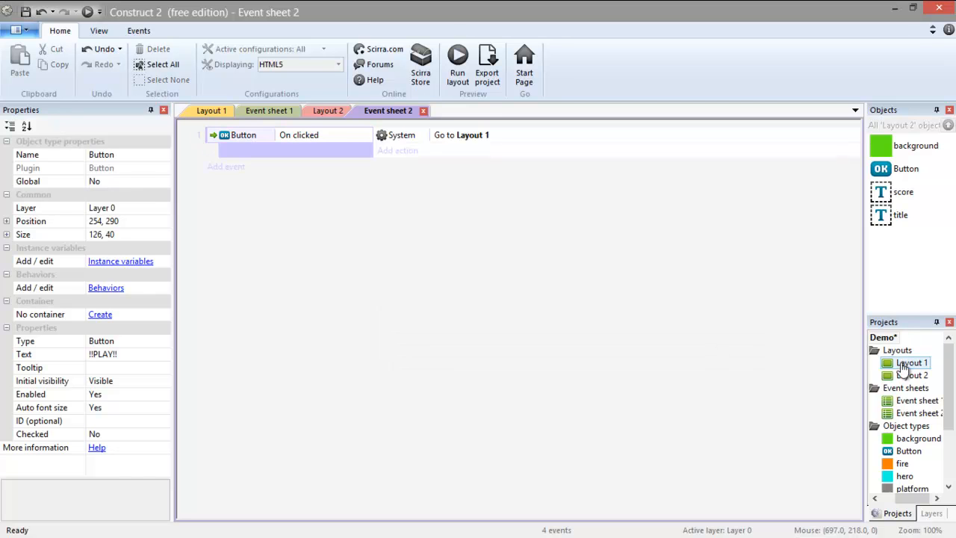
- Rename Layout 1 to 'game' and Layout 2 to 'menu'
{"action": "right_click", "coordinate": [907, 362]}
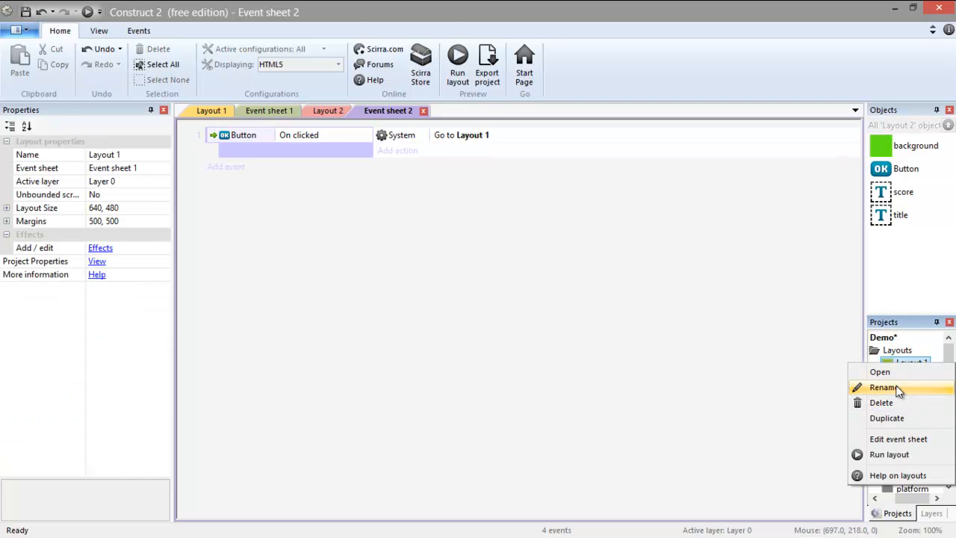
{"action": "left_click", "coordinate": [883, 386]}
{"action": "type", "text": "game"}
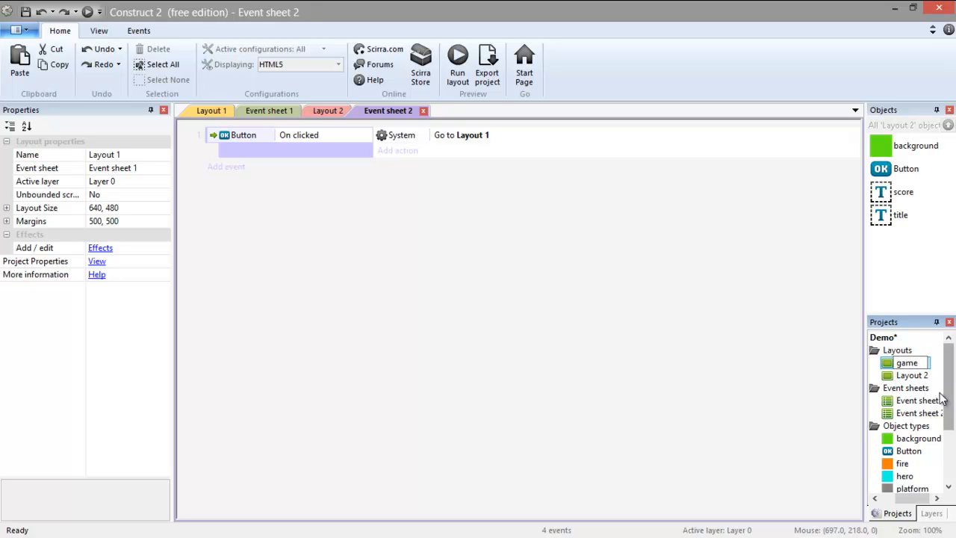
{"action": "right_click", "coordinate": [906, 362]}
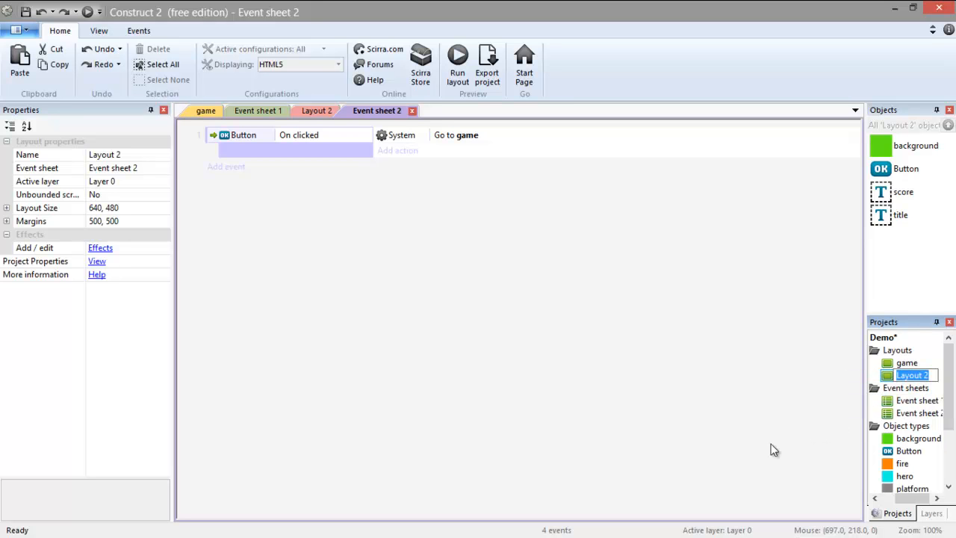
{"action": "type", "text": "menu"}
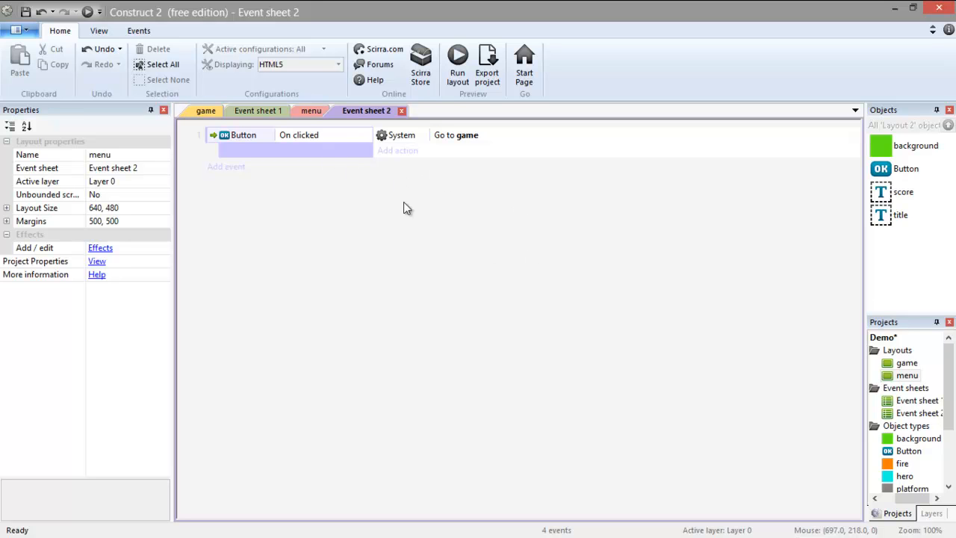
{"action": "mouse_move", "coordinate": [409, 148]}
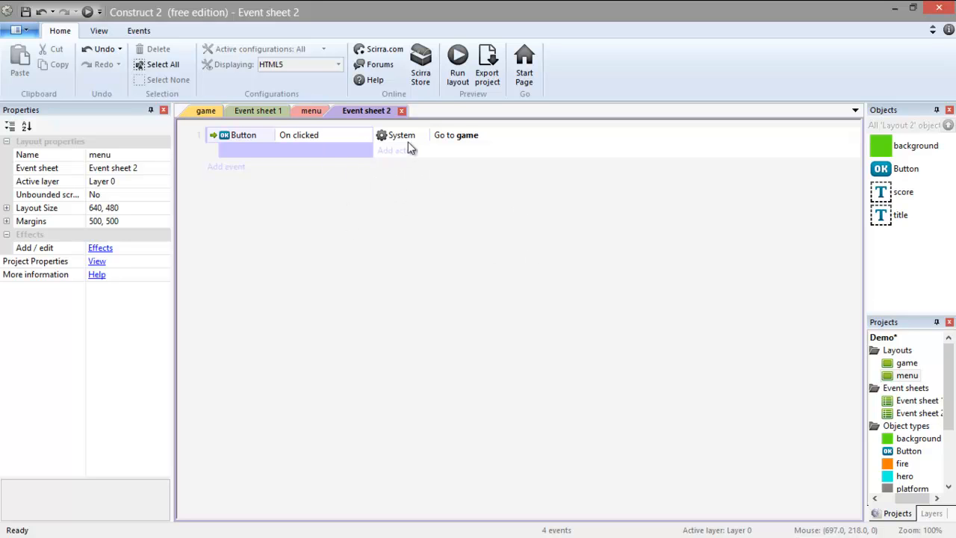
{"action": "mouse_move", "coordinate": [222, 177]}
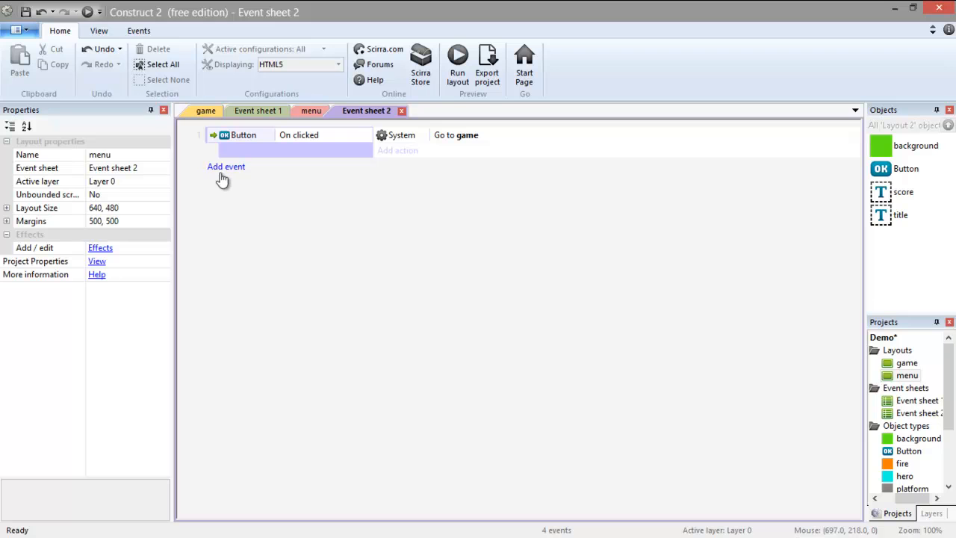
{"action": "mouse_move", "coordinate": [321, 218]}
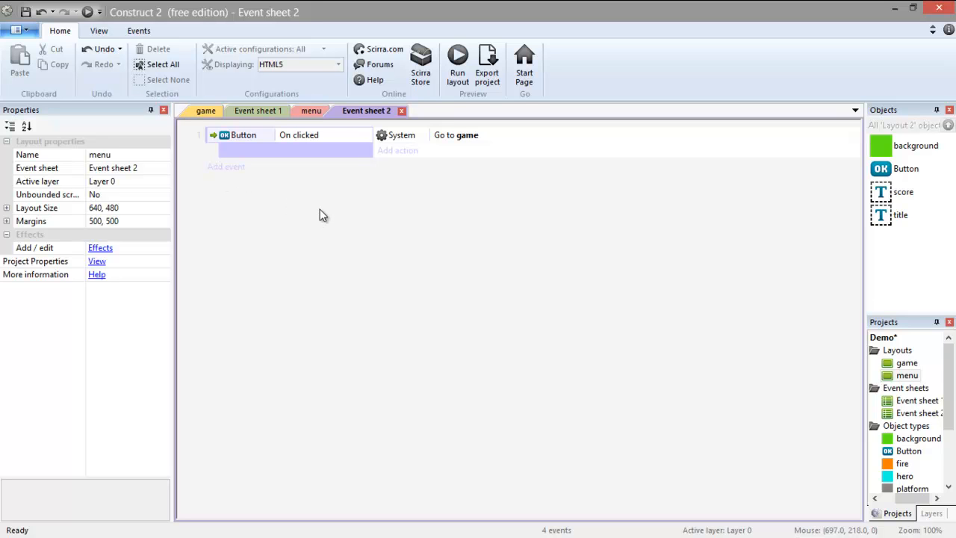
{"action": "mouse_move", "coordinate": [225, 166]}
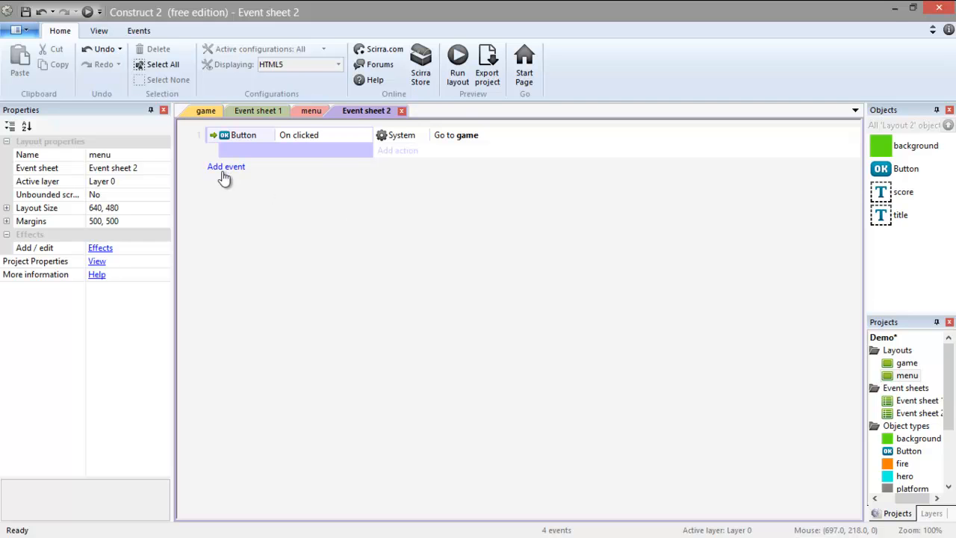
{"action": "left_click", "coordinate": [225, 167]}
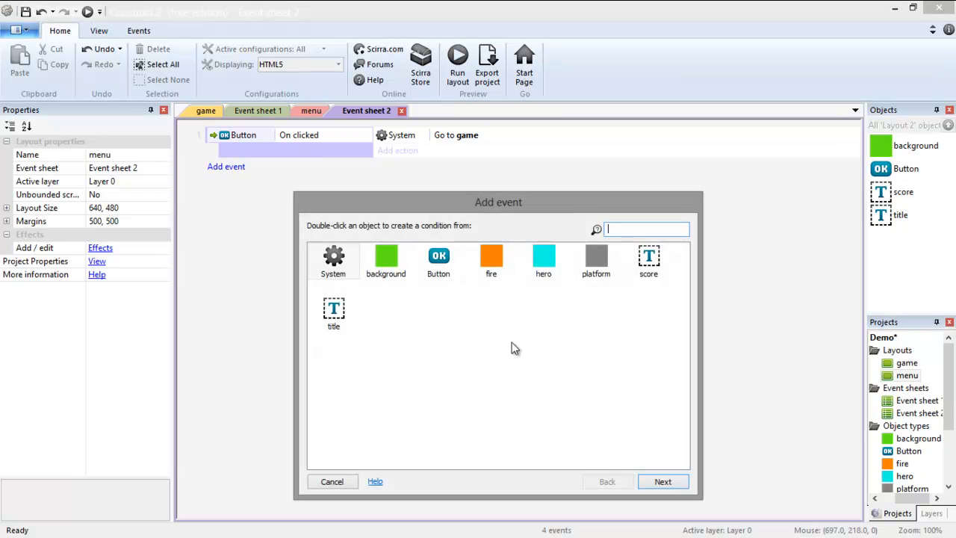
{"action": "mouse_move", "coordinate": [383, 334]}
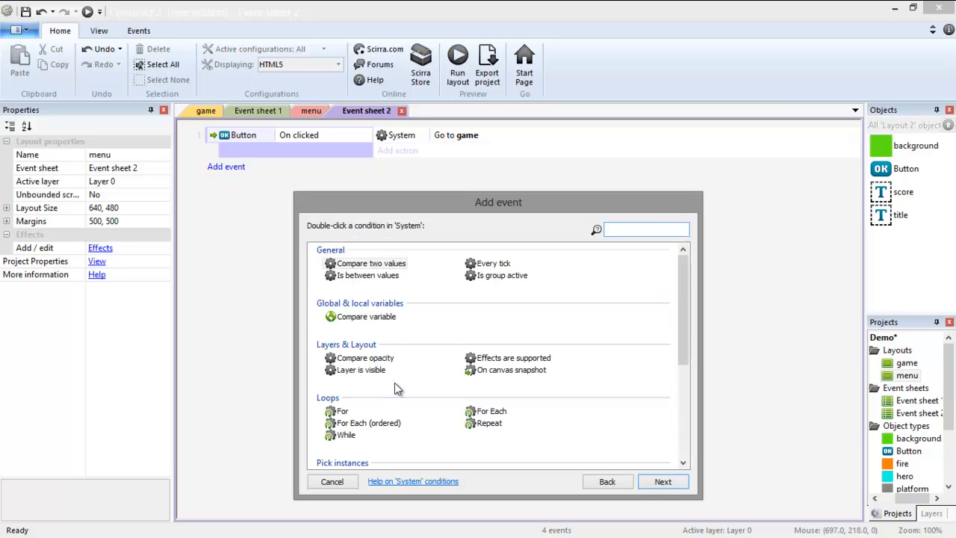
{"action": "scroll", "scroll_direction": "down", "scroll_amount": 3}
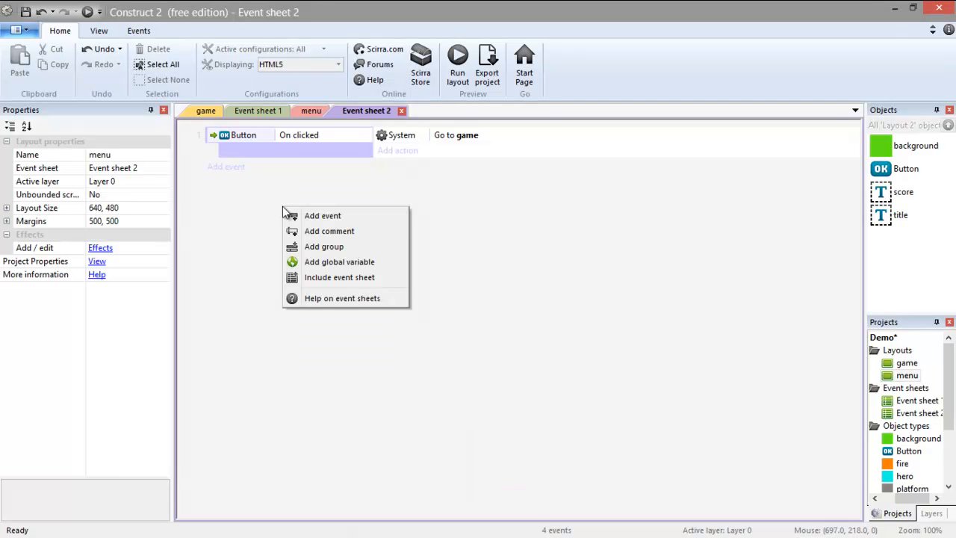
{"action": "mouse_move", "coordinate": [339, 261]}
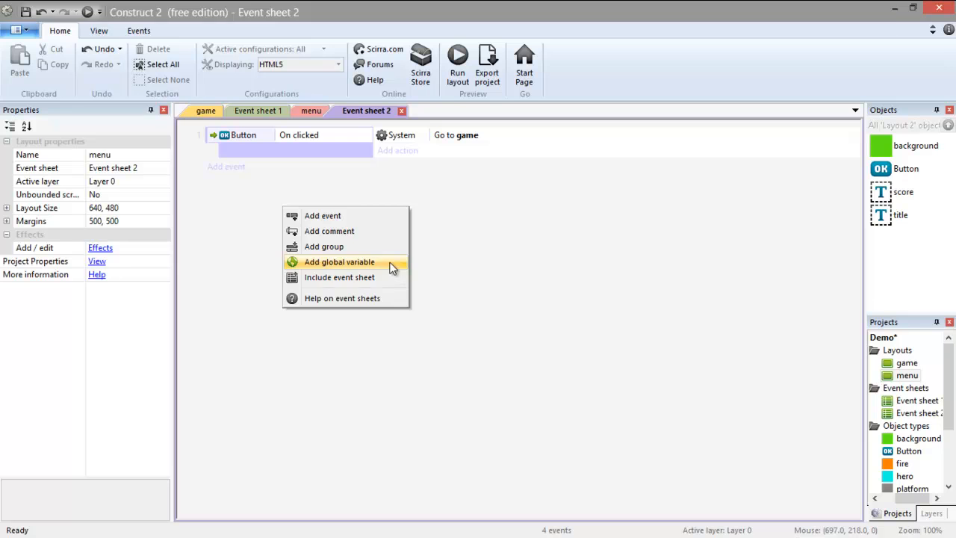
- Add a global Number variable 'score' with initial value 0
{"action": "left_click", "coordinate": [339, 261]}
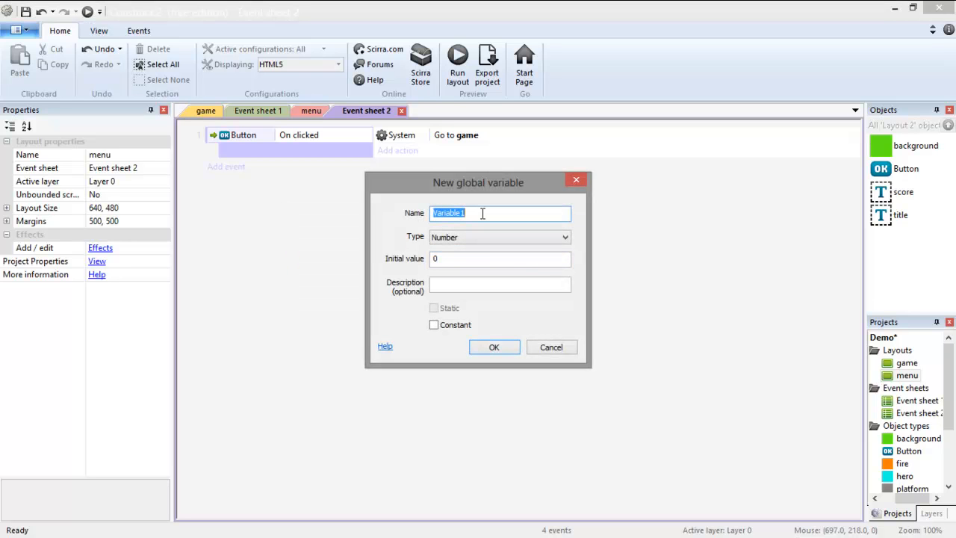
{"action": "type", "text": "score"}
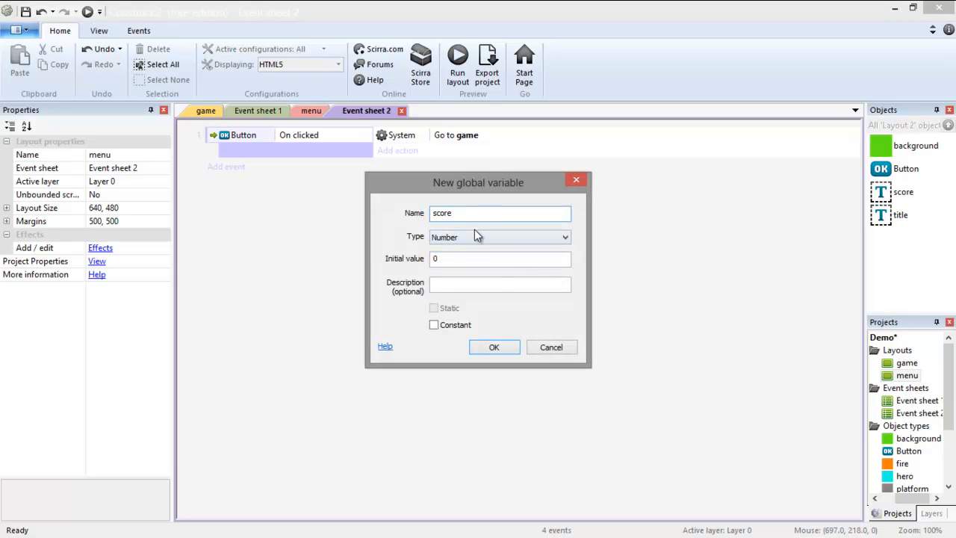
{"action": "left_click", "coordinate": [493, 346]}
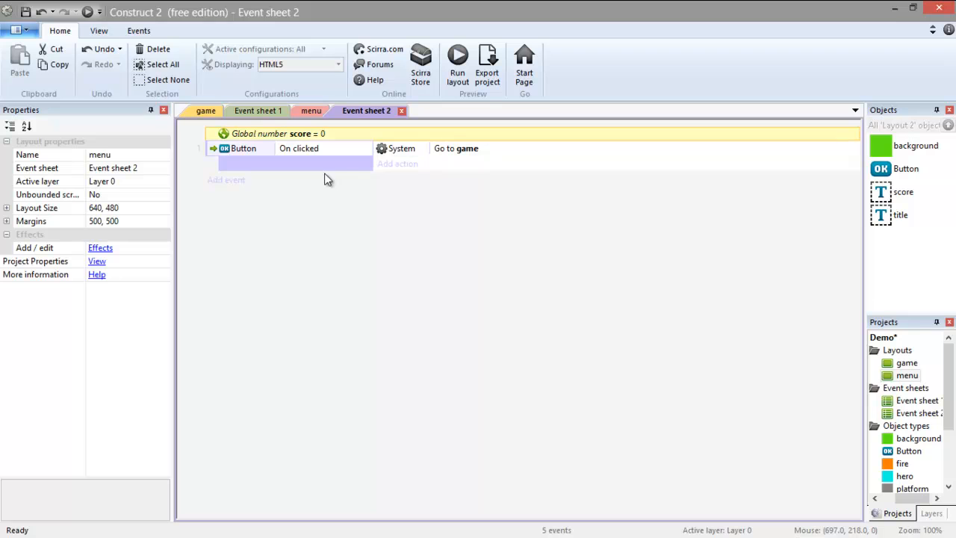
{"action": "mouse_move", "coordinate": [241, 200]}
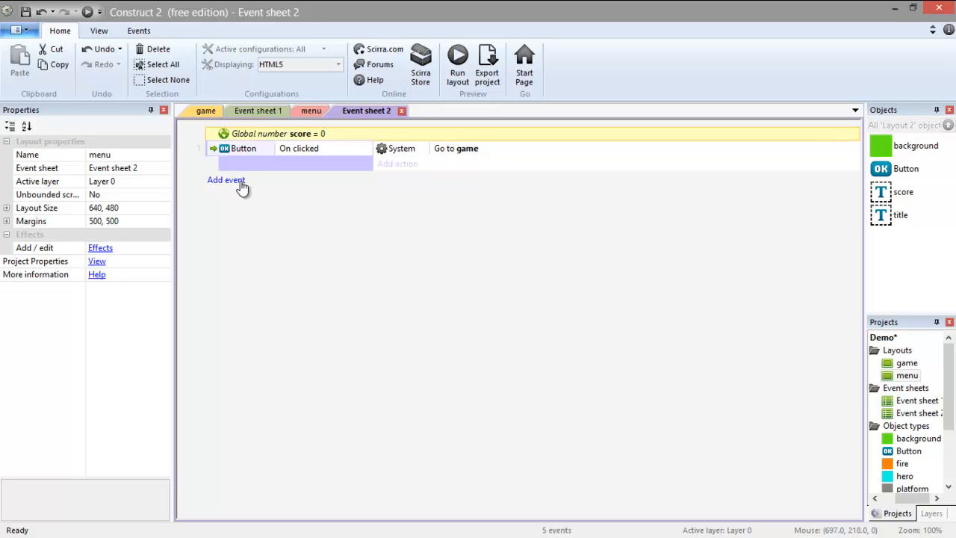
{"action": "mouse_move", "coordinate": [238, 185]}
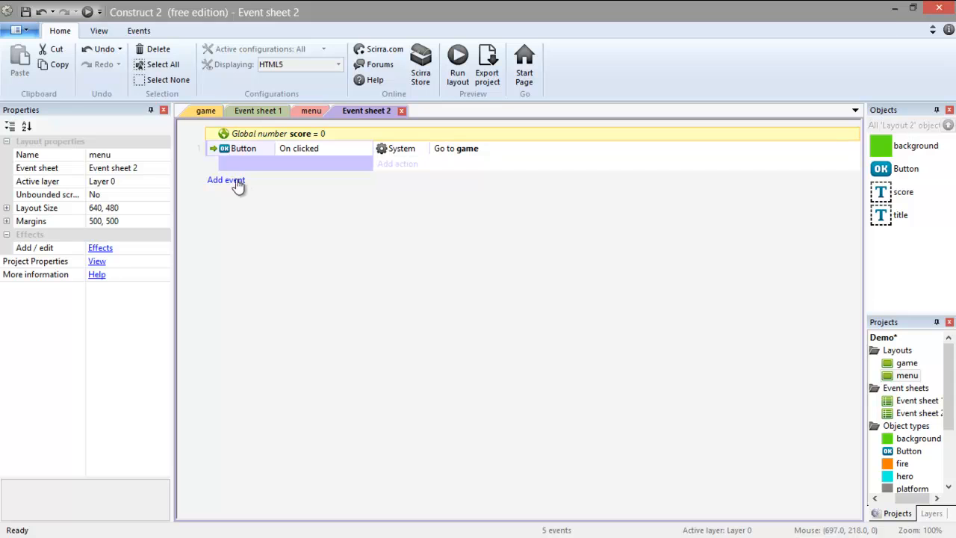
- Add a System 'On start of layout' event with no actions yet
{"action": "left_click", "coordinate": [225, 180]}
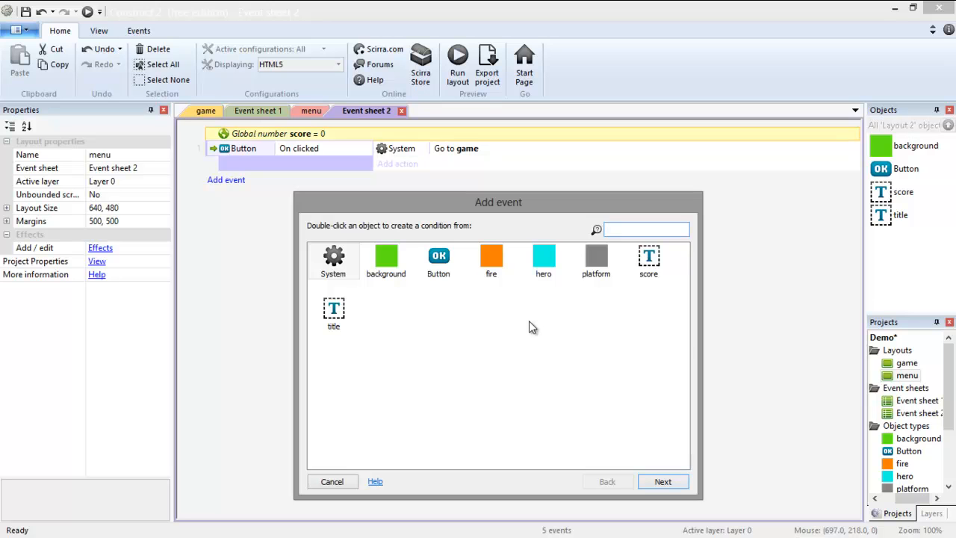
{"action": "left_click", "coordinate": [645, 229]}
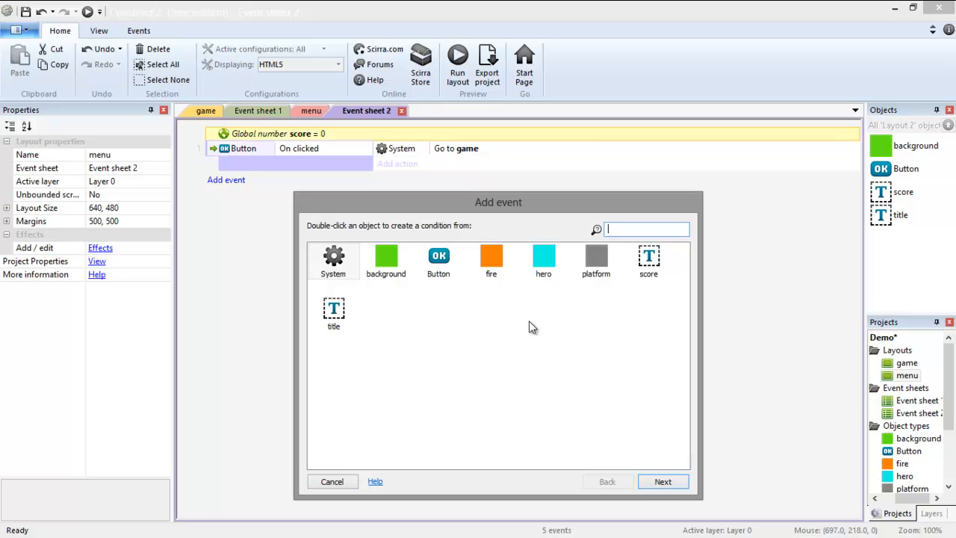
{"action": "mouse_move", "coordinate": [633, 267]}
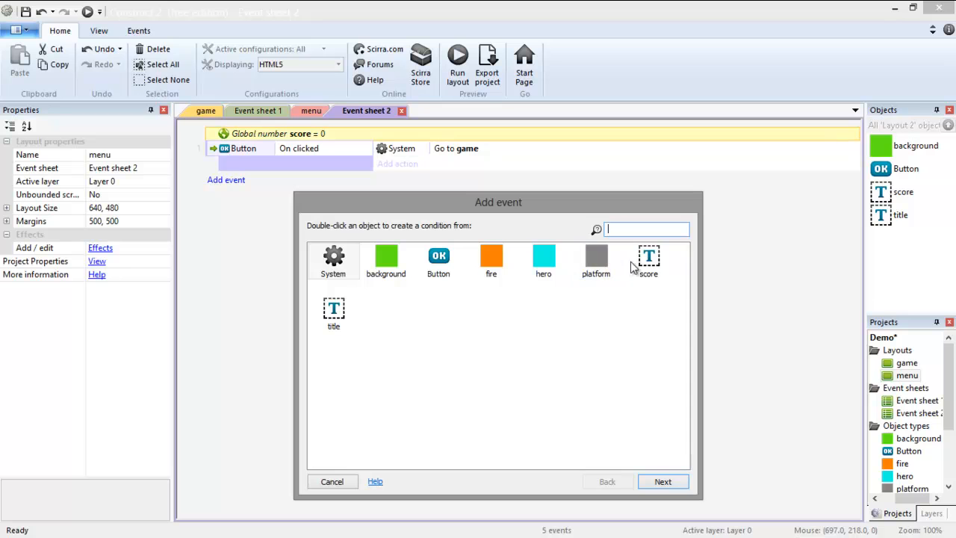
{"action": "double_click", "coordinate": [333, 261]}
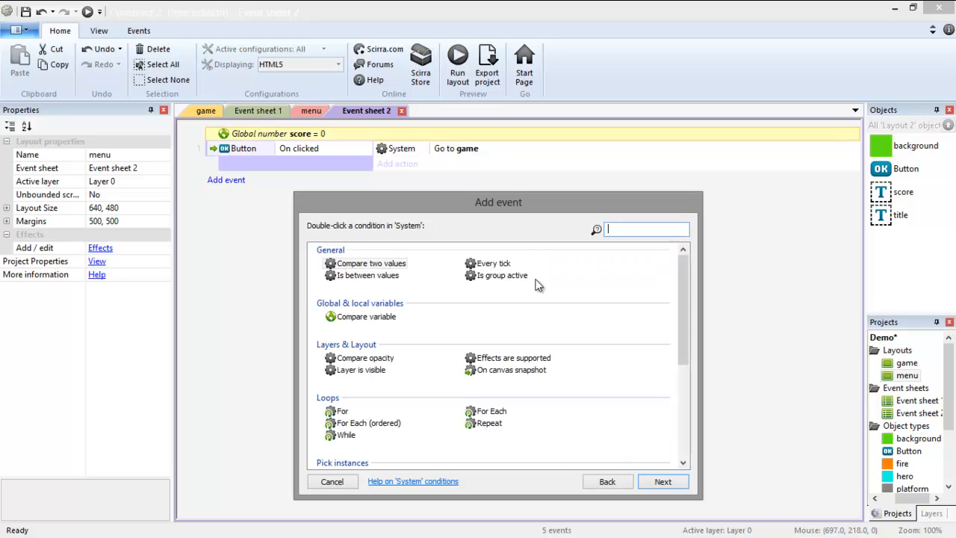
{"action": "scroll", "scroll_direction": "down", "scroll_amount": 3}
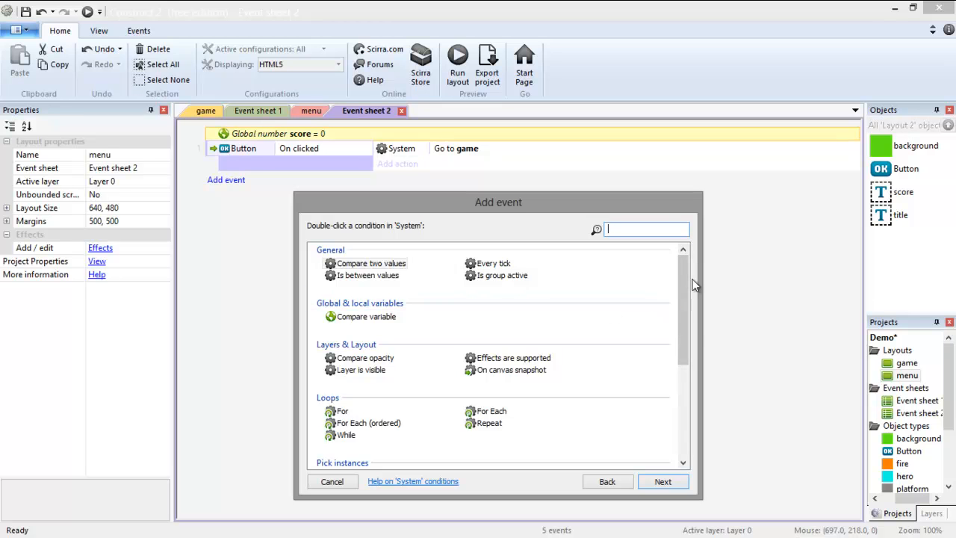
{"action": "scroll", "scroll_direction": "down", "scroll_amount": 3}
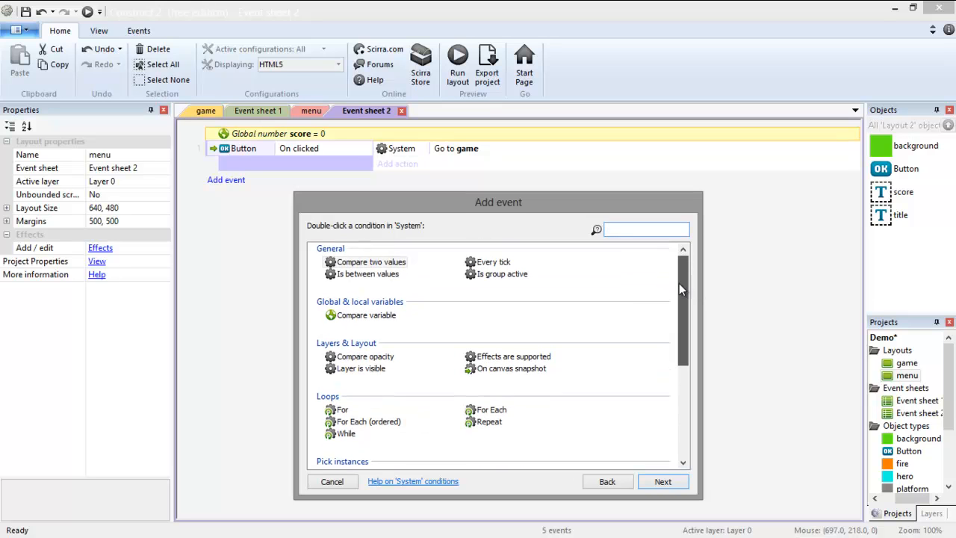
{"action": "scroll", "scroll_direction": "down", "scroll_amount": 3}
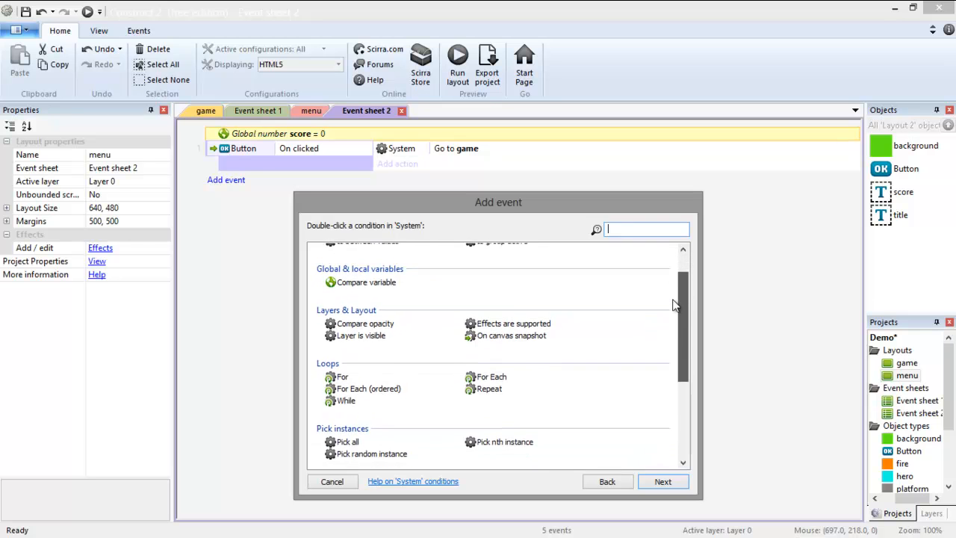
{"action": "scroll", "scroll_direction": "down", "scroll_amount": 3}
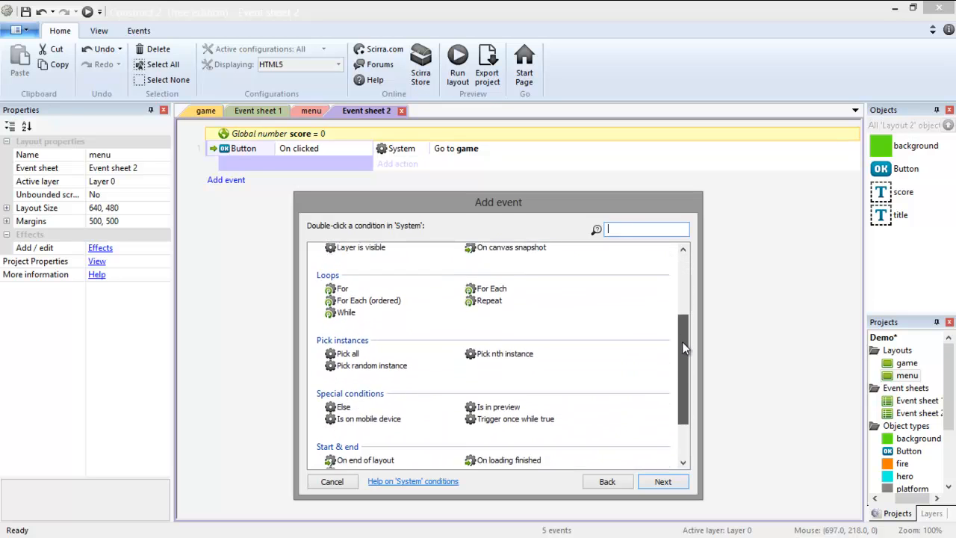
{"action": "left_click", "coordinate": [366, 406]}
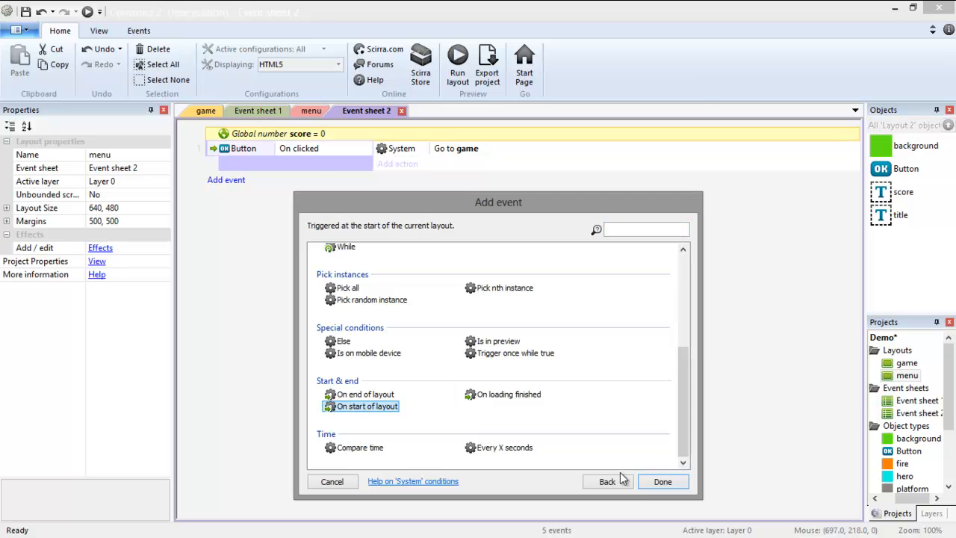
{"action": "left_click", "coordinate": [662, 481]}
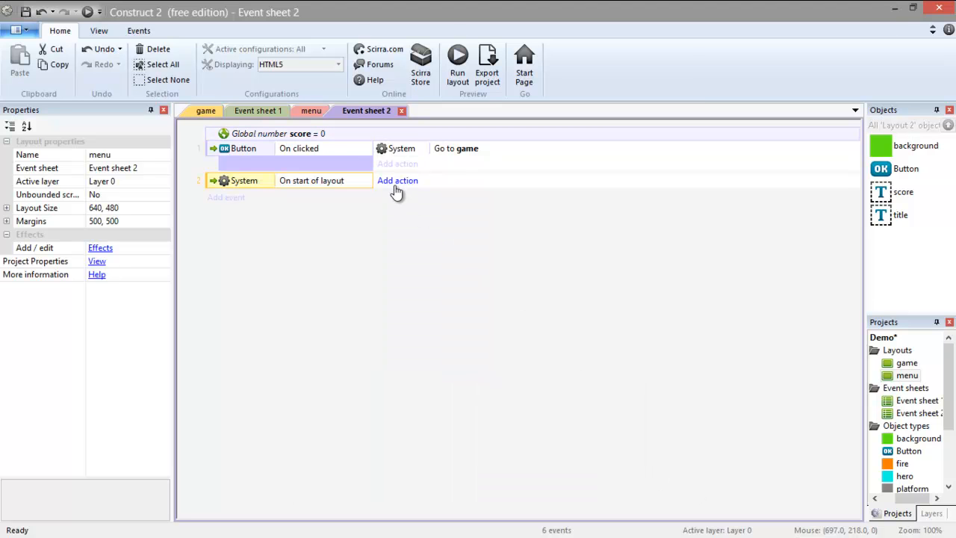
- On start of layout, set the score text to "Your last score was: "&score
{"action": "left_click", "coordinate": [397, 180]}
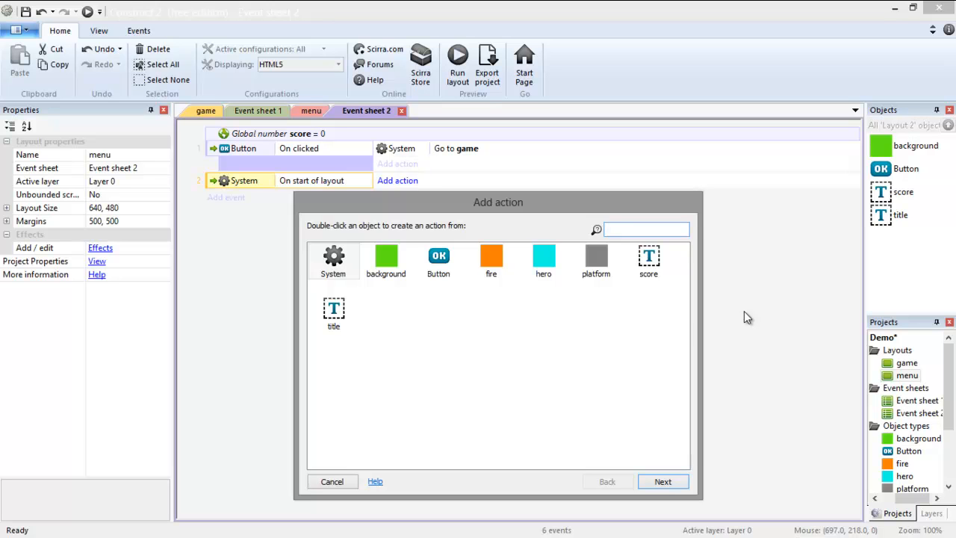
{"action": "left_click", "coordinate": [646, 230]}
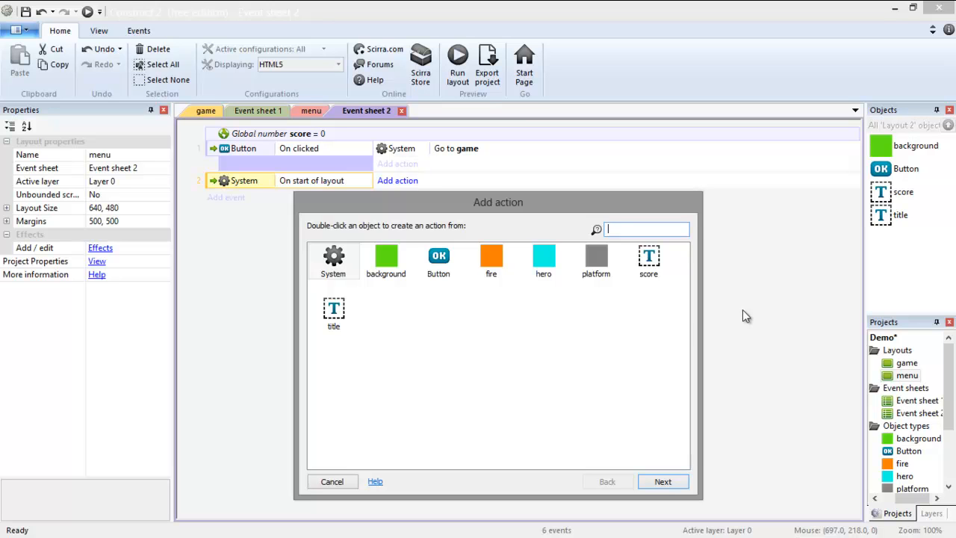
{"action": "mouse_move", "coordinate": [612, 296]}
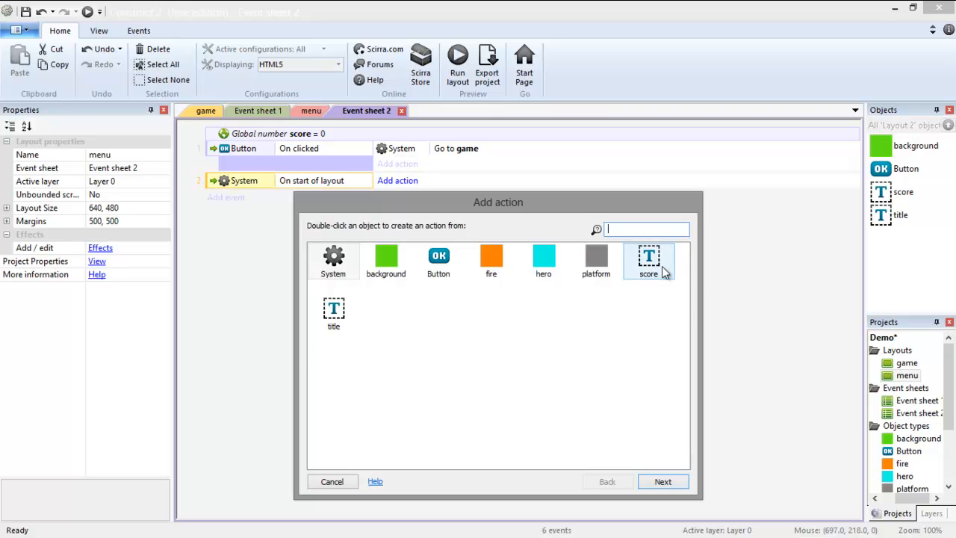
{"action": "double_click", "coordinate": [648, 261]}
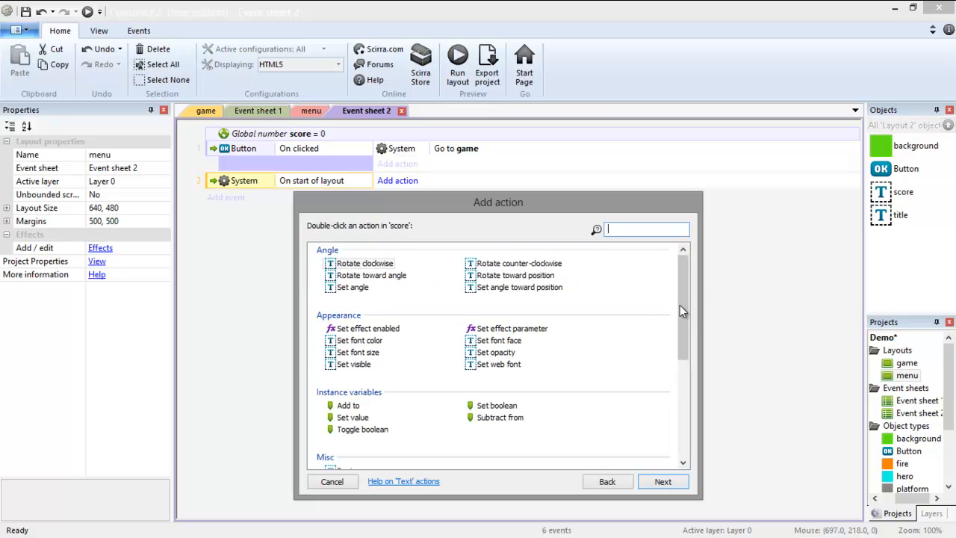
{"action": "scroll", "scroll_direction": "down", "scroll_amount": 3}
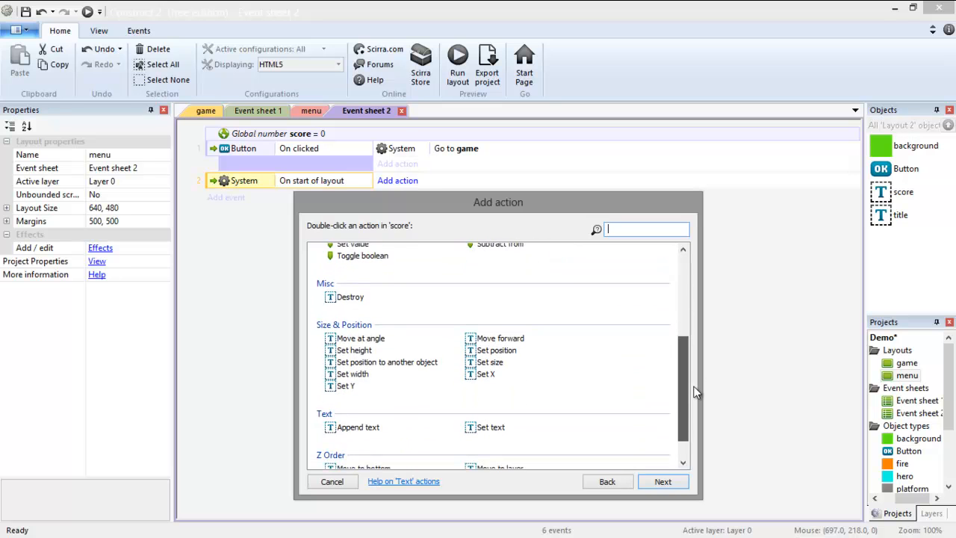
{"action": "left_click", "coordinate": [491, 422]}
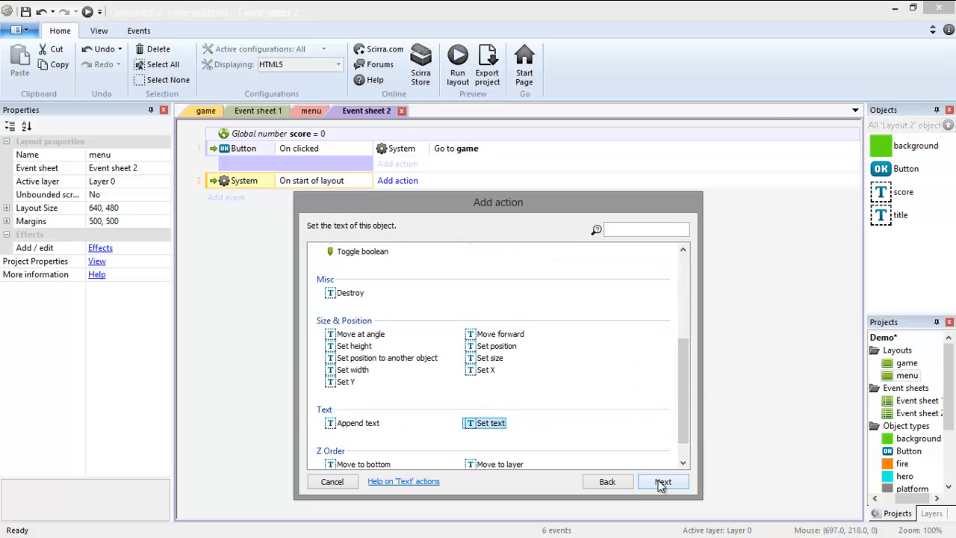
{"action": "left_click", "coordinate": [663, 481]}
{"action": "type", "text": "\"Your last"}
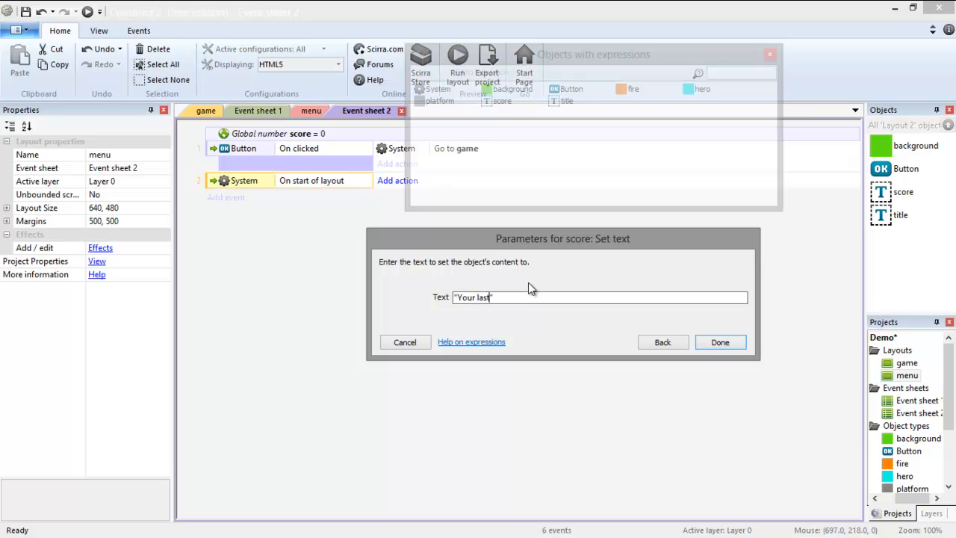
{"action": "type", "text": "score was:"}
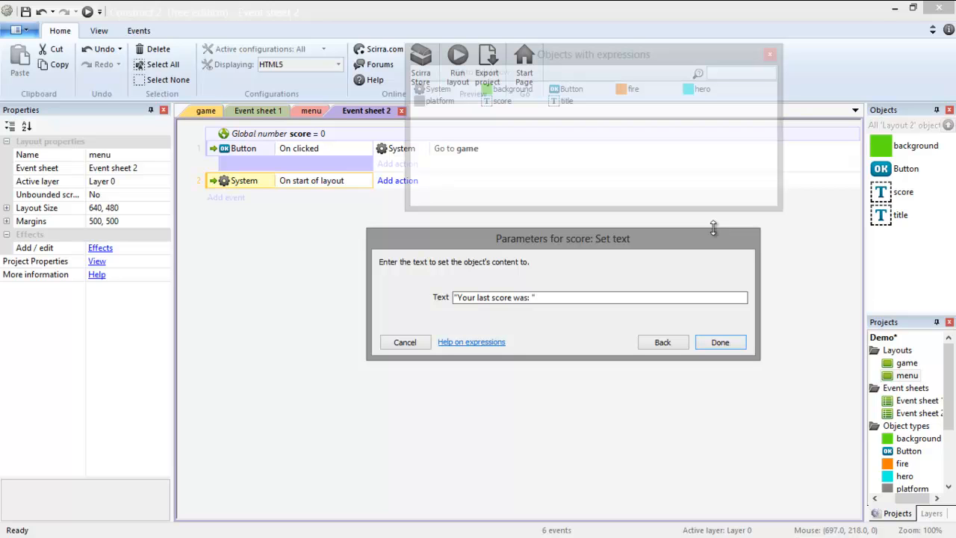
{"action": "type", "text": "&score"}
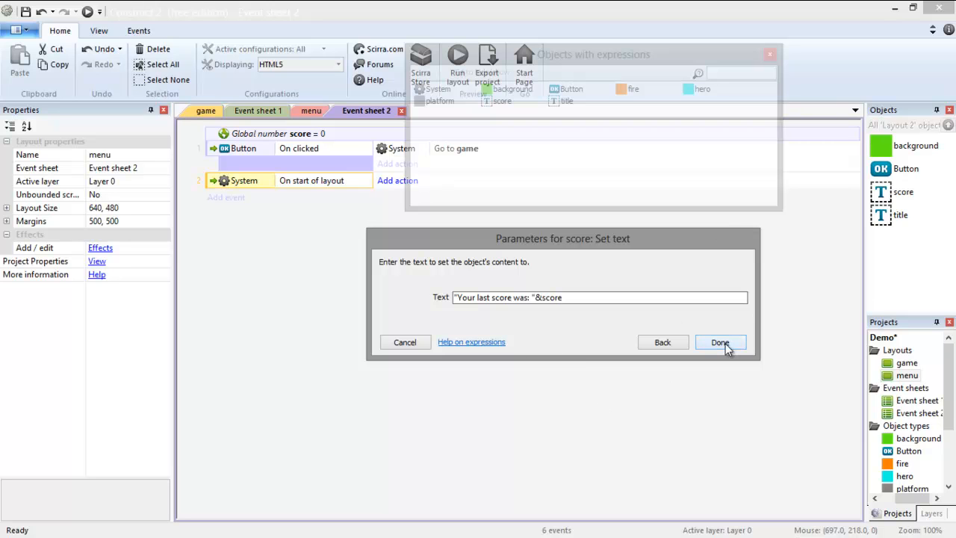
{"action": "left_click", "coordinate": [720, 342]}
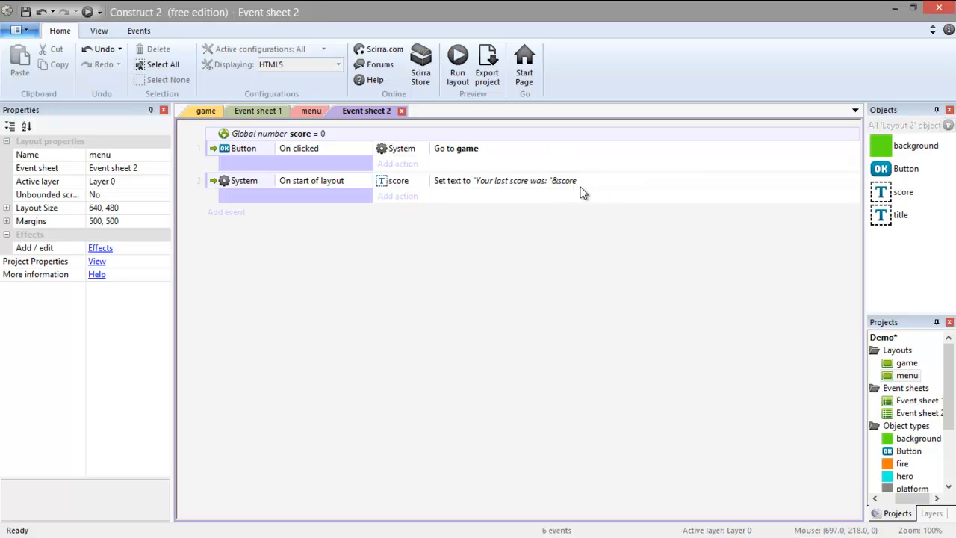
{"action": "mouse_move", "coordinate": [388, 283]}
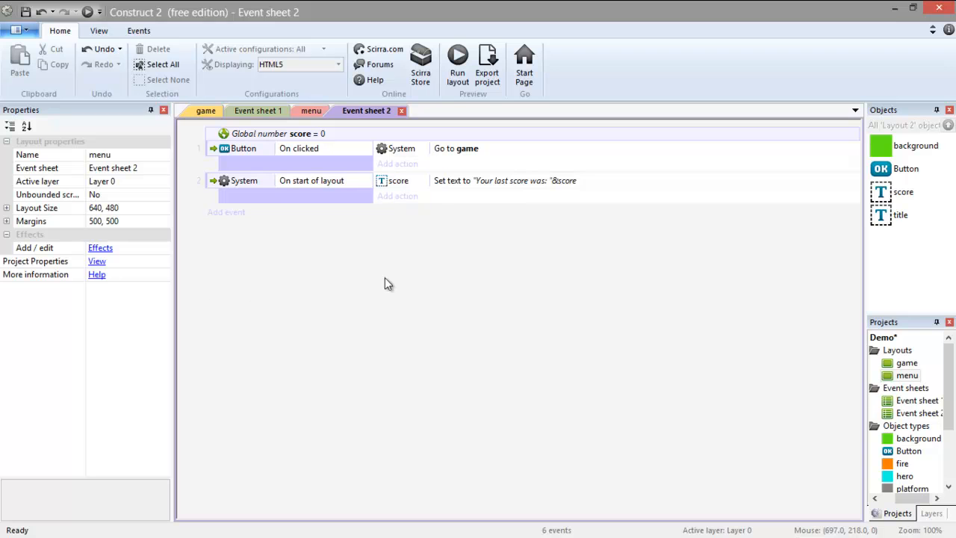
{"action": "mouse_move", "coordinate": [450, 238]}
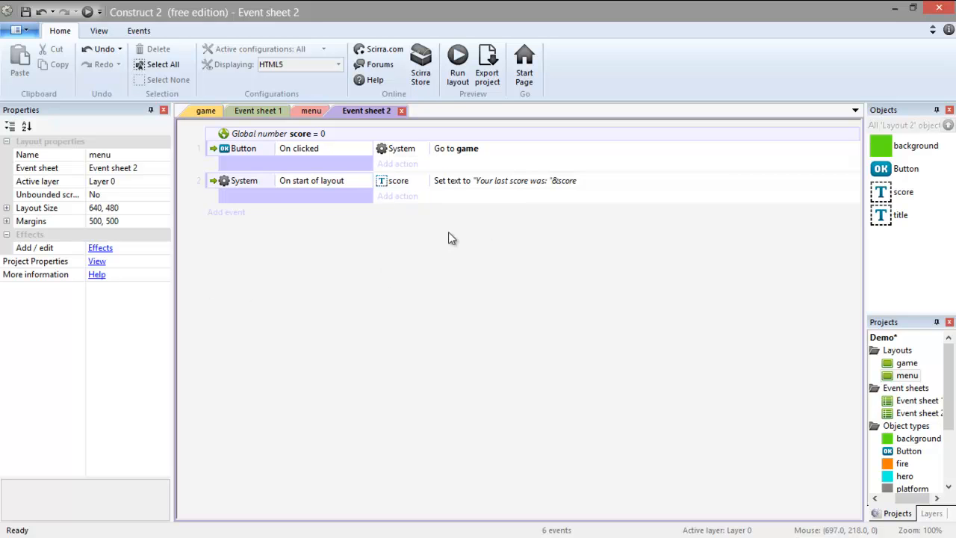
{"action": "mouse_move", "coordinate": [469, 250]}
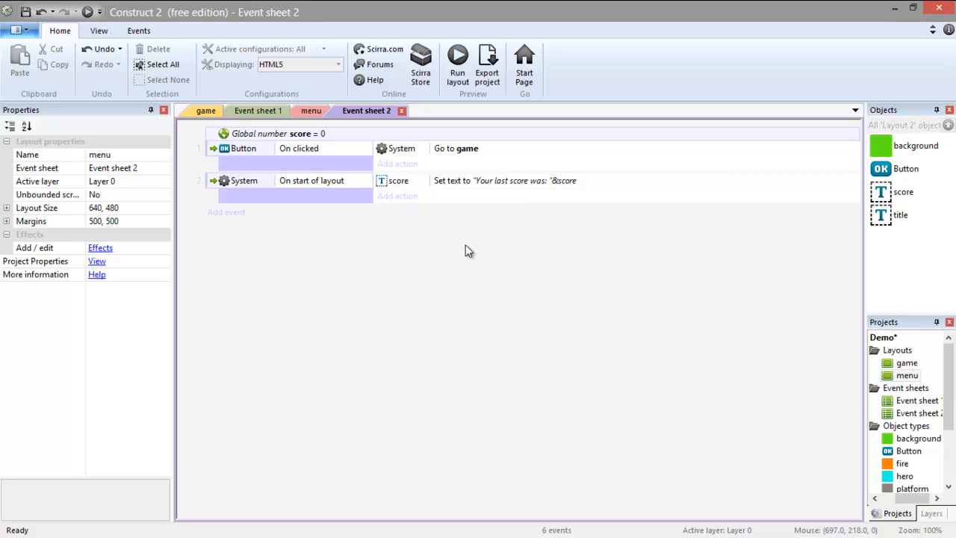
{"action": "mouse_move", "coordinate": [515, 277]}
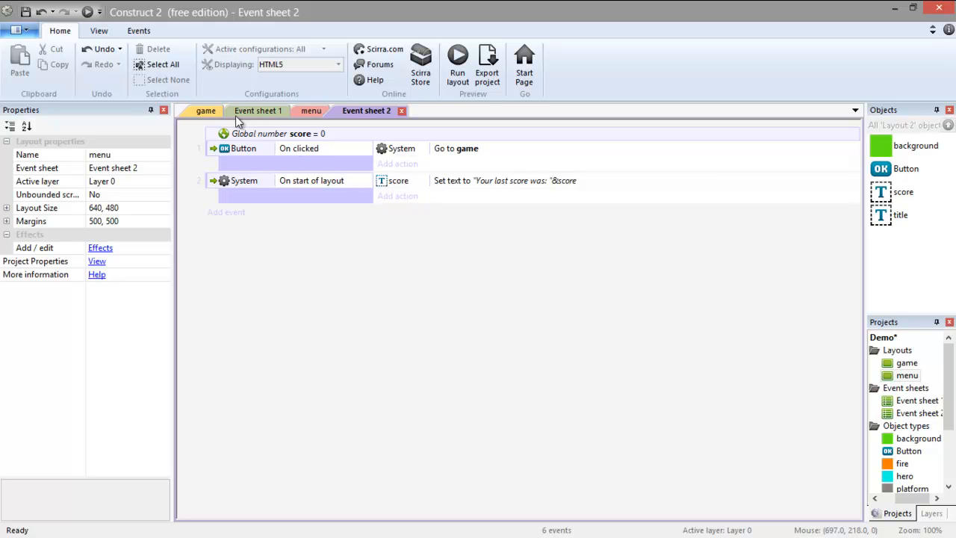
- In Event sheet 1, change the hero-fire collision action to go to the menu layout
{"action": "left_click", "coordinate": [258, 110]}
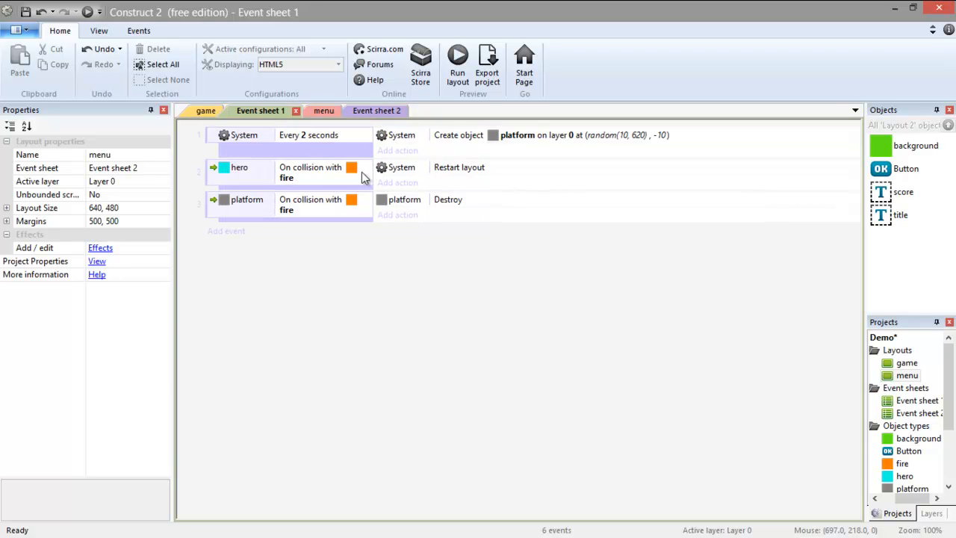
{"action": "mouse_move", "coordinate": [392, 176]}
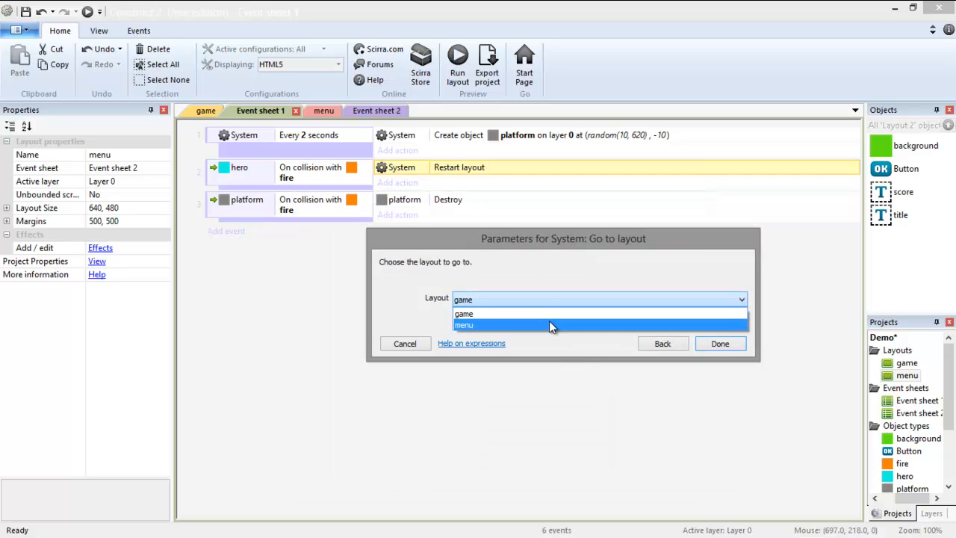
{"action": "left_click", "coordinate": [464, 325]}
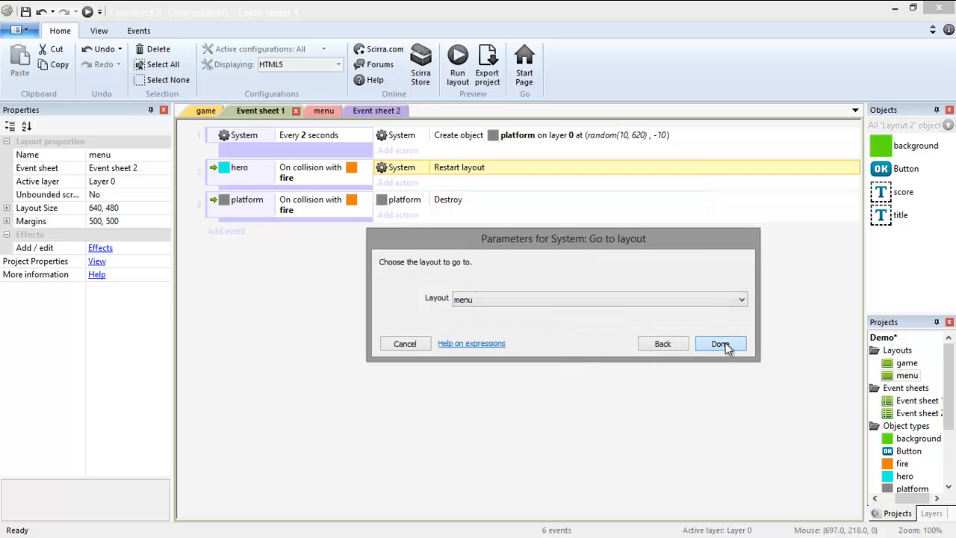
{"action": "left_click", "coordinate": [719, 344]}
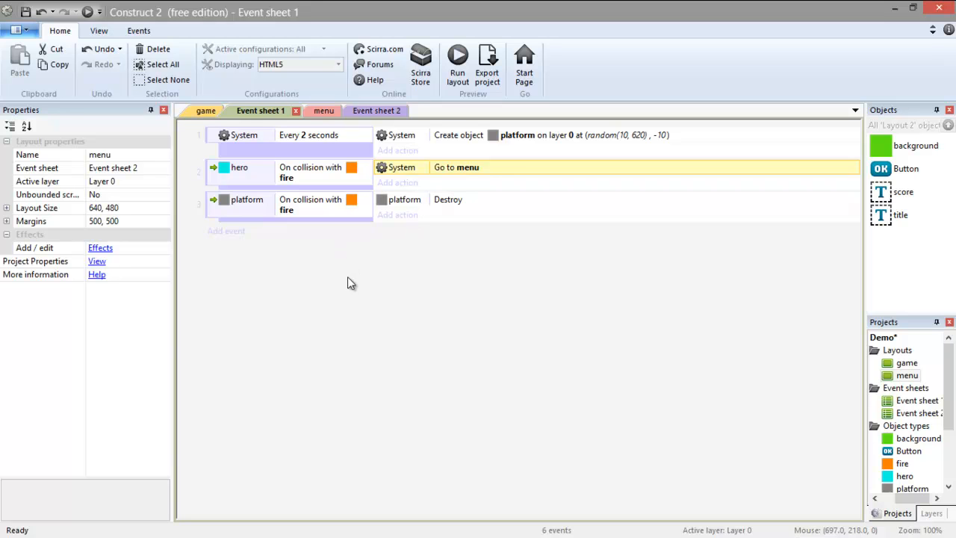
{"action": "mouse_move", "coordinate": [239, 235]}
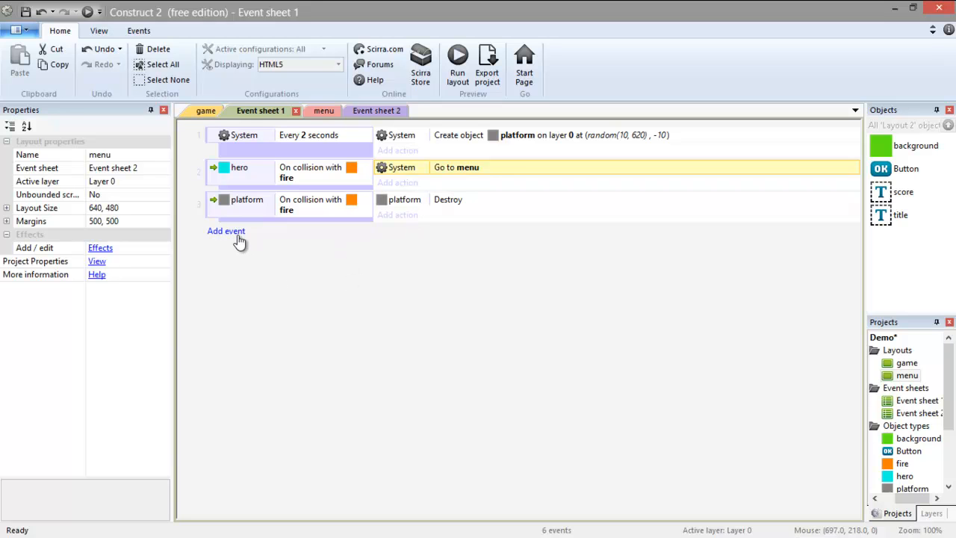
- Add an Every 1.0 seconds event and start a System Add to action on score
{"action": "left_click", "coordinate": [226, 231]}
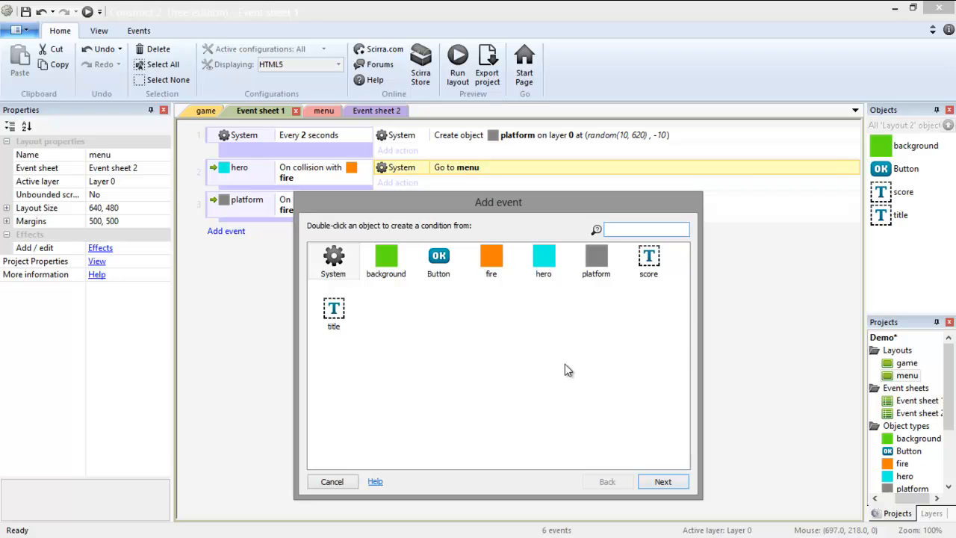
{"action": "mouse_move", "coordinate": [560, 352]}
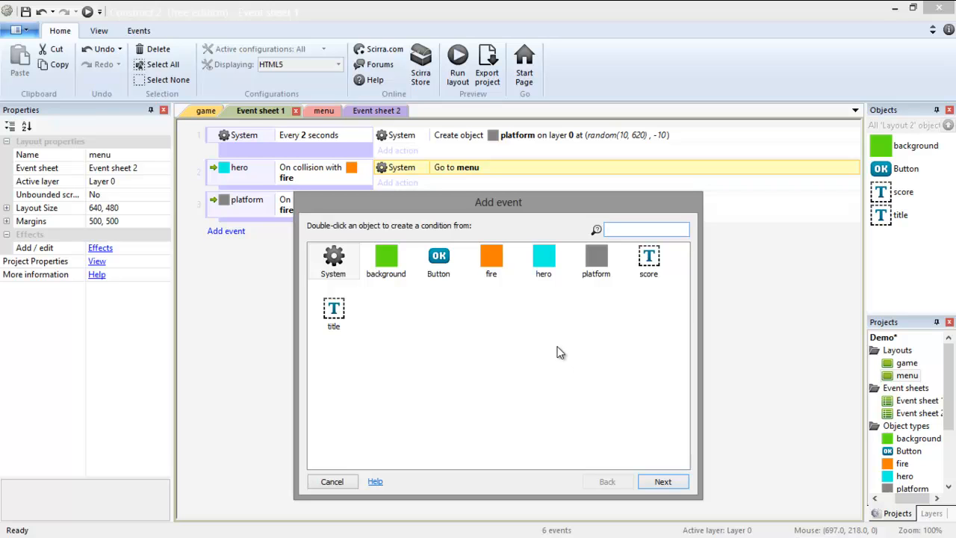
{"action": "mouse_move", "coordinate": [430, 299]}
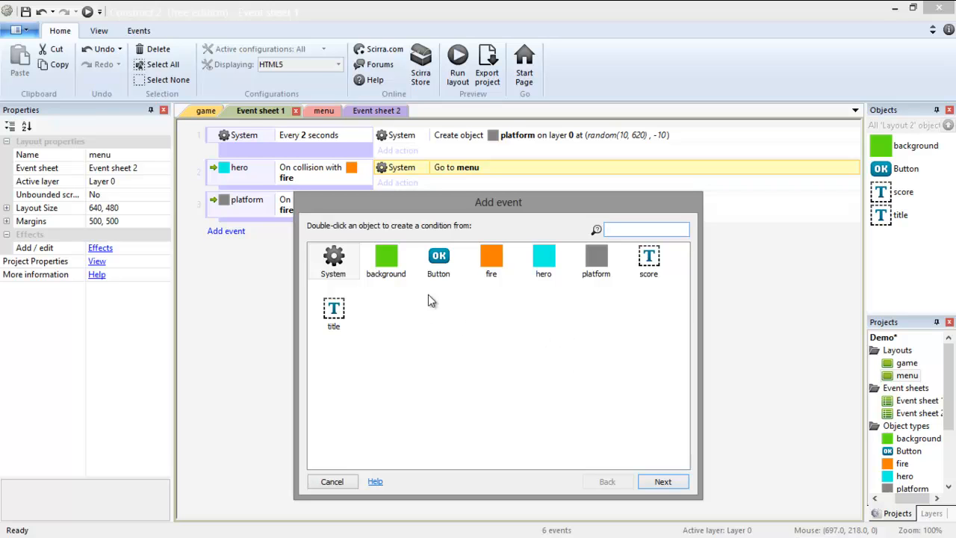
{"action": "double_click", "coordinate": [333, 261]}
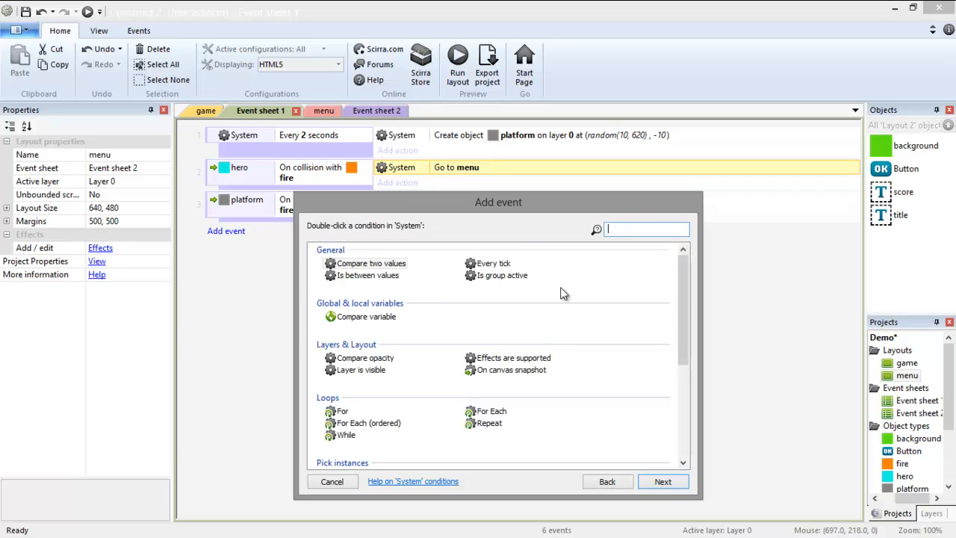
{"action": "scroll", "scroll_direction": "down", "scroll_amount": 3}
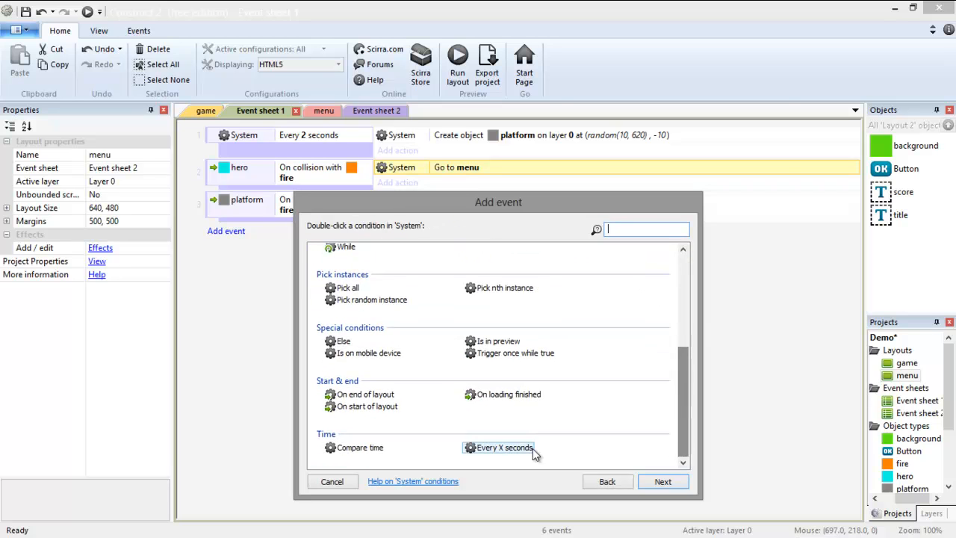
{"action": "double_click", "coordinate": [504, 447]}
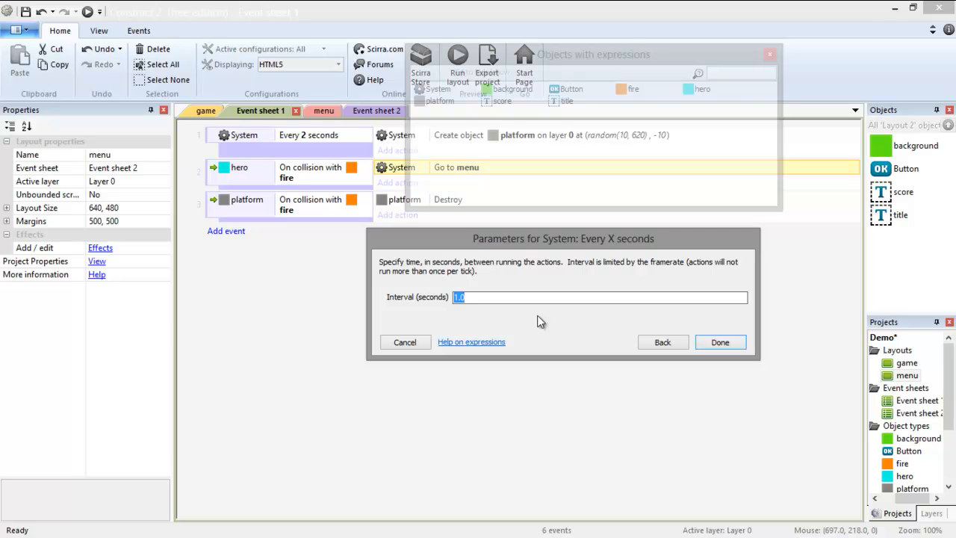
{"action": "left_click", "coordinate": [719, 342]}
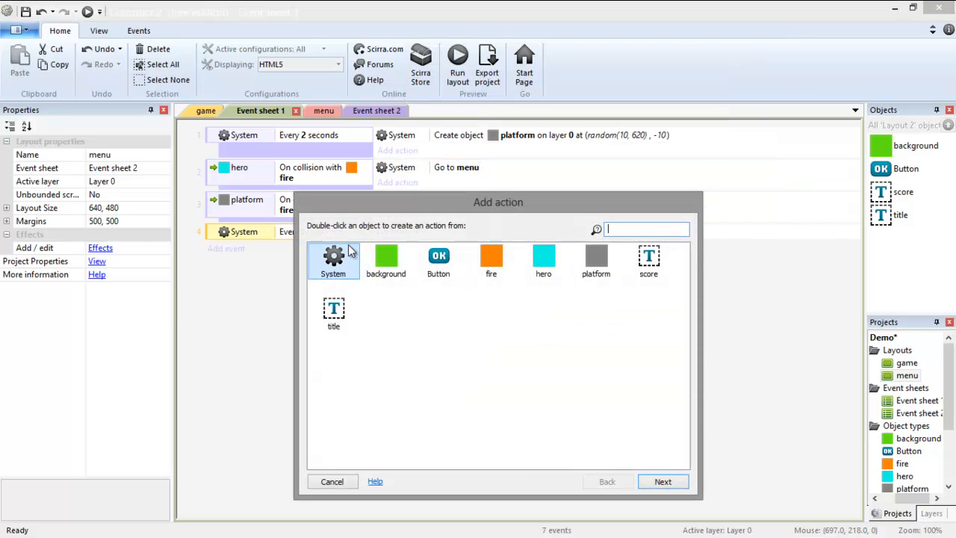
{"action": "double_click", "coordinate": [333, 260]}
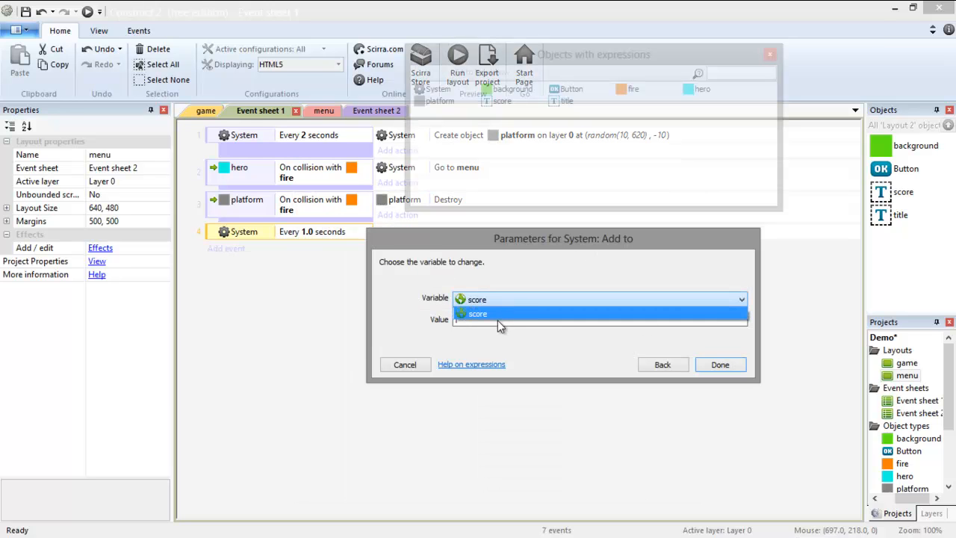
{"action": "left_click", "coordinate": [478, 314]}
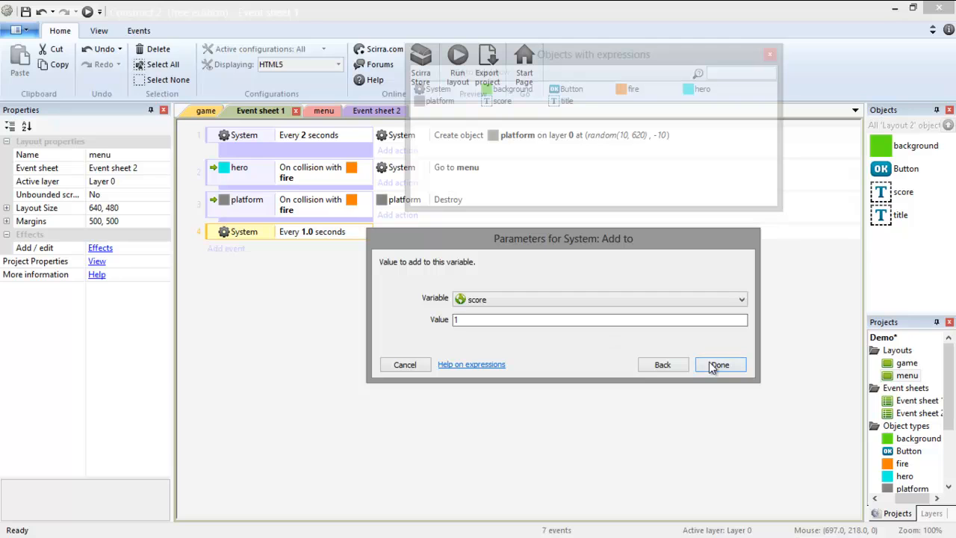
- Confirm the add-1-to-score action, then add a System 'Every tick' event with no actions
{"action": "left_click", "coordinate": [719, 365]}
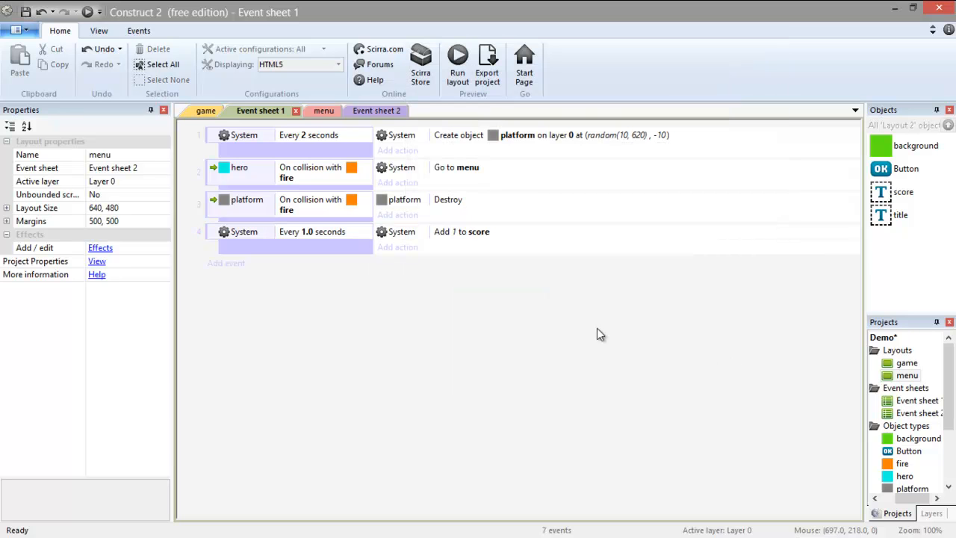
{"action": "mouse_move", "coordinate": [749, 332]}
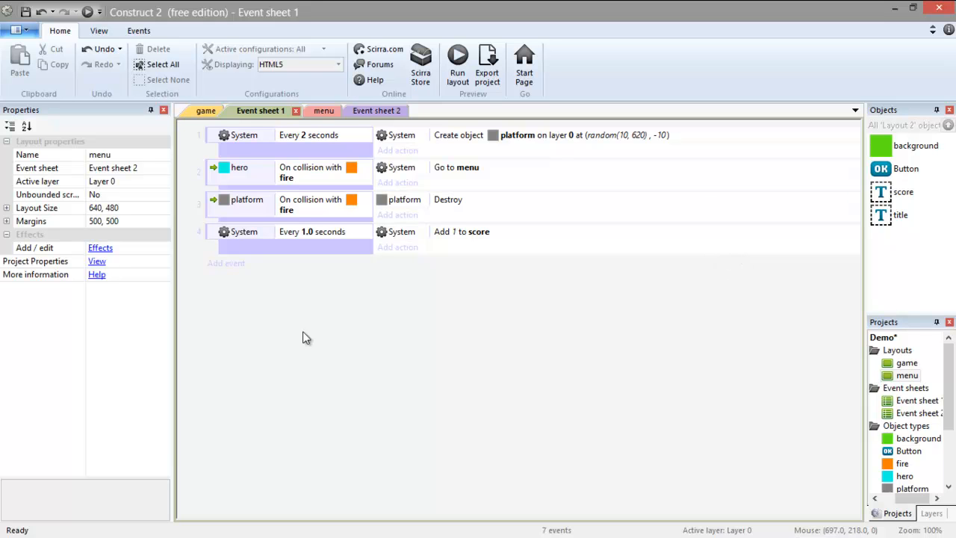
{"action": "left_click", "coordinate": [225, 263]}
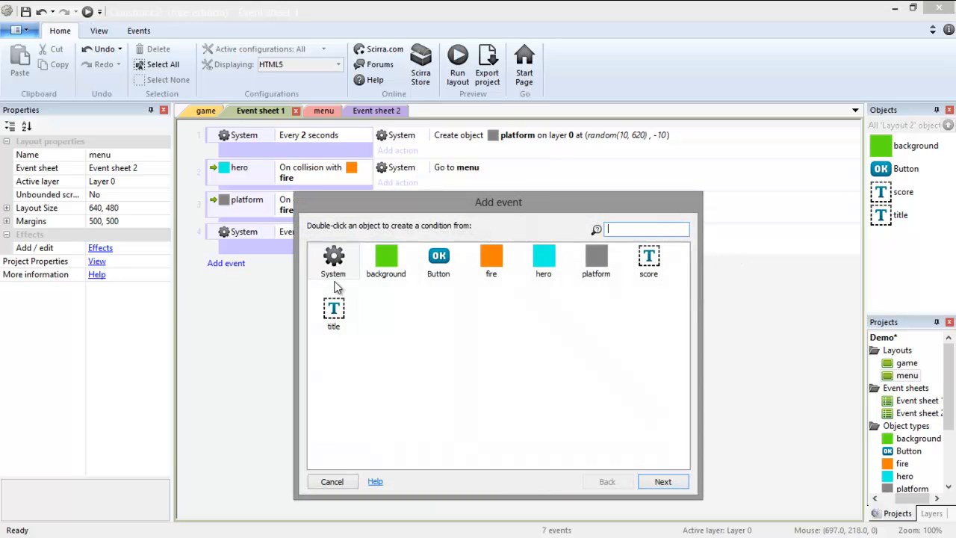
{"action": "left_click", "coordinate": [333, 260]}
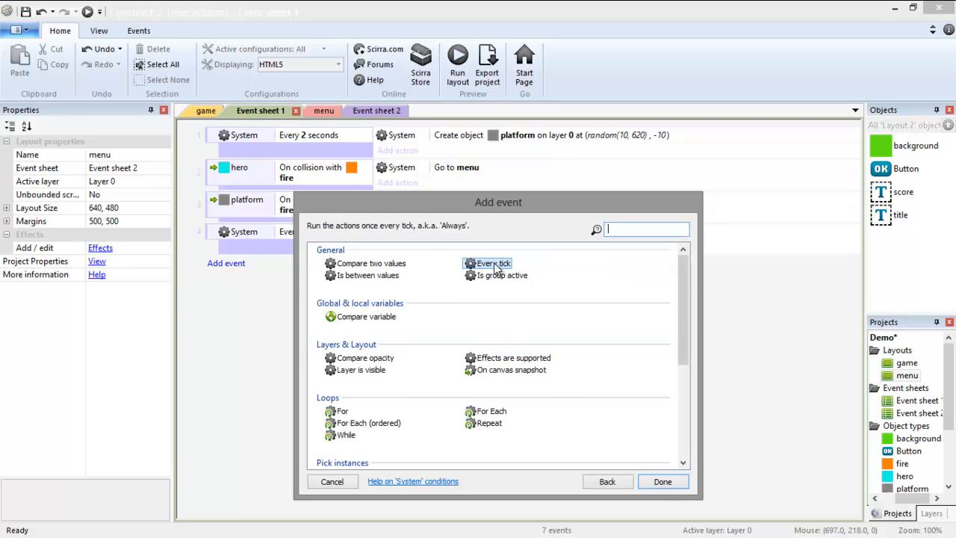
{"action": "left_click", "coordinate": [661, 481]}
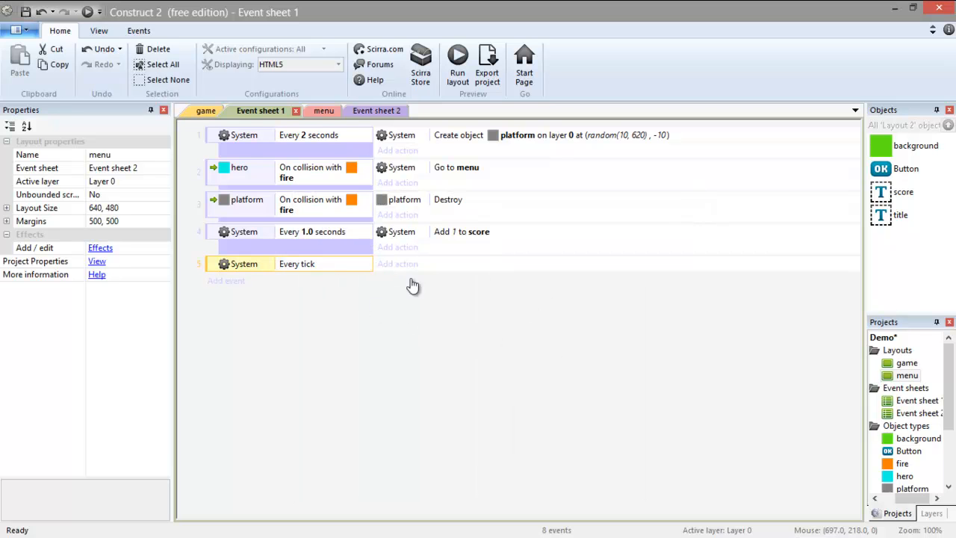
{"action": "mouse_move", "coordinate": [446, 303]}
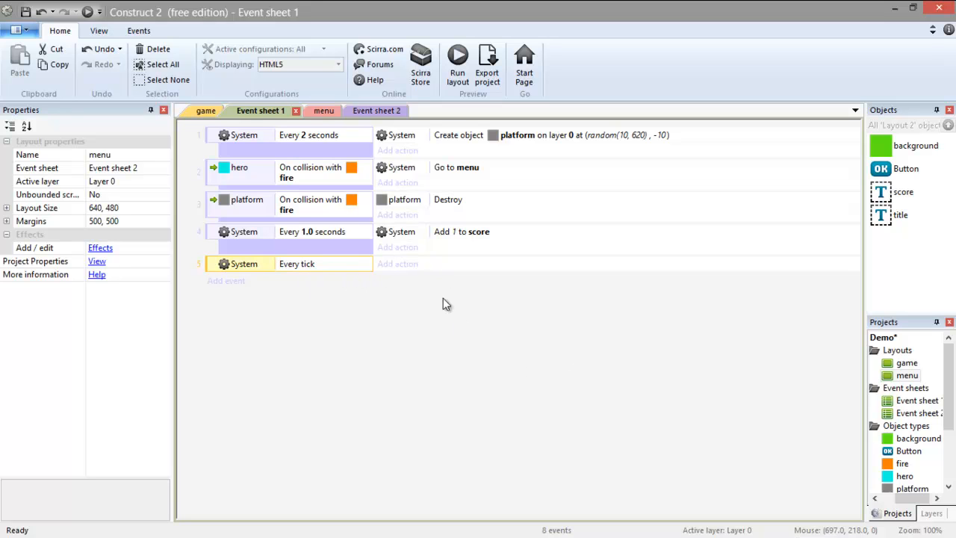
{"action": "mouse_move", "coordinate": [463, 319]}
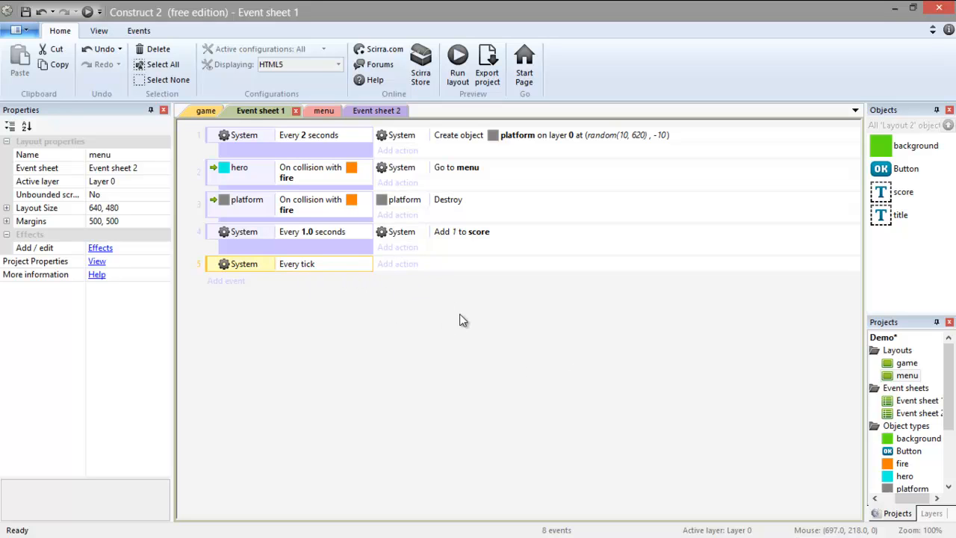
{"action": "left_click", "coordinate": [397, 264]}
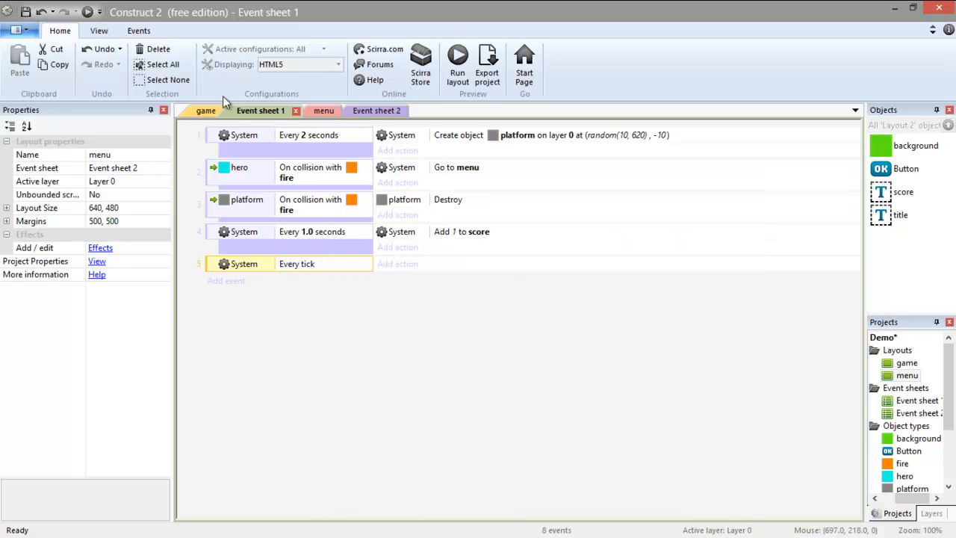
- Insert a Text object near the game layout's top-left and make it read 'Score: 0'
{"action": "left_click", "coordinate": [207, 110]}
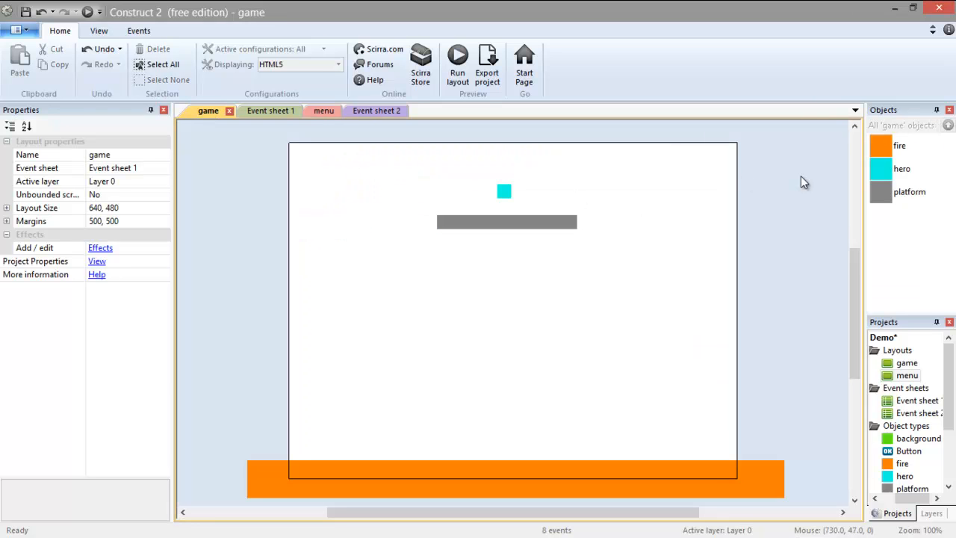
{"action": "mouse_move", "coordinate": [319, 183]}
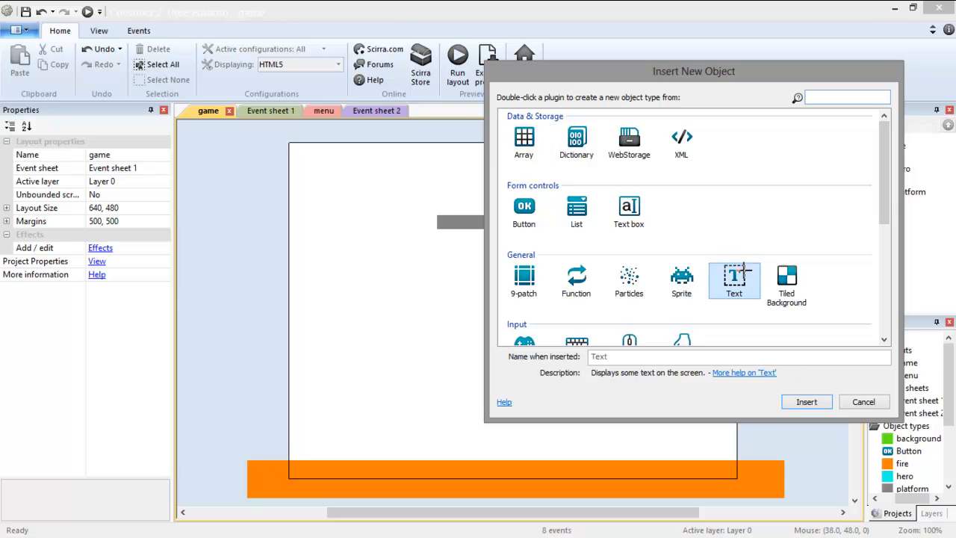
{"action": "double_click", "coordinate": [734, 280]}
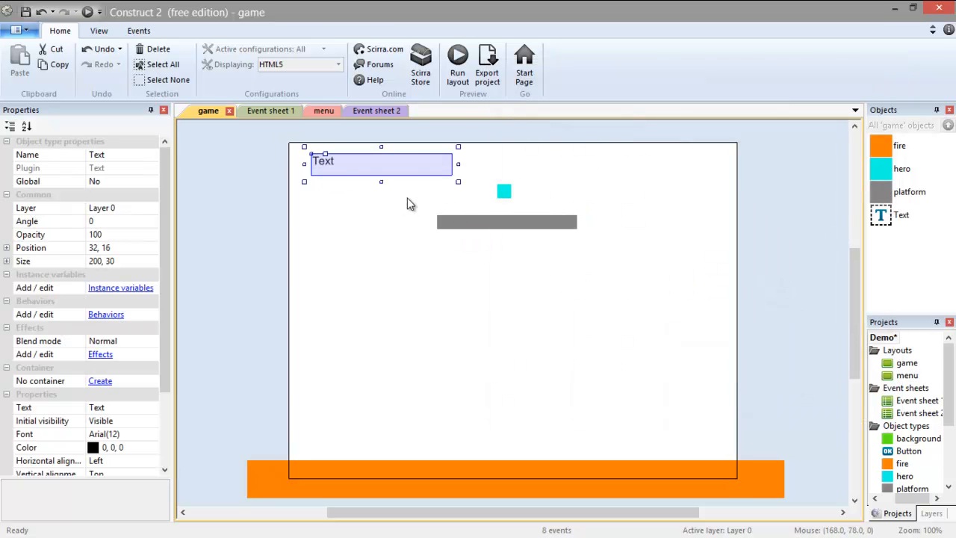
{"action": "mouse_move", "coordinate": [126, 420]}
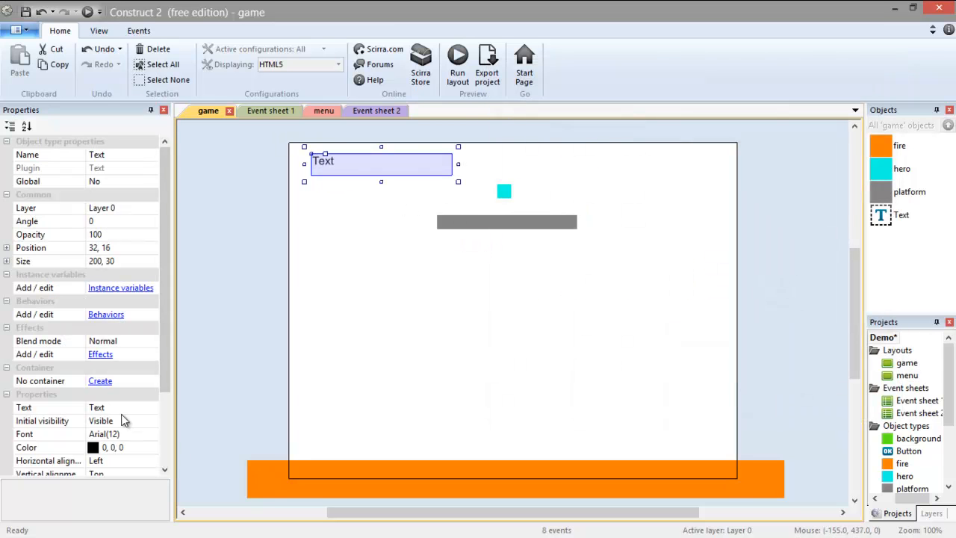
{"action": "left_click", "coordinate": [112, 407]}
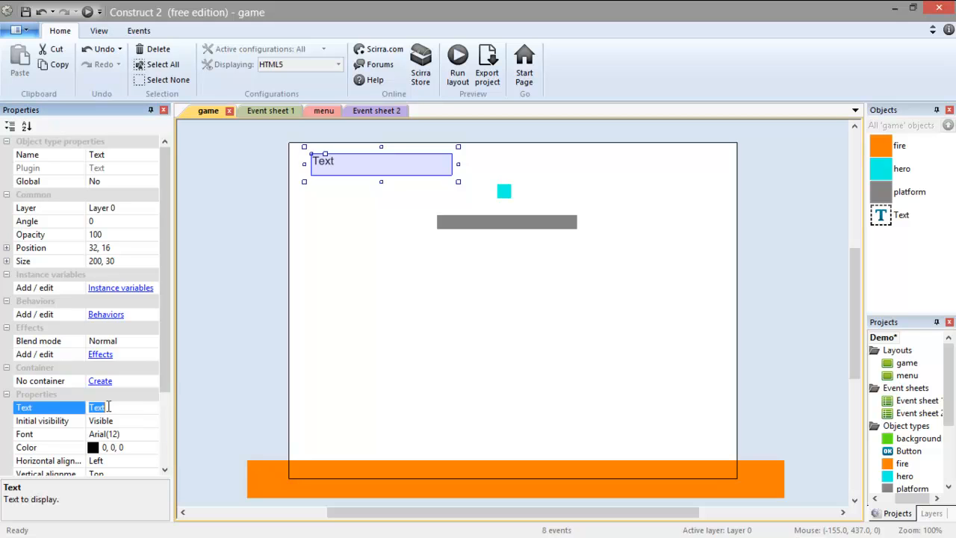
{"action": "type", "text": "SCo"}
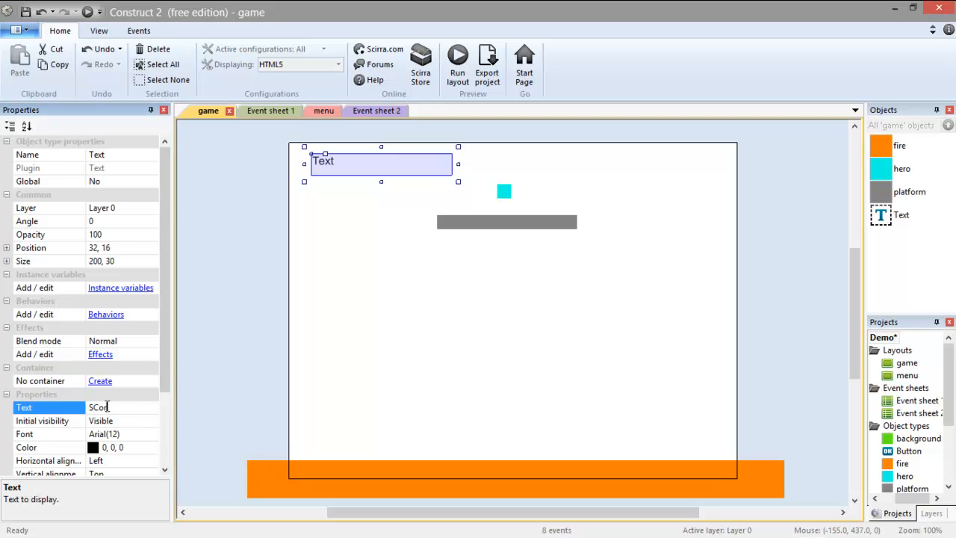
{"action": "type", "text": "Score: 0"}
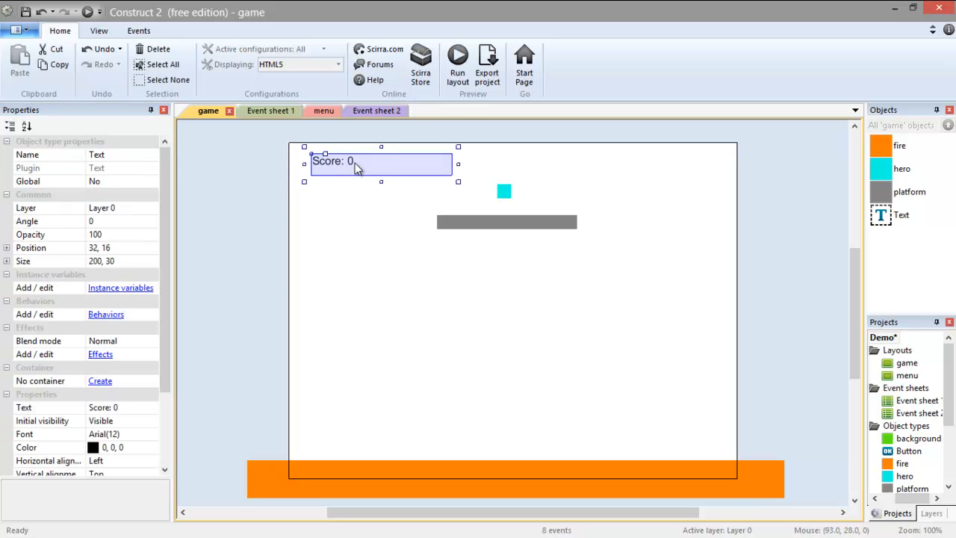
{"action": "mouse_move", "coordinate": [356, 189]}
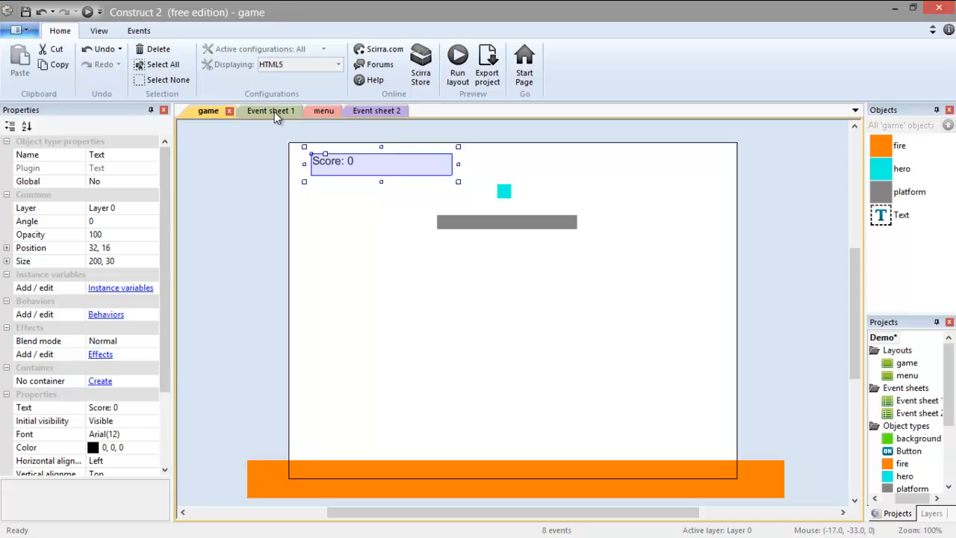
- Give the Every tick event a Text 'Set text' action with expression "Score: "&score
{"action": "left_click", "coordinate": [270, 111]}
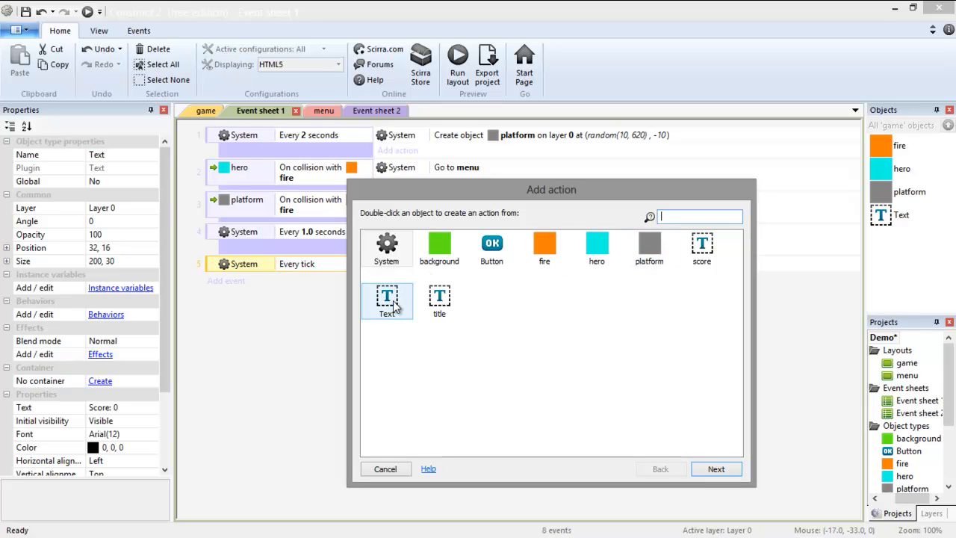
{"action": "double_click", "coordinate": [387, 298]}
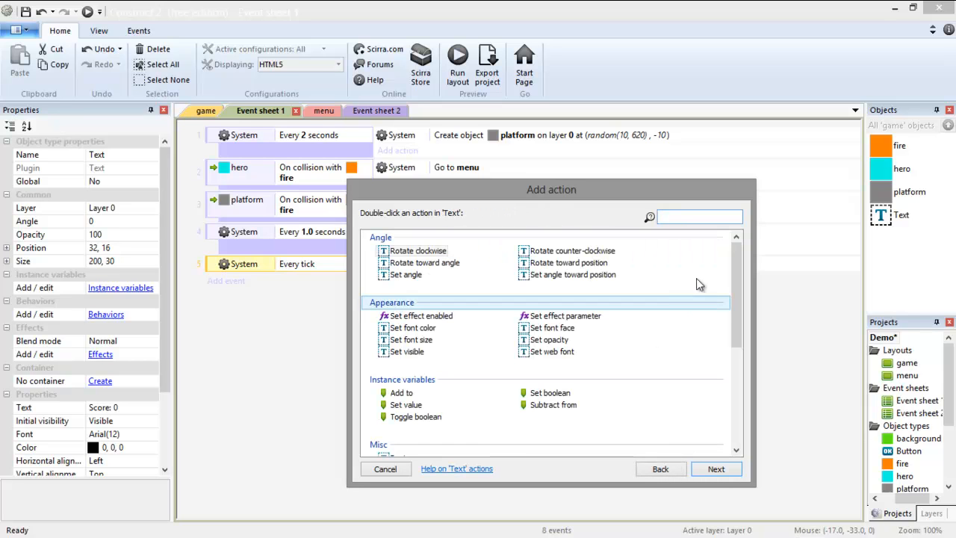
{"action": "scroll", "scroll_direction": "down", "scroll_amount": 3}
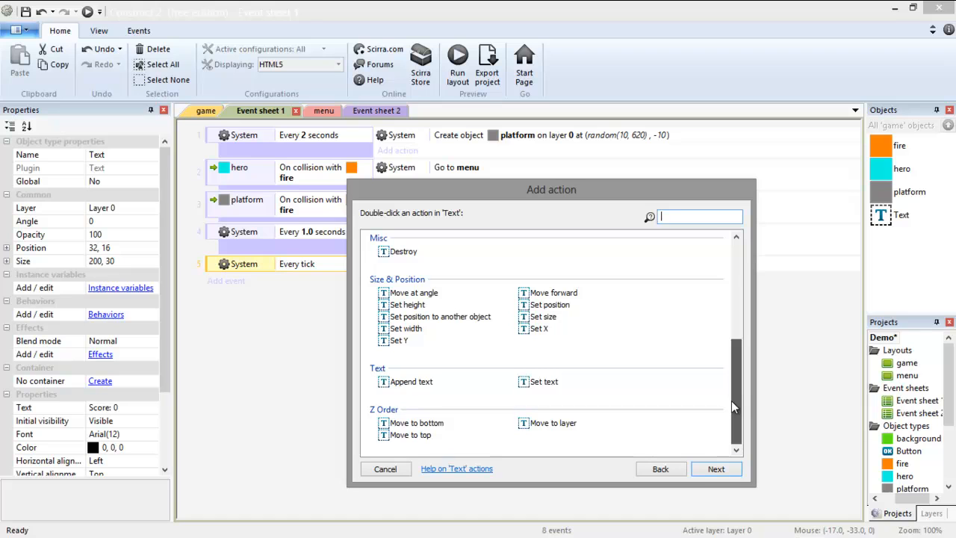
{"action": "double_click", "coordinate": [544, 381]}
{"action": "type", "text": "\"Score: "}
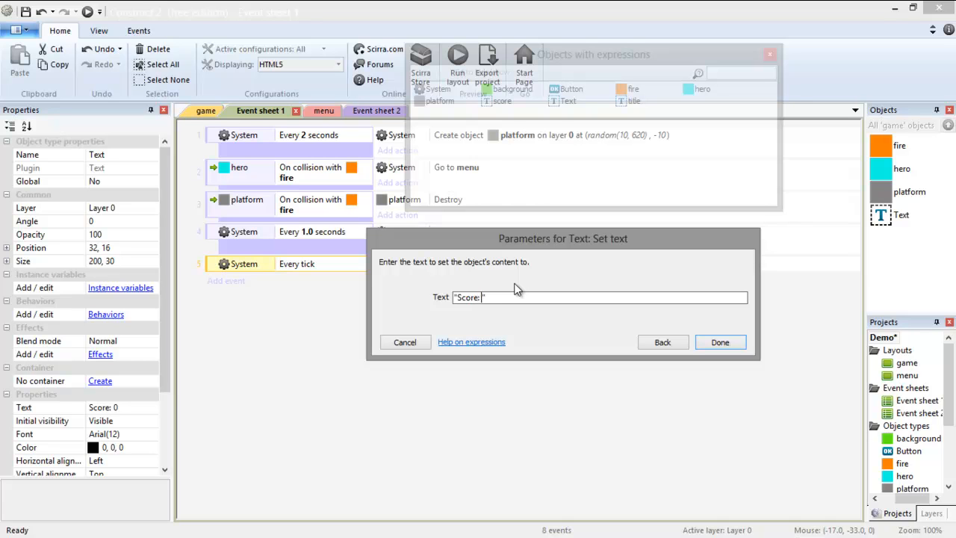
{"action": "type", "text": "\"&"}
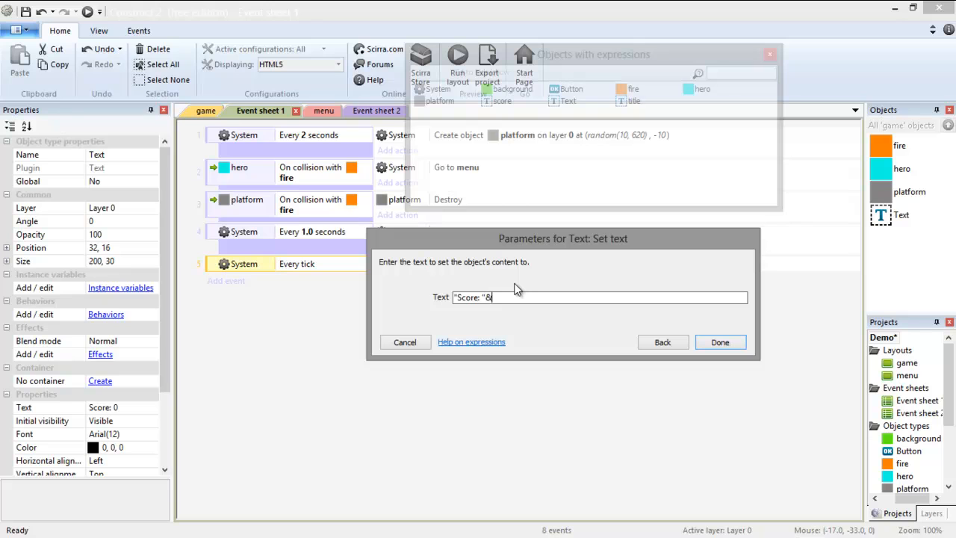
{"action": "type", "text": "score"}
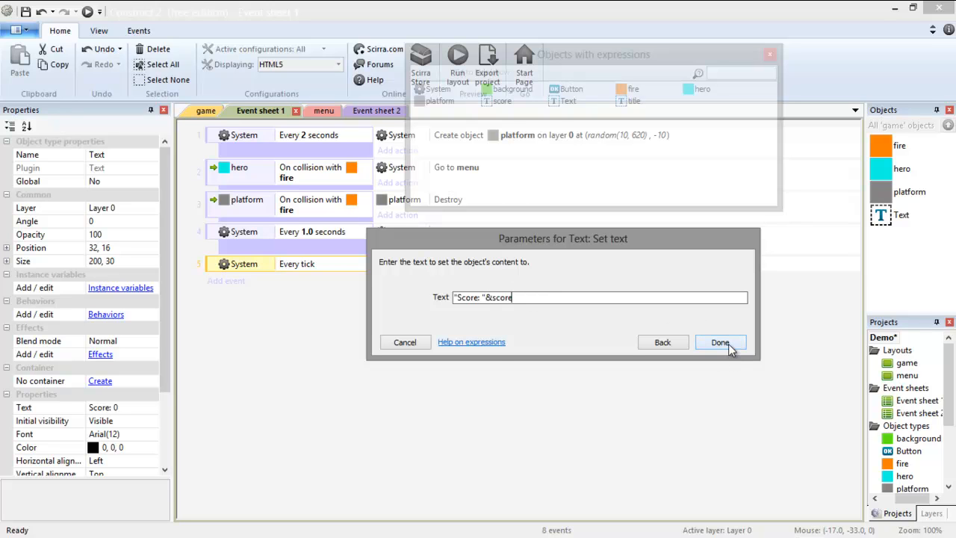
{"action": "left_click", "coordinate": [719, 342]}
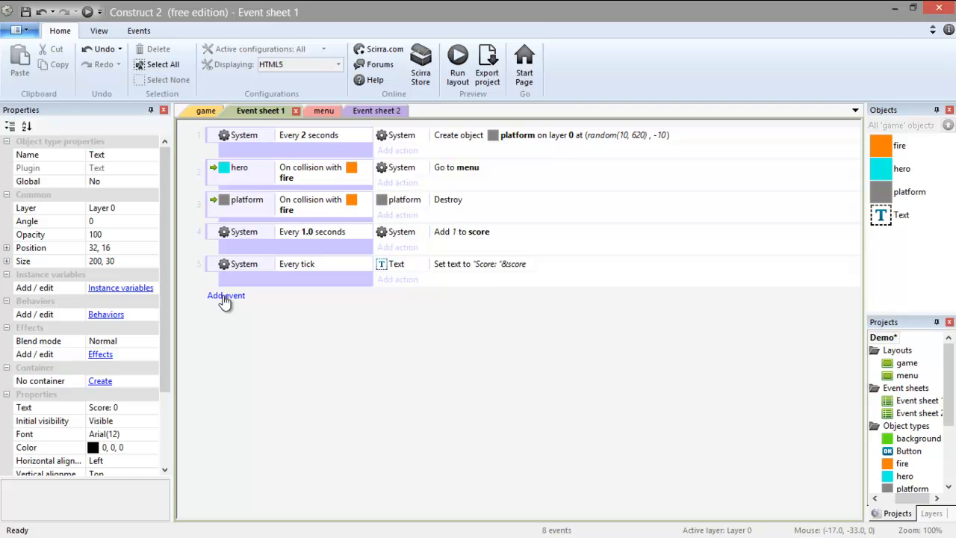
- Add a System 'On start of layout' event with a Set value action setting score to 0
{"action": "left_click", "coordinate": [226, 295]}
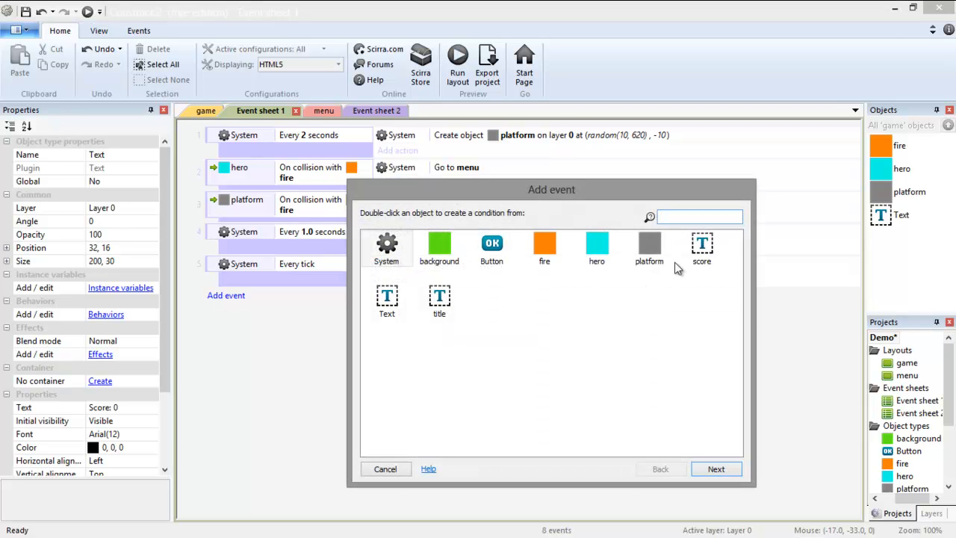
{"action": "mouse_move", "coordinate": [735, 315]}
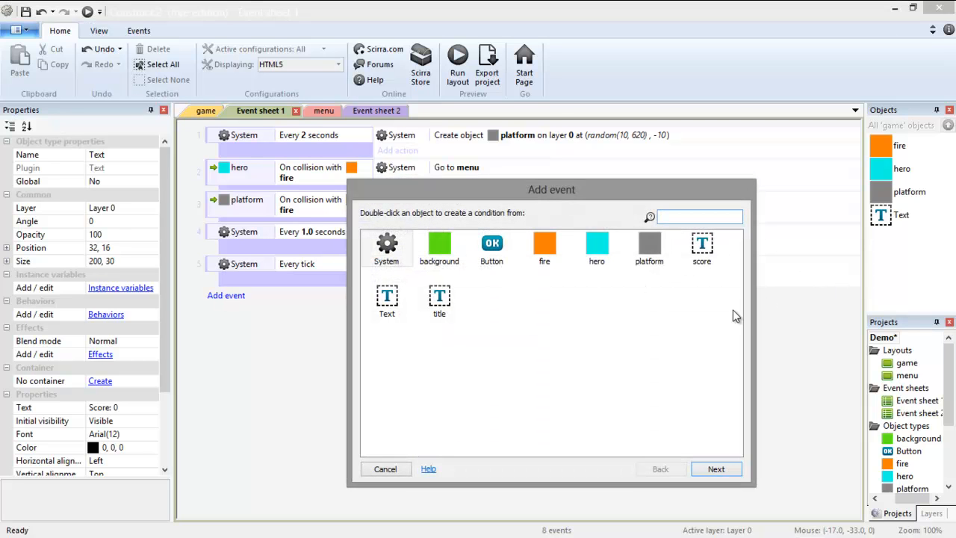
{"action": "double_click", "coordinate": [386, 247]}
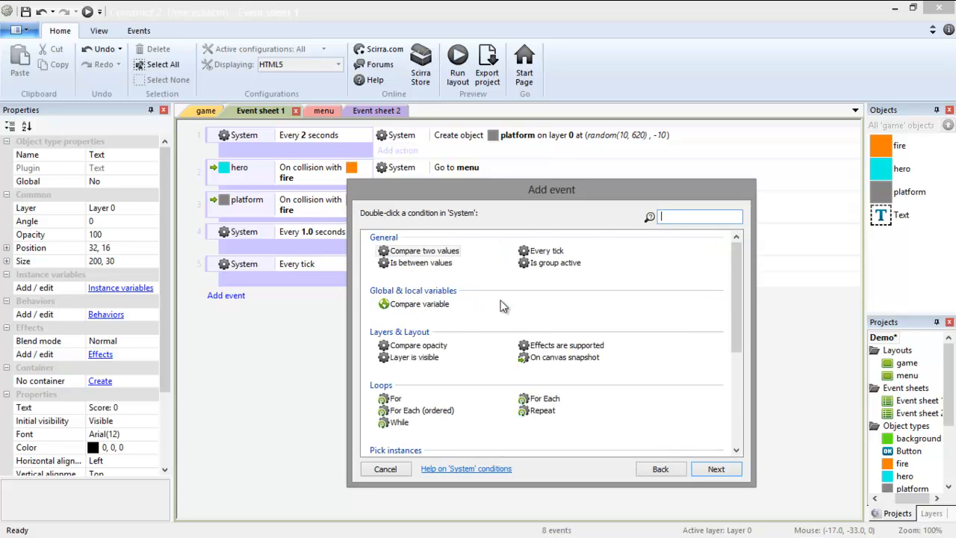
{"action": "mouse_move", "coordinate": [506, 303]}
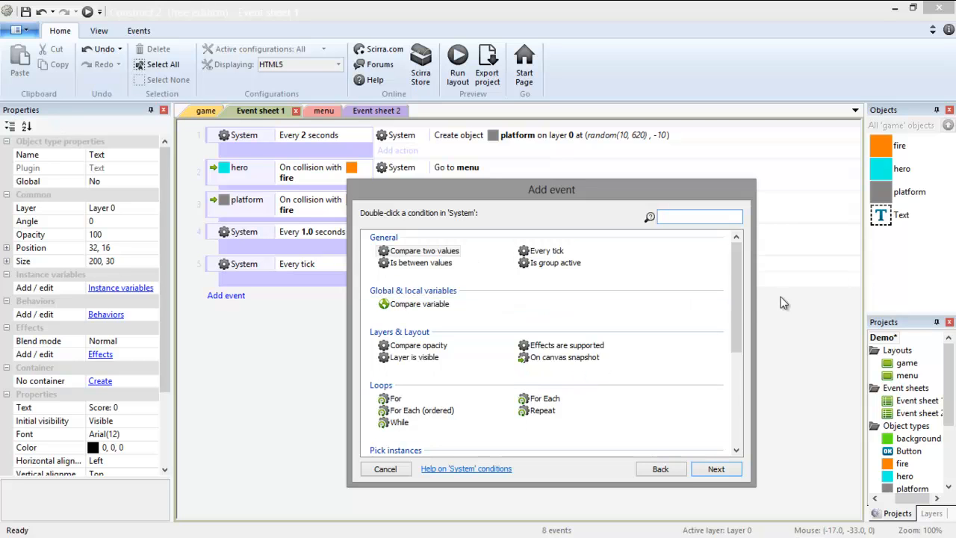
{"action": "scroll", "scroll_direction": "down", "scroll_amount": 3}
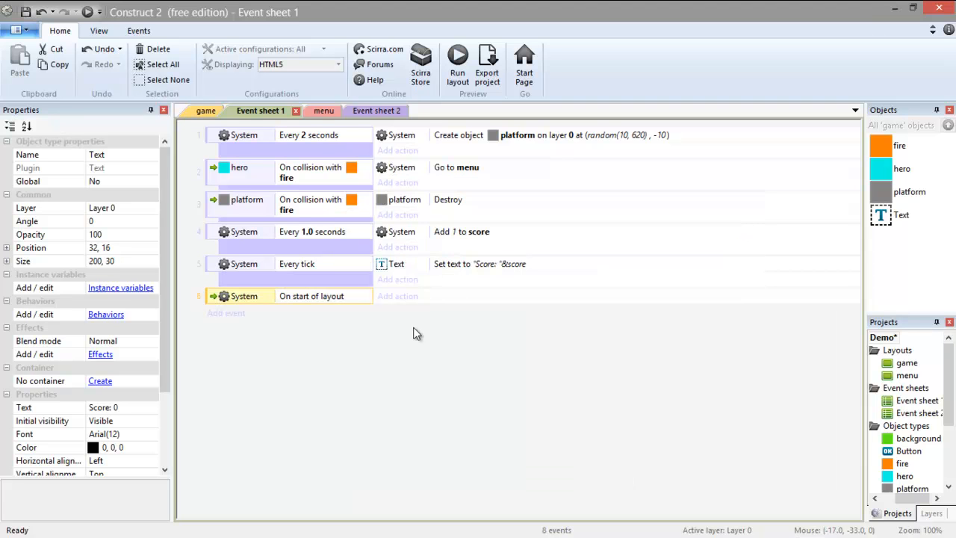
{"action": "left_click", "coordinate": [397, 296]}
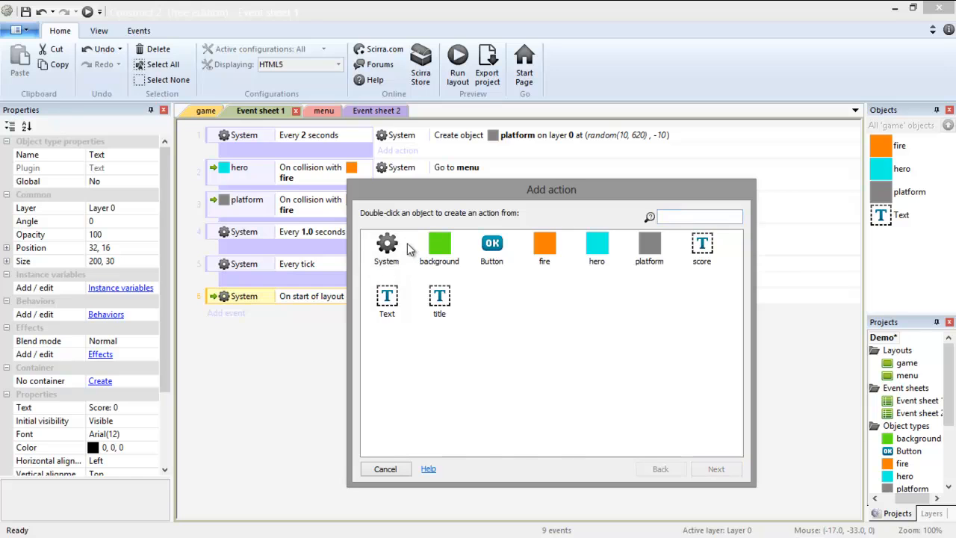
{"action": "double_click", "coordinate": [386, 246]}
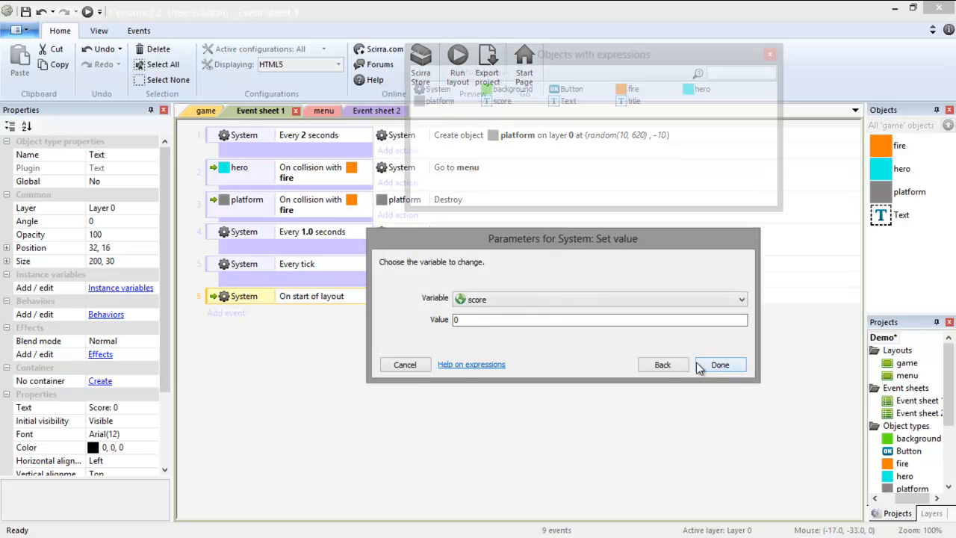
{"action": "left_click", "coordinate": [719, 365]}
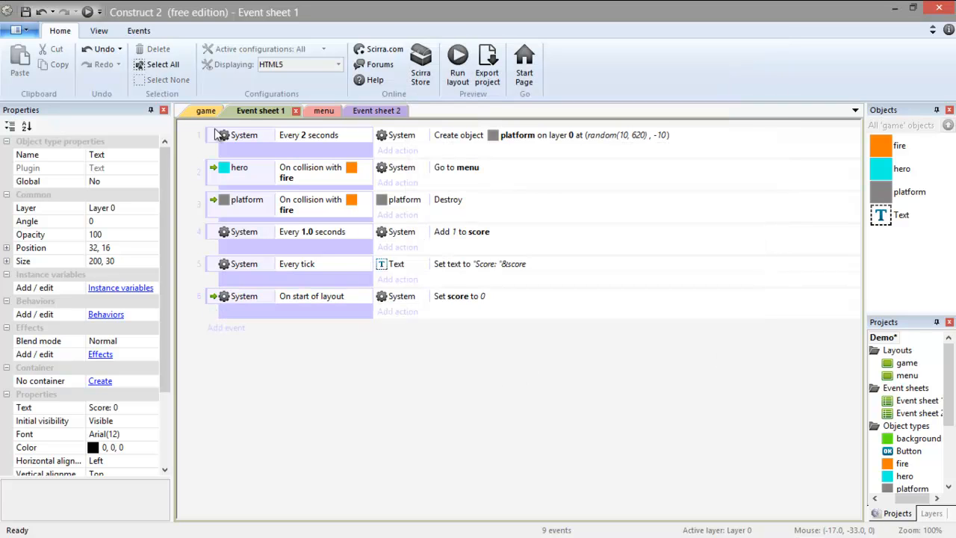
{"action": "mouse_move", "coordinate": [459, 116]}
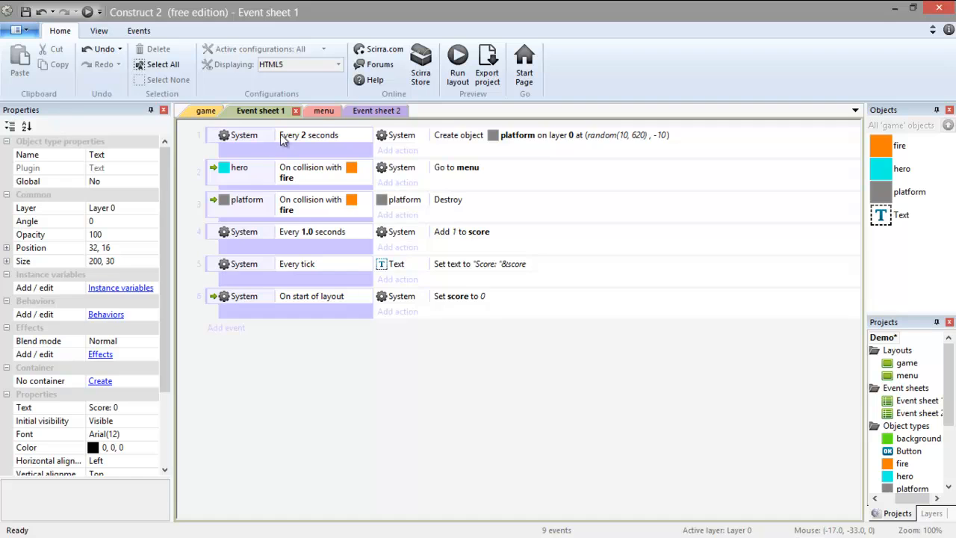
- Set the project's First layout property to menu
{"action": "left_click", "coordinate": [313, 110]}
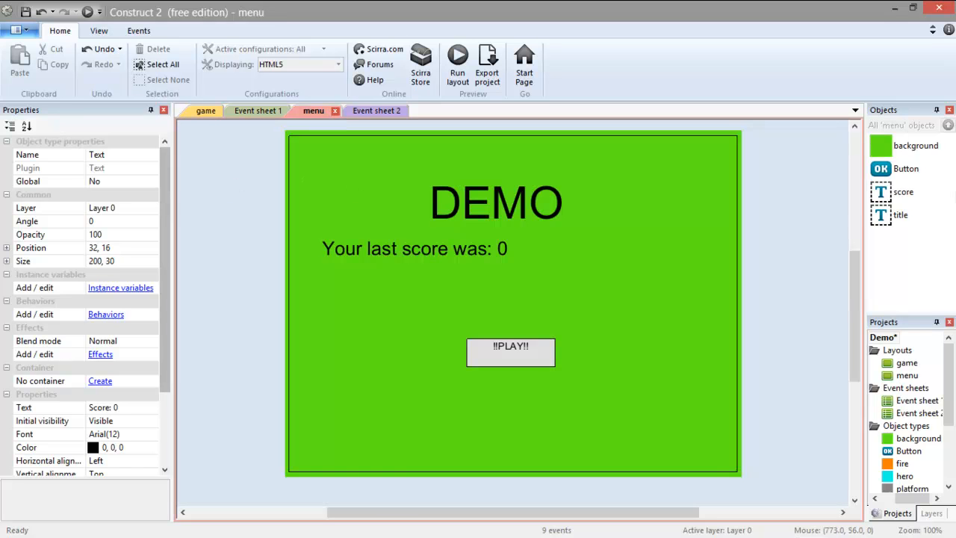
{"action": "left_click", "coordinate": [883, 337]}
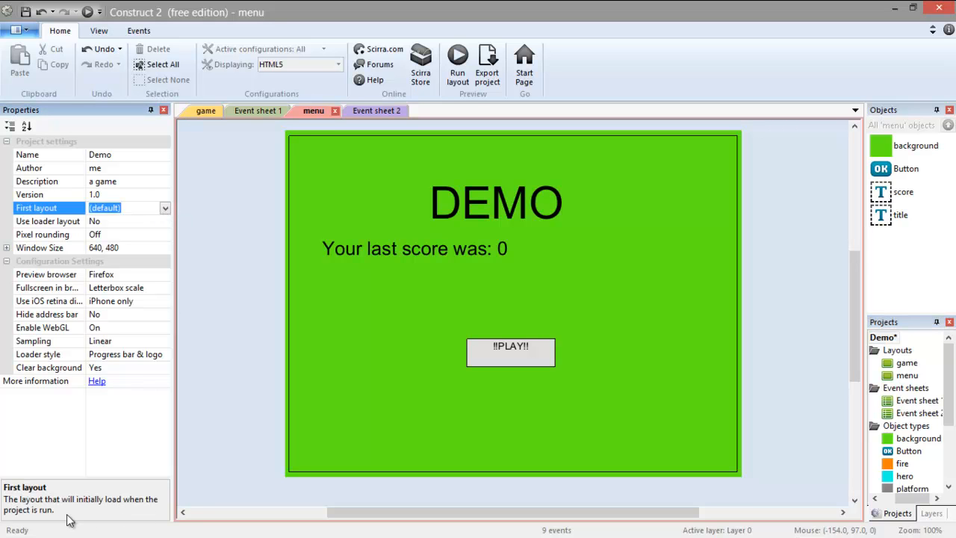
{"action": "left_click", "coordinate": [164, 208]}
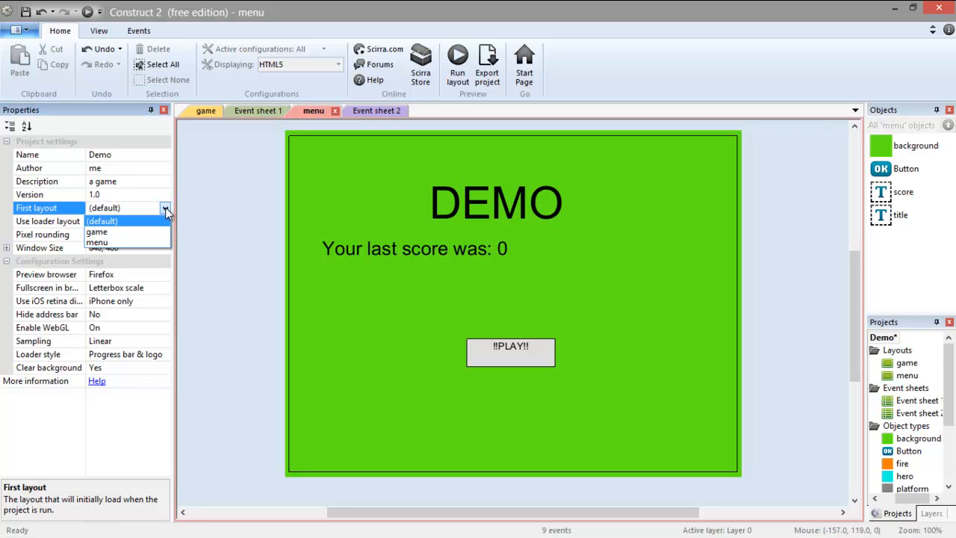
{"action": "left_click", "coordinate": [96, 241]}
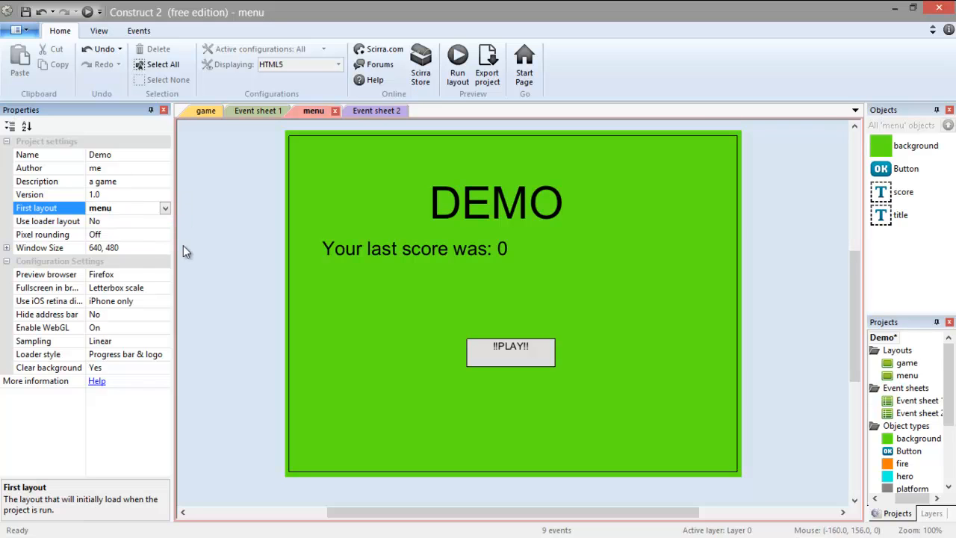
{"action": "mouse_move", "coordinate": [268, 252]}
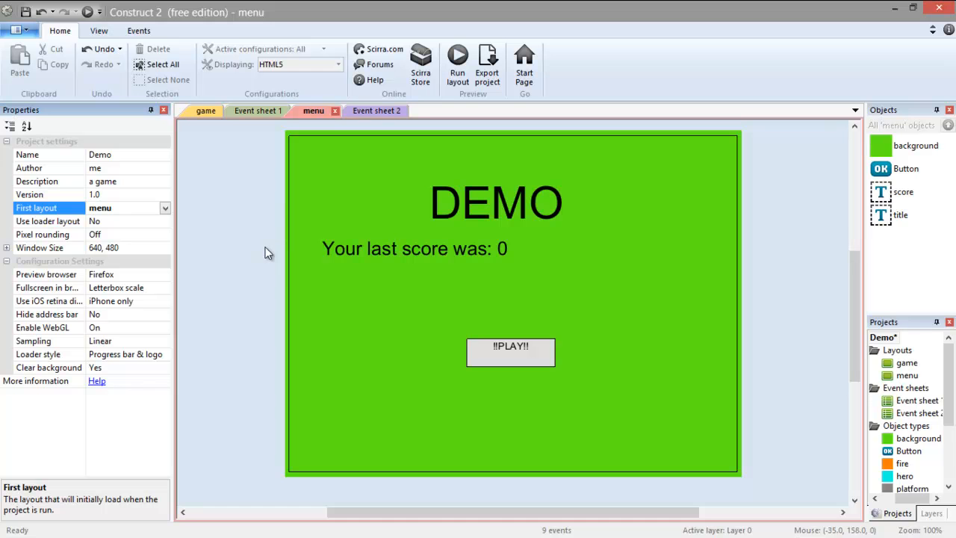
{"action": "mouse_move", "coordinate": [87, 13]}
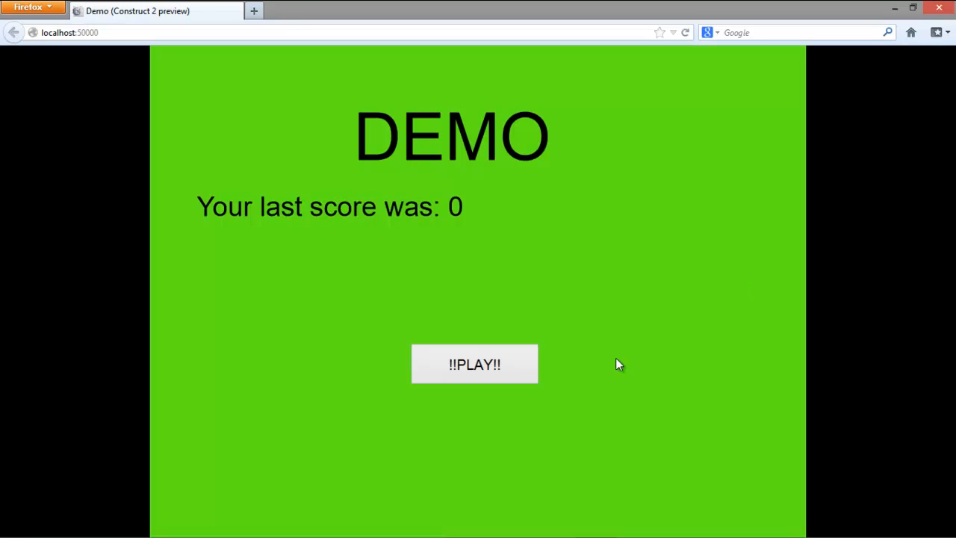
{"action": "mouse_move", "coordinate": [440, 358]}
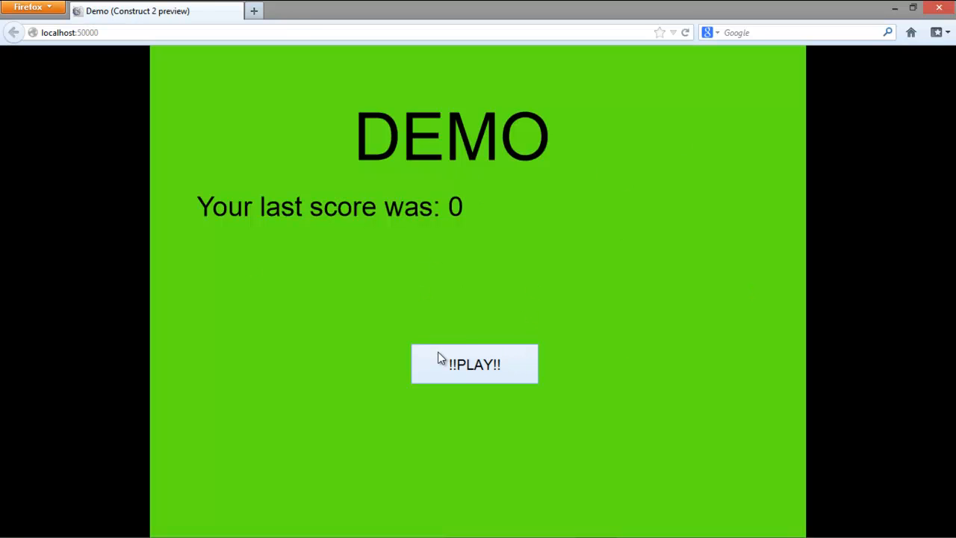
- Click !!PLAY!! on the preview menu twice, ending with a last score of 4
{"action": "left_click", "coordinate": [474, 363]}
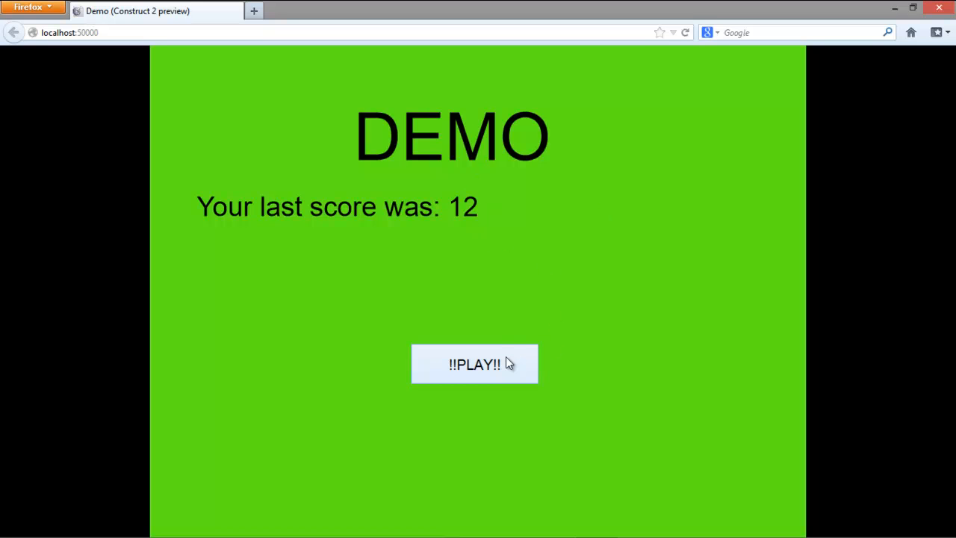
{"action": "left_click", "coordinate": [474, 363]}
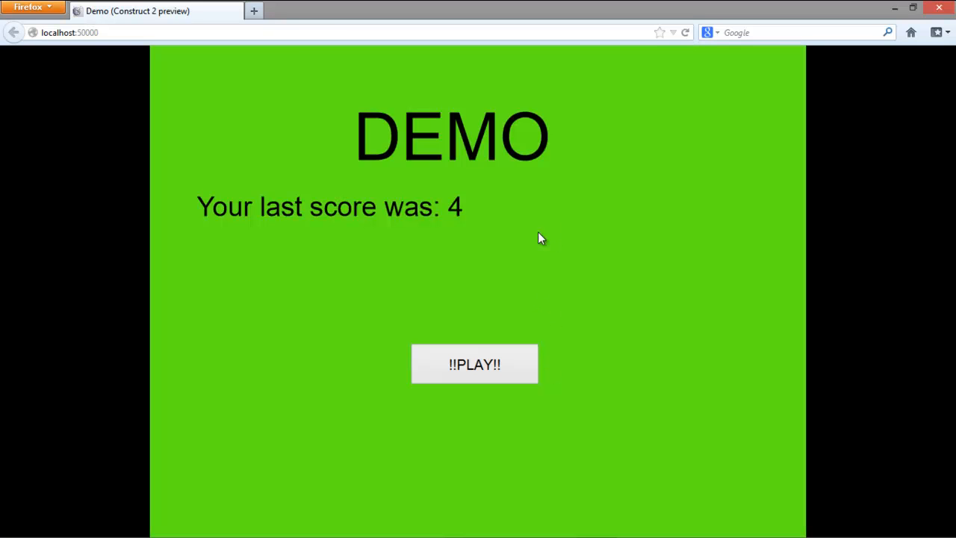
{"action": "mouse_move", "coordinate": [743, 208]}
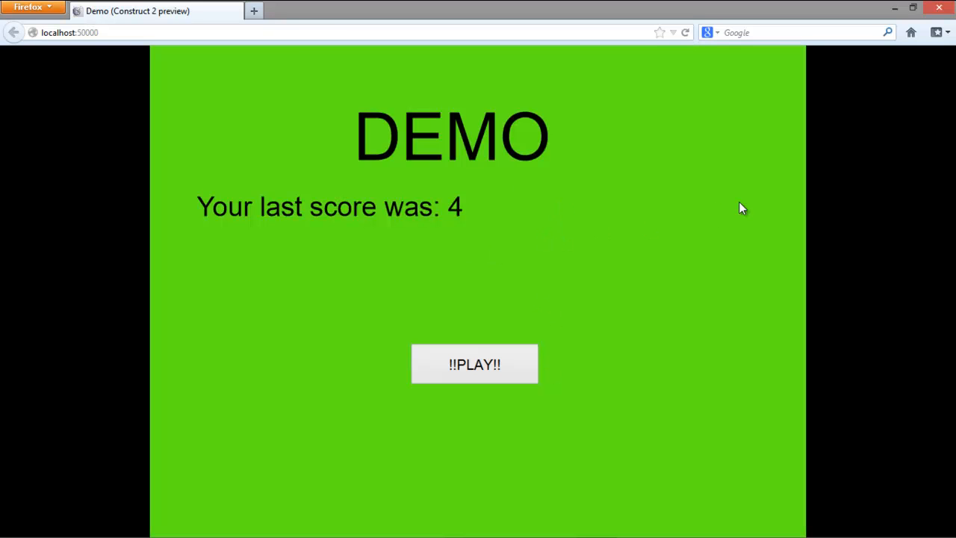
{"action": "mouse_move", "coordinate": [707, 191]}
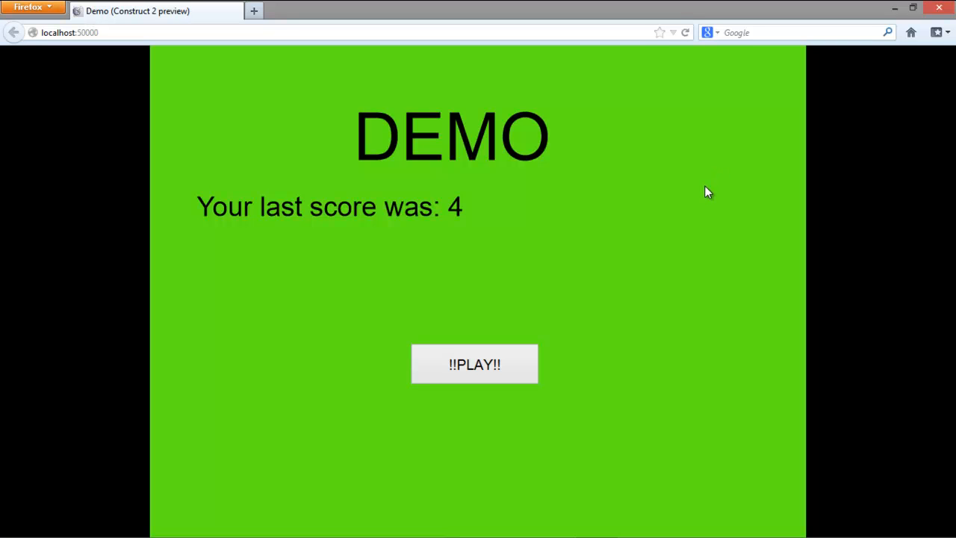
{"action": "mouse_move", "coordinate": [708, 206]}
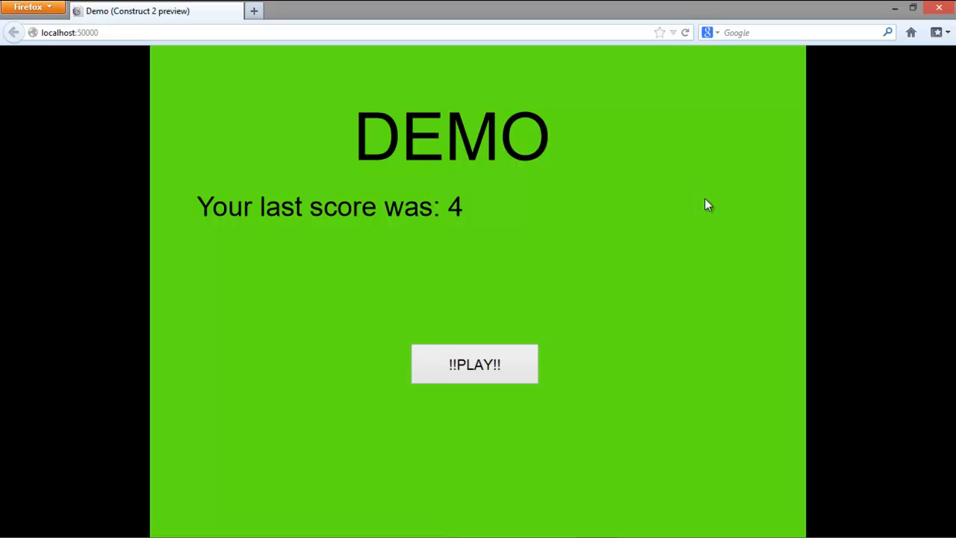
{"action": "mouse_move", "coordinate": [794, 153]}
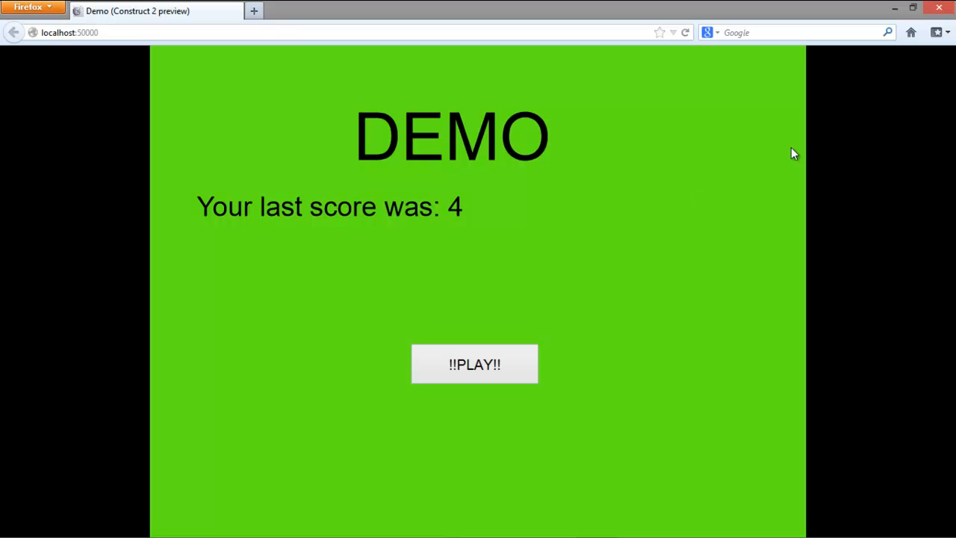